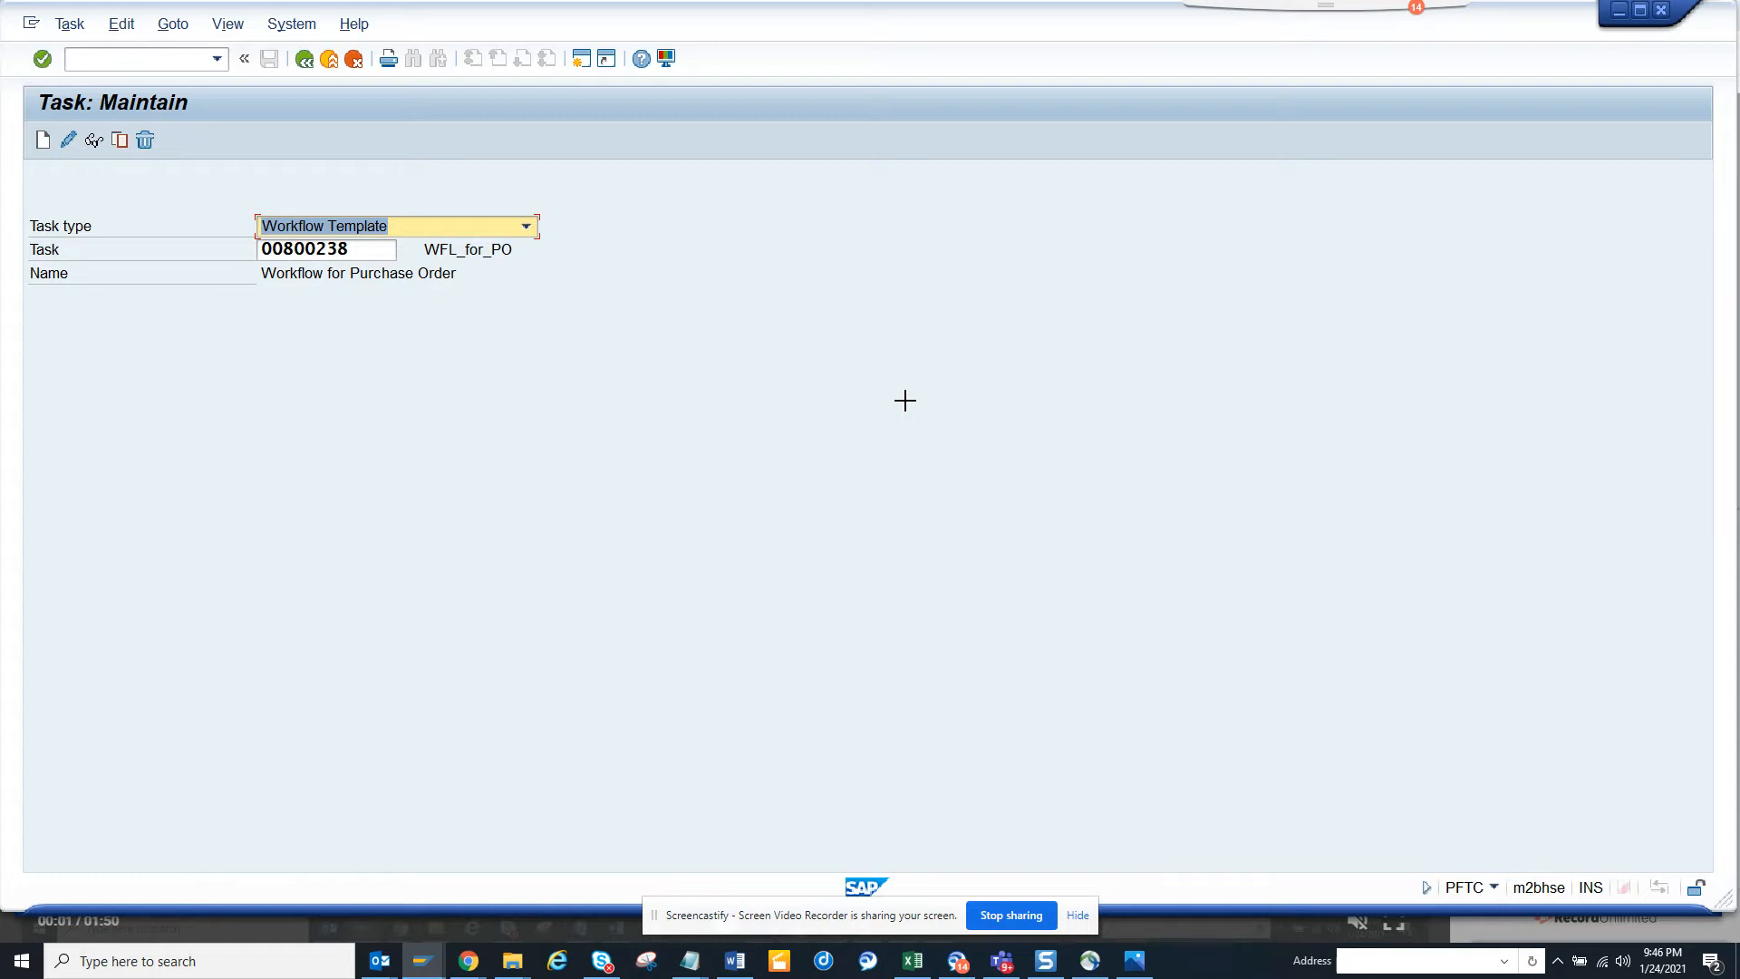
mouse_move(316, 309)
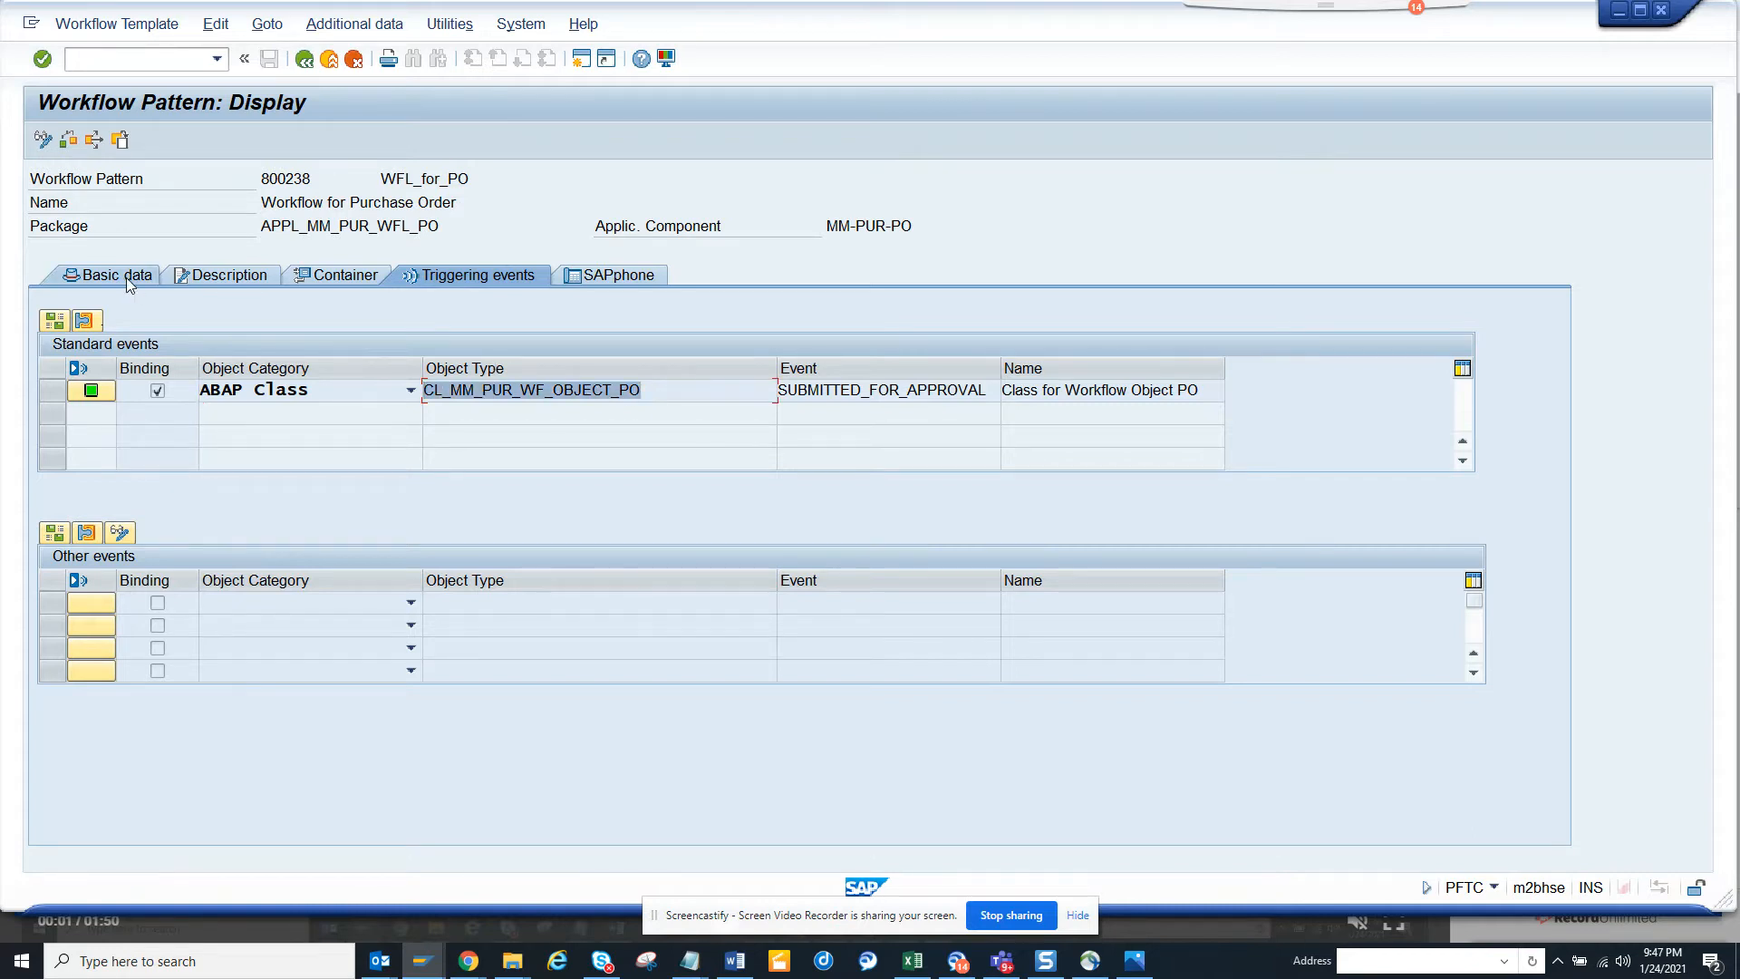
- Show WFL_for_PO's basic data and launch its graphical definition in the Workflow Builder
left_click(109, 274)
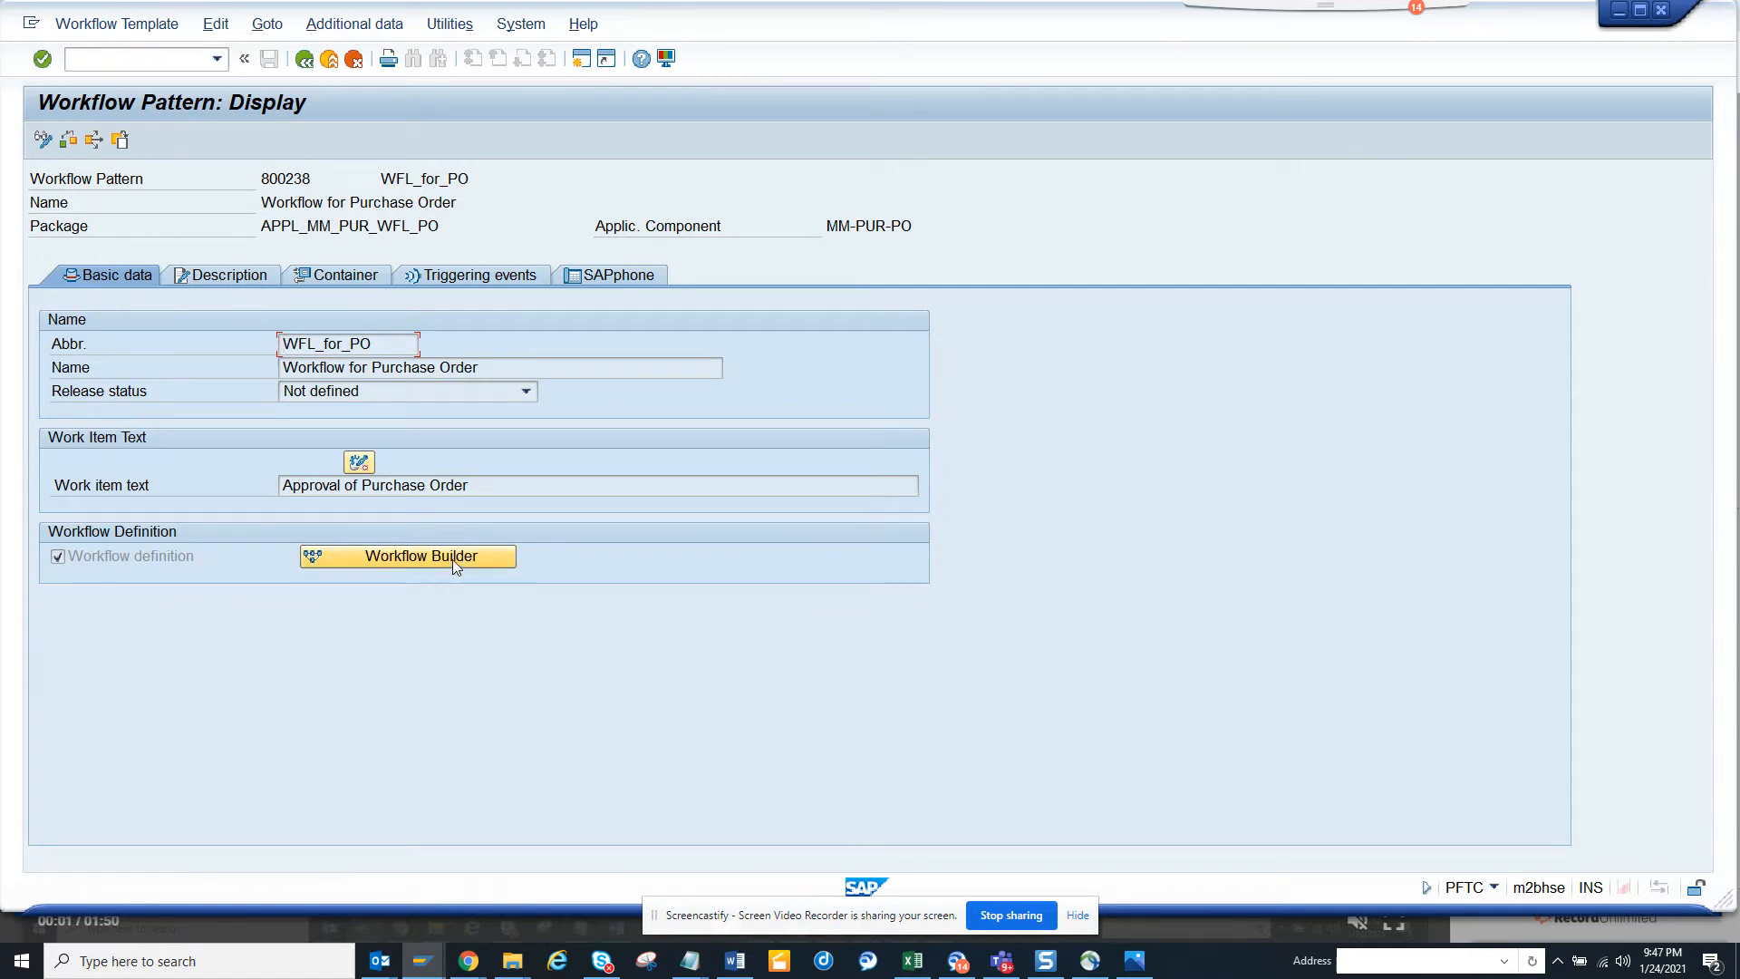
left_click(418, 556)
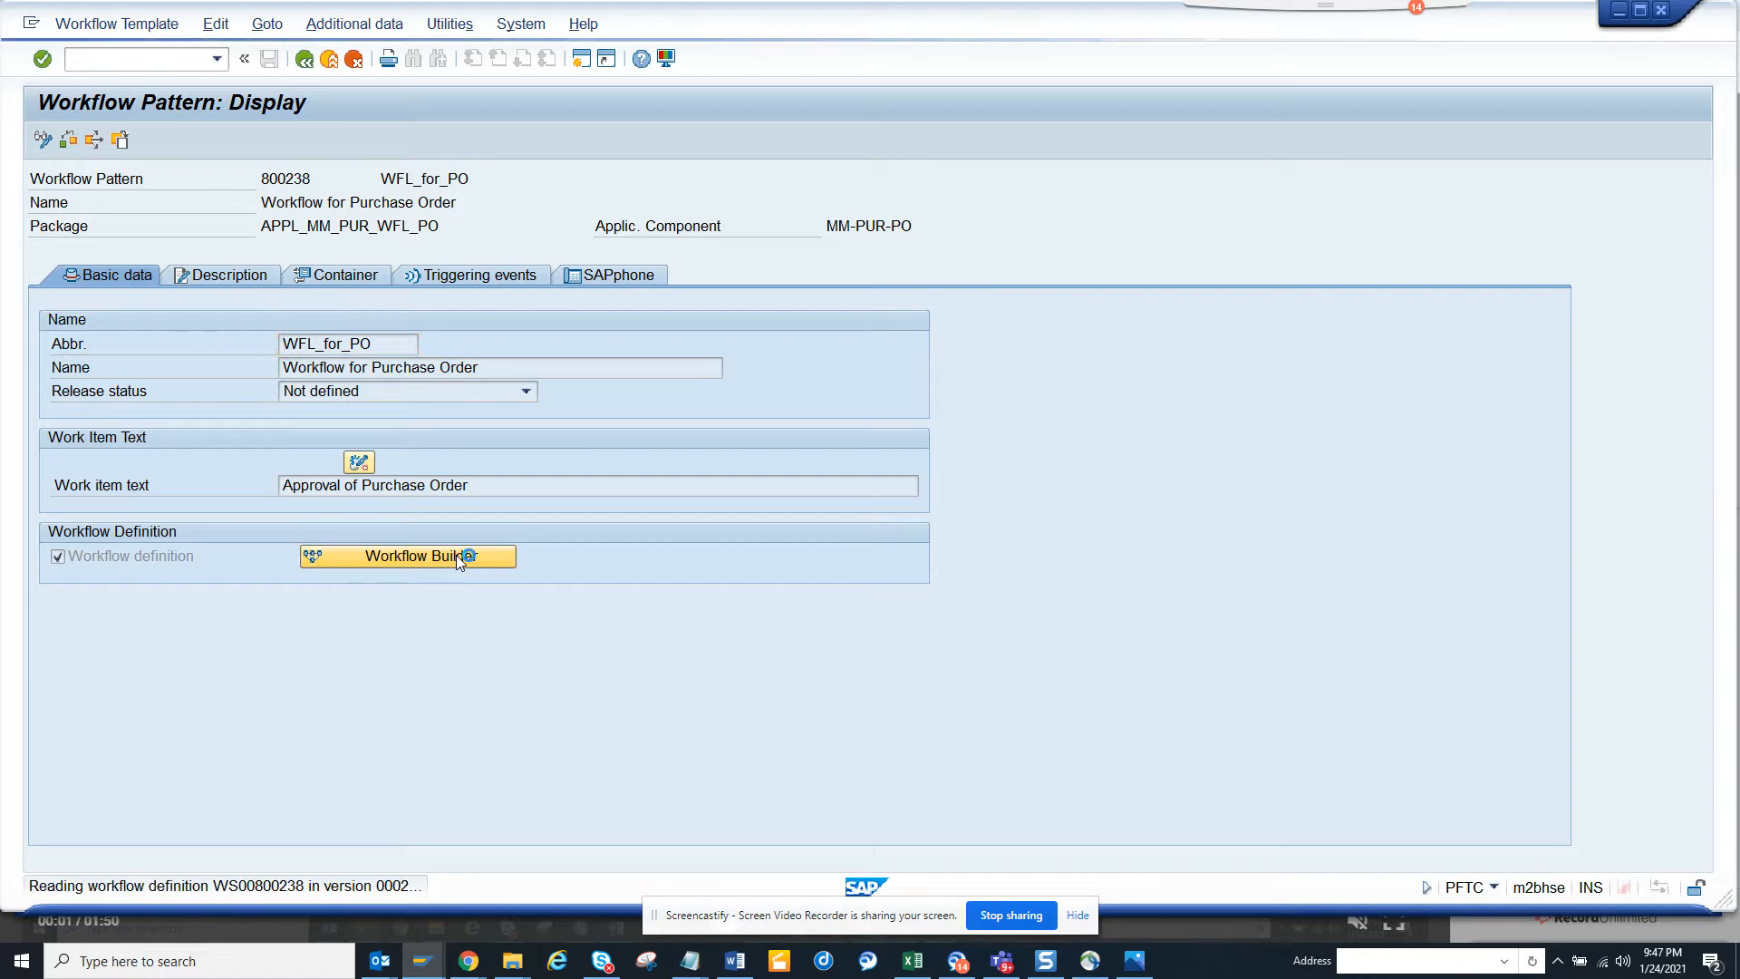
- Open the Approve Purchase Order Scenario step and list its activities ReleasePO and AutomaticReleasePO
left_click(406, 556)
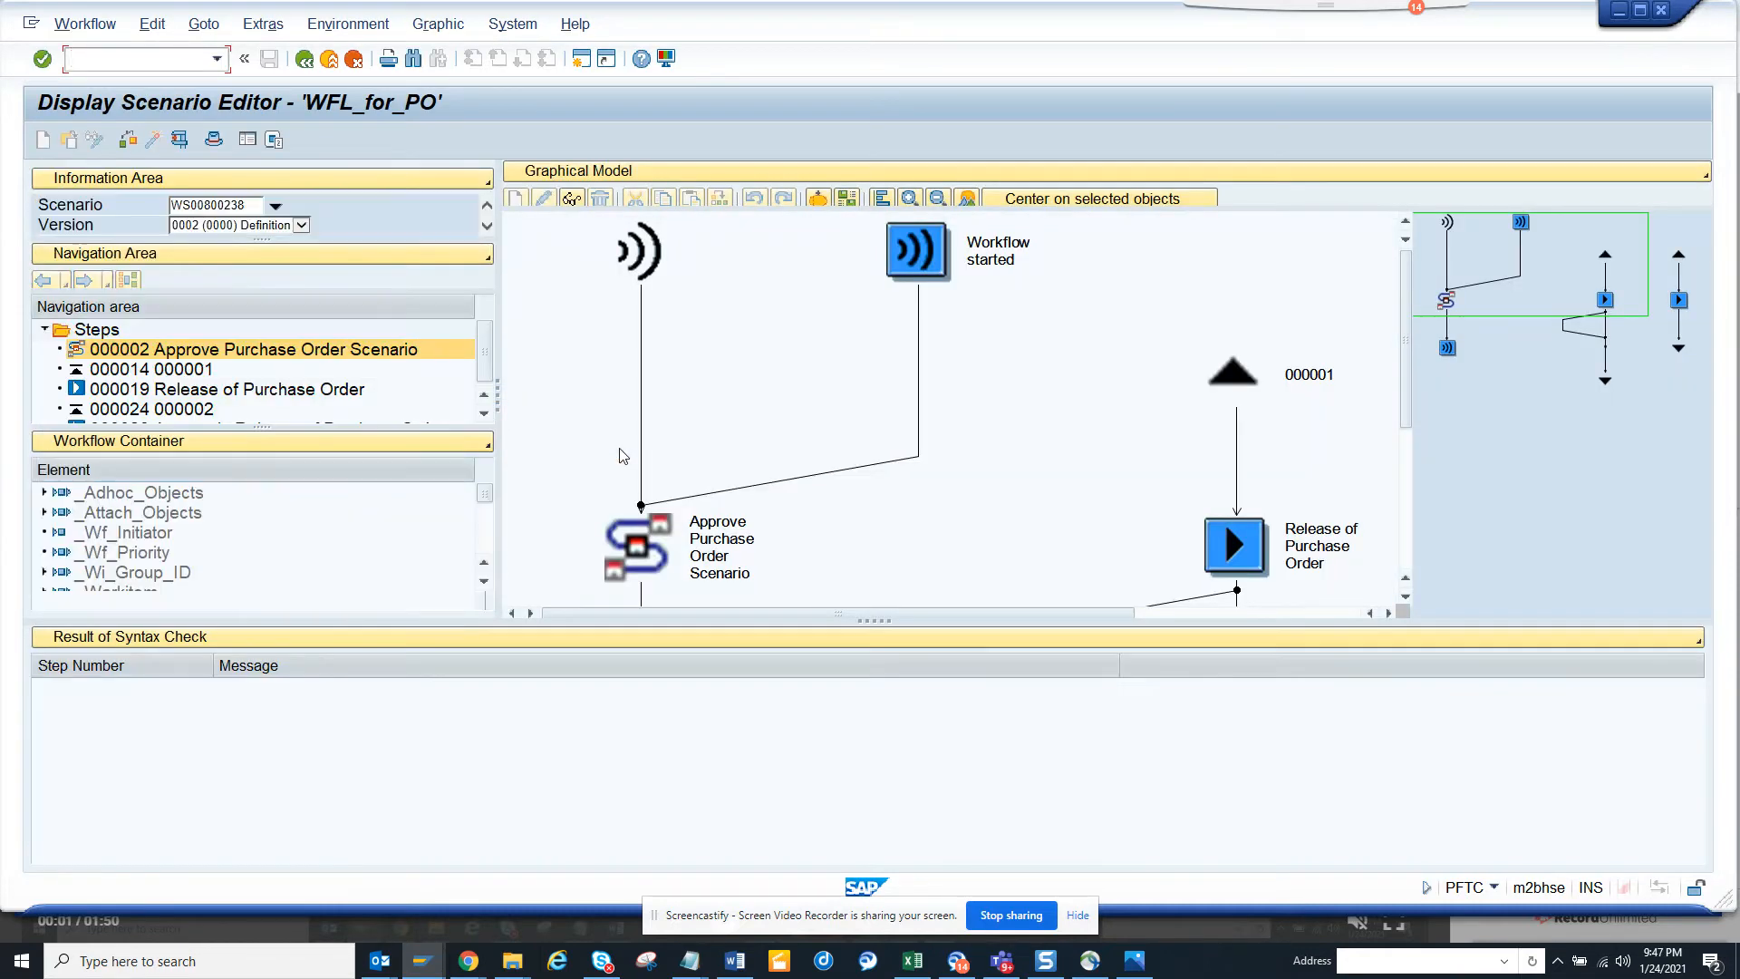
mouse_move(705, 539)
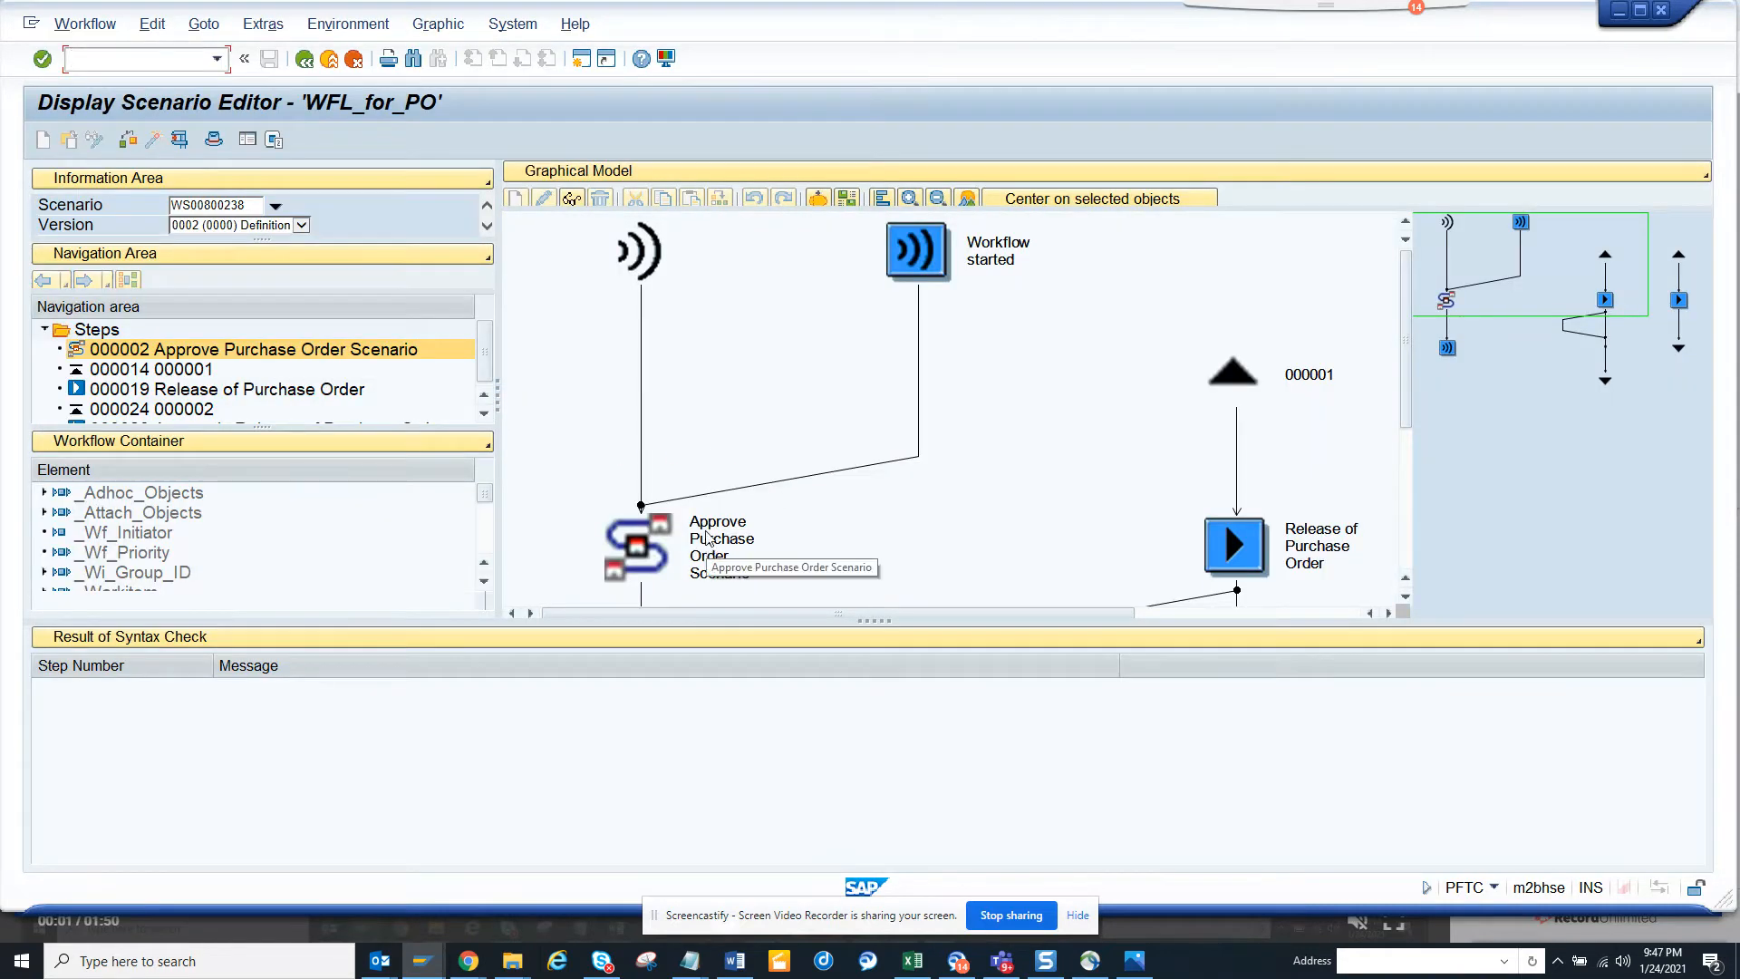
left_click(638, 546)
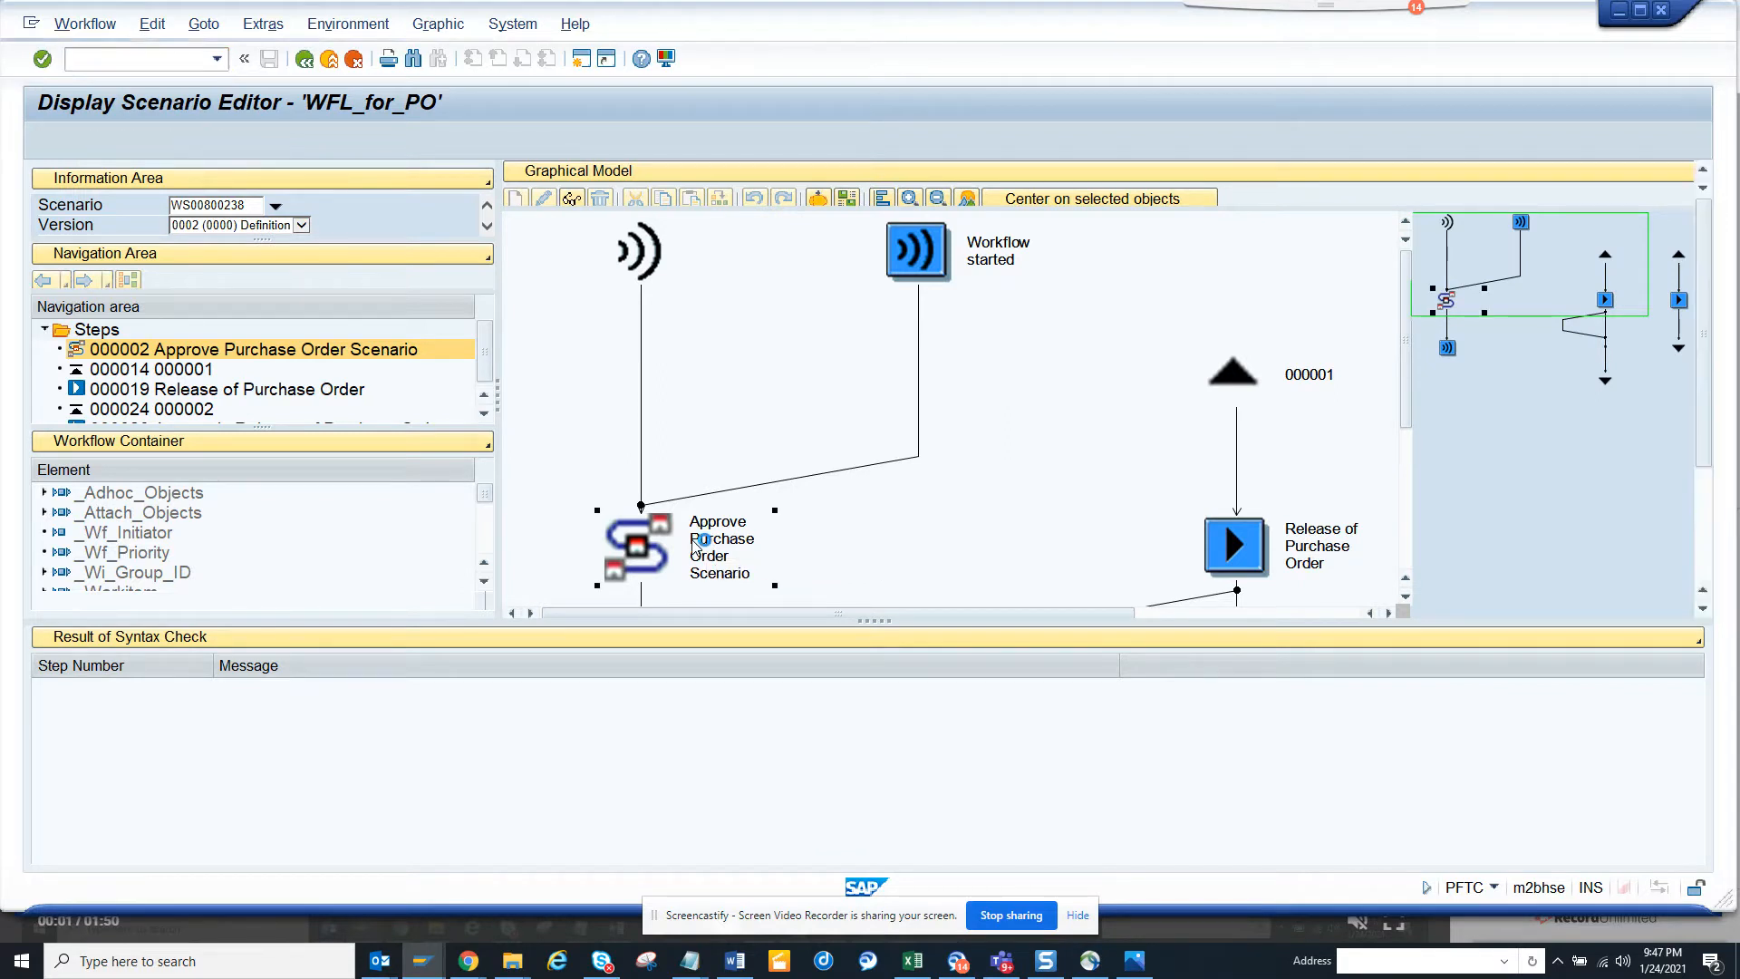
double_click(636, 551)
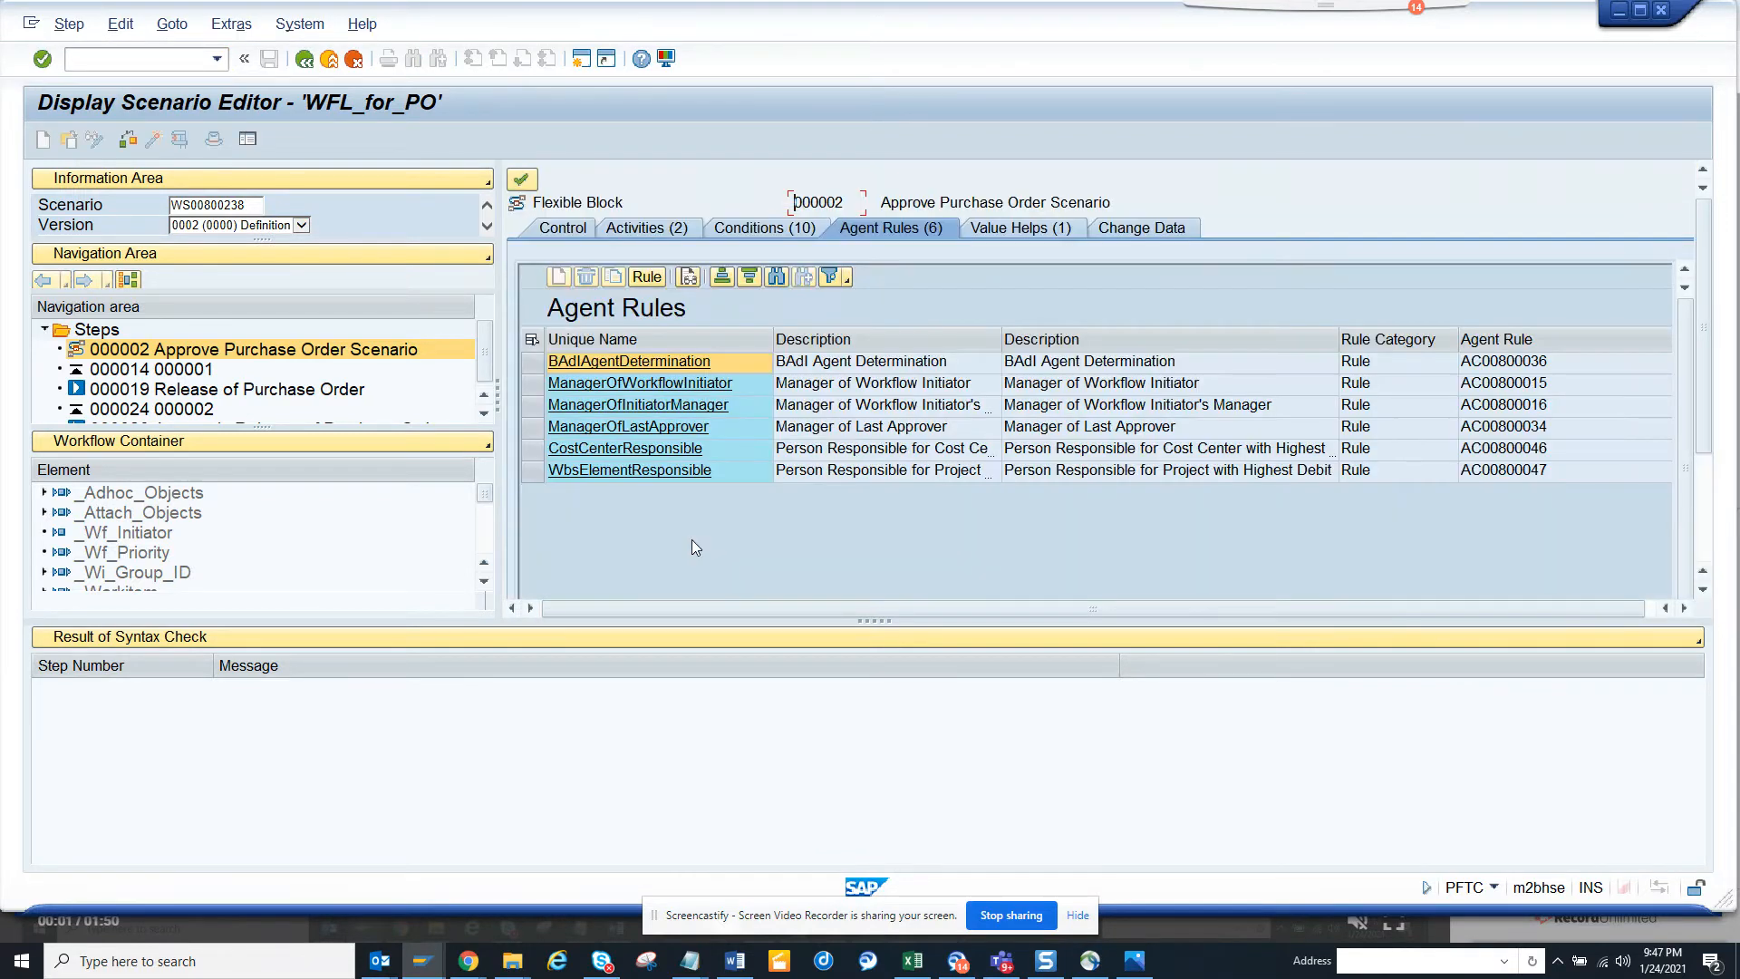
left_click(638, 228)
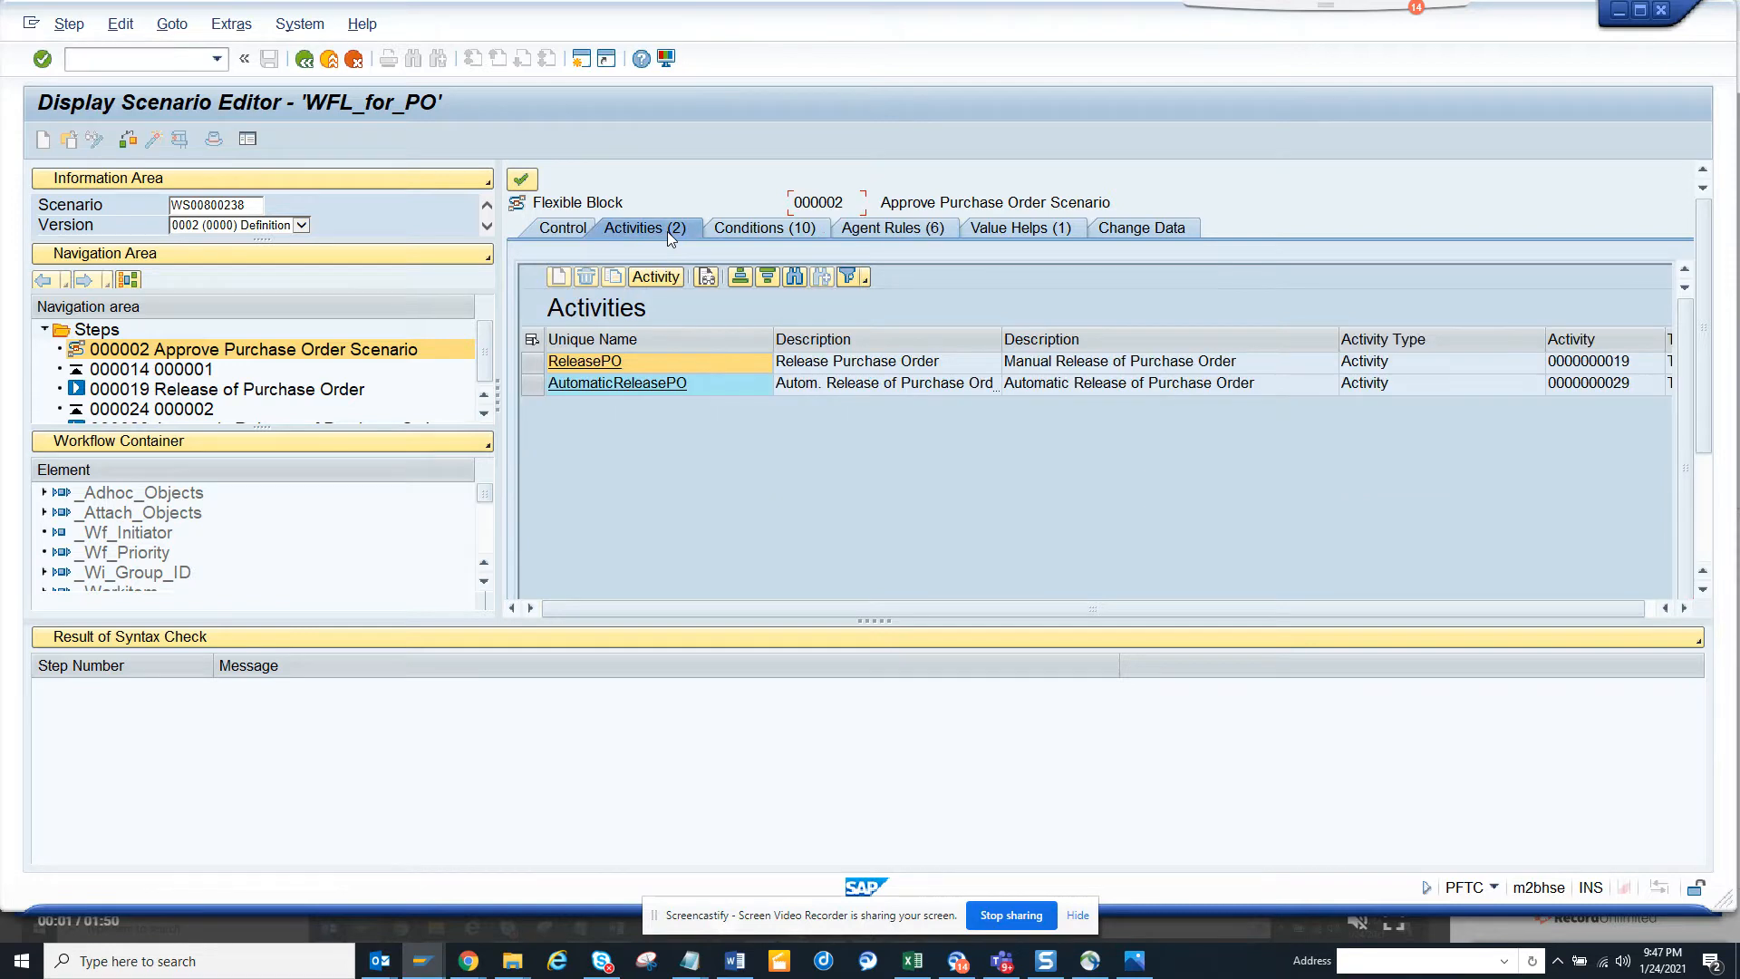
mouse_move(642, 319)
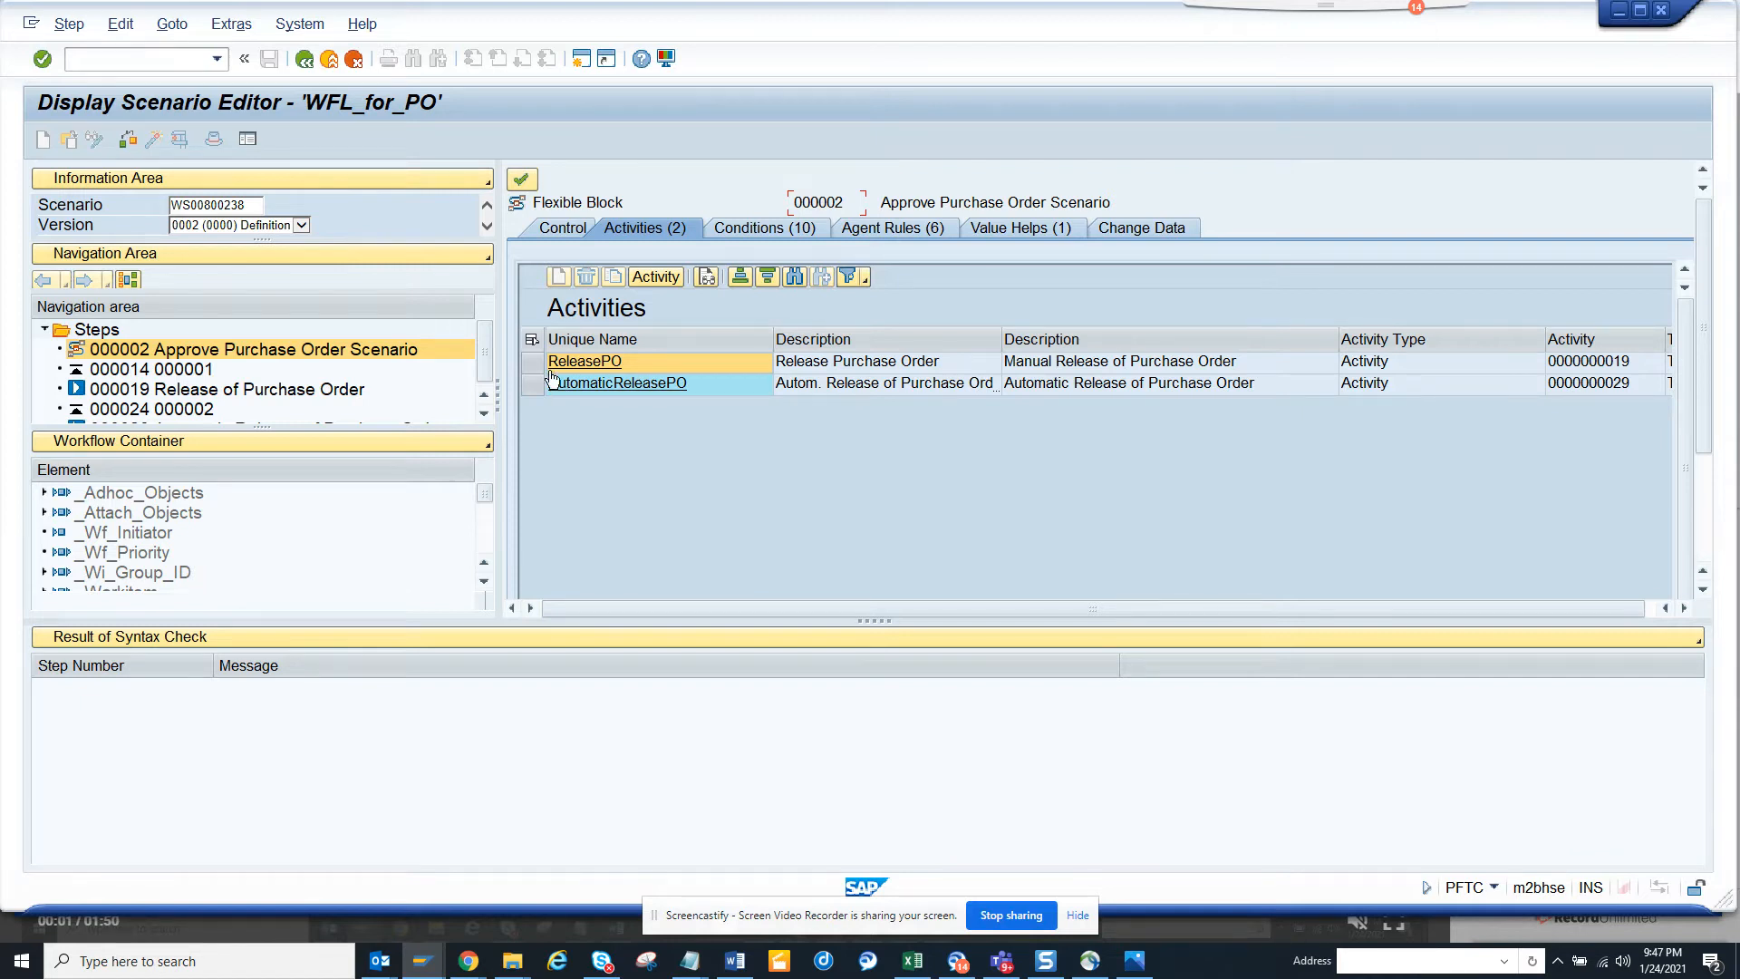
left_click(586, 361)
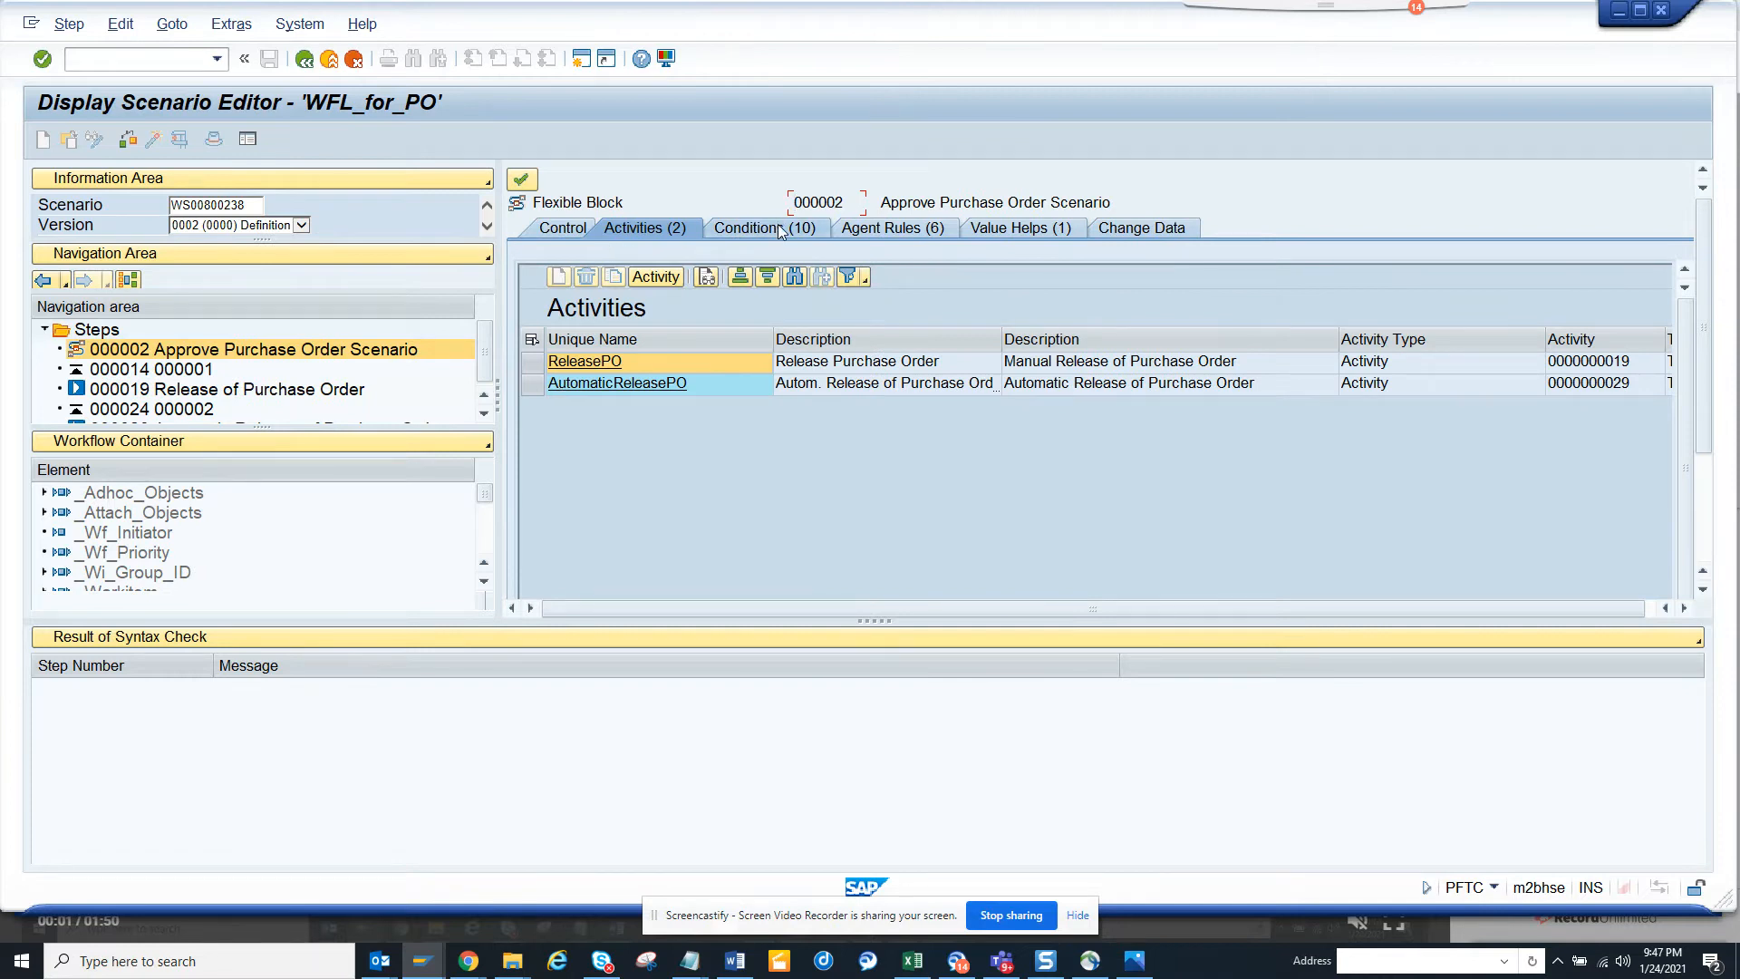
- List the step's ten conditions and view the Type of PO Document condition's expression, then close it
left_click(760, 229)
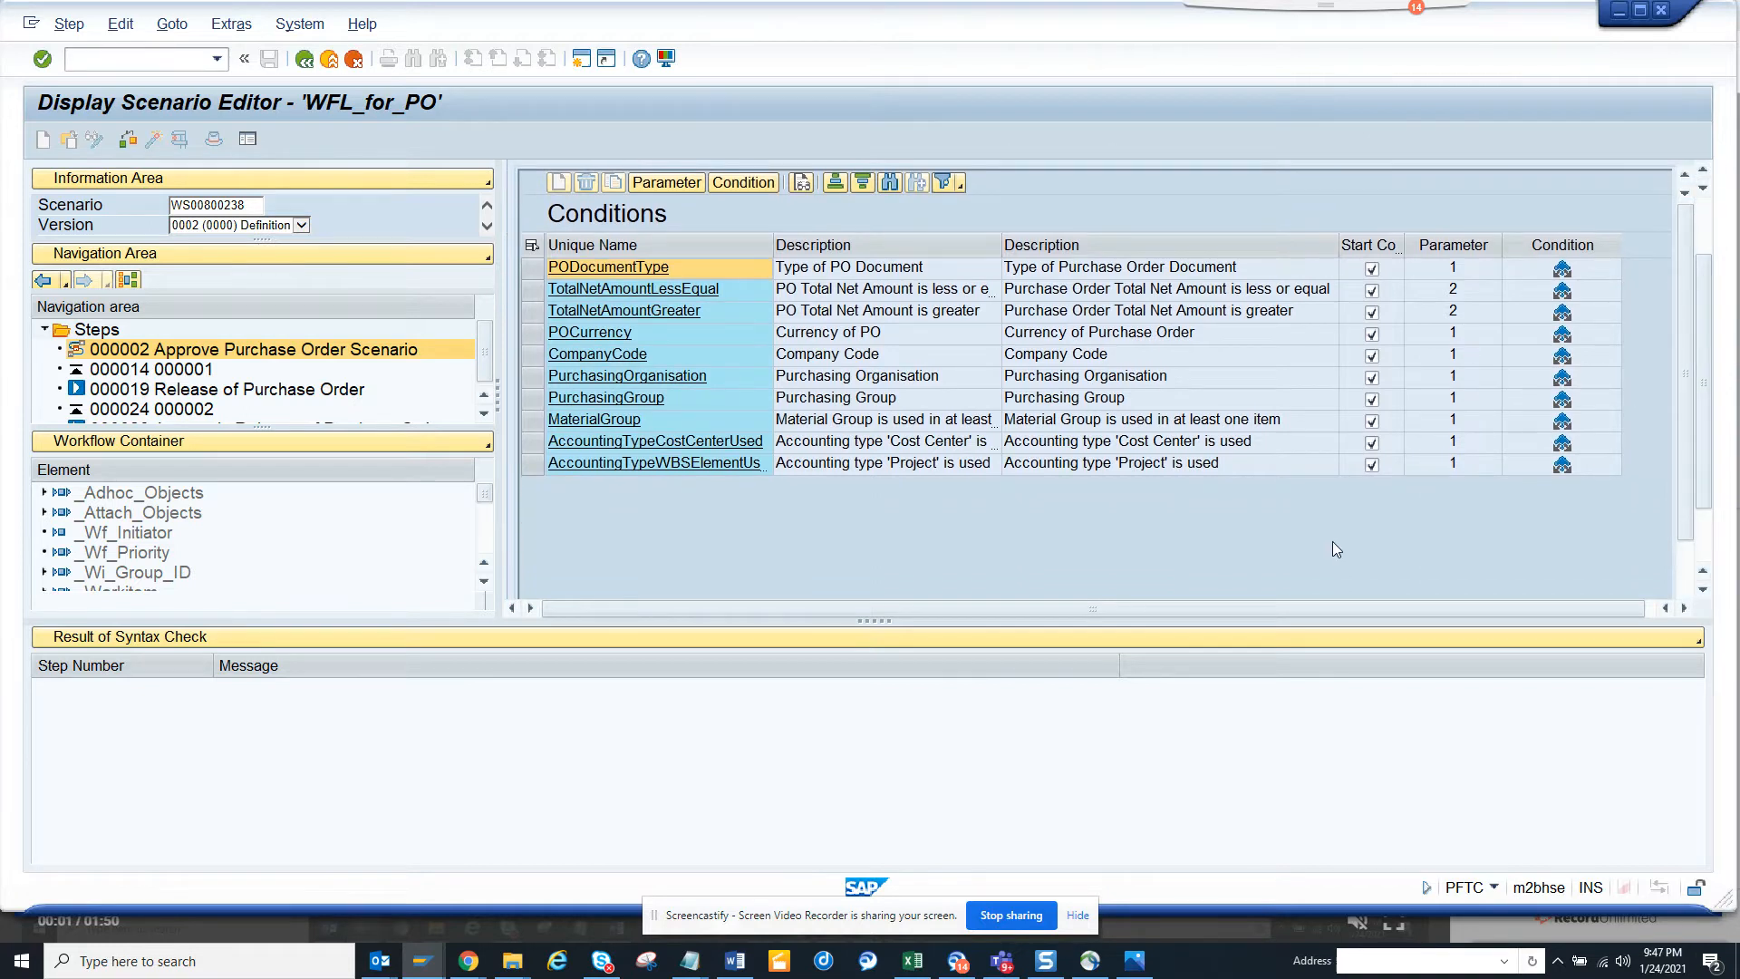
mouse_move(1107, 478)
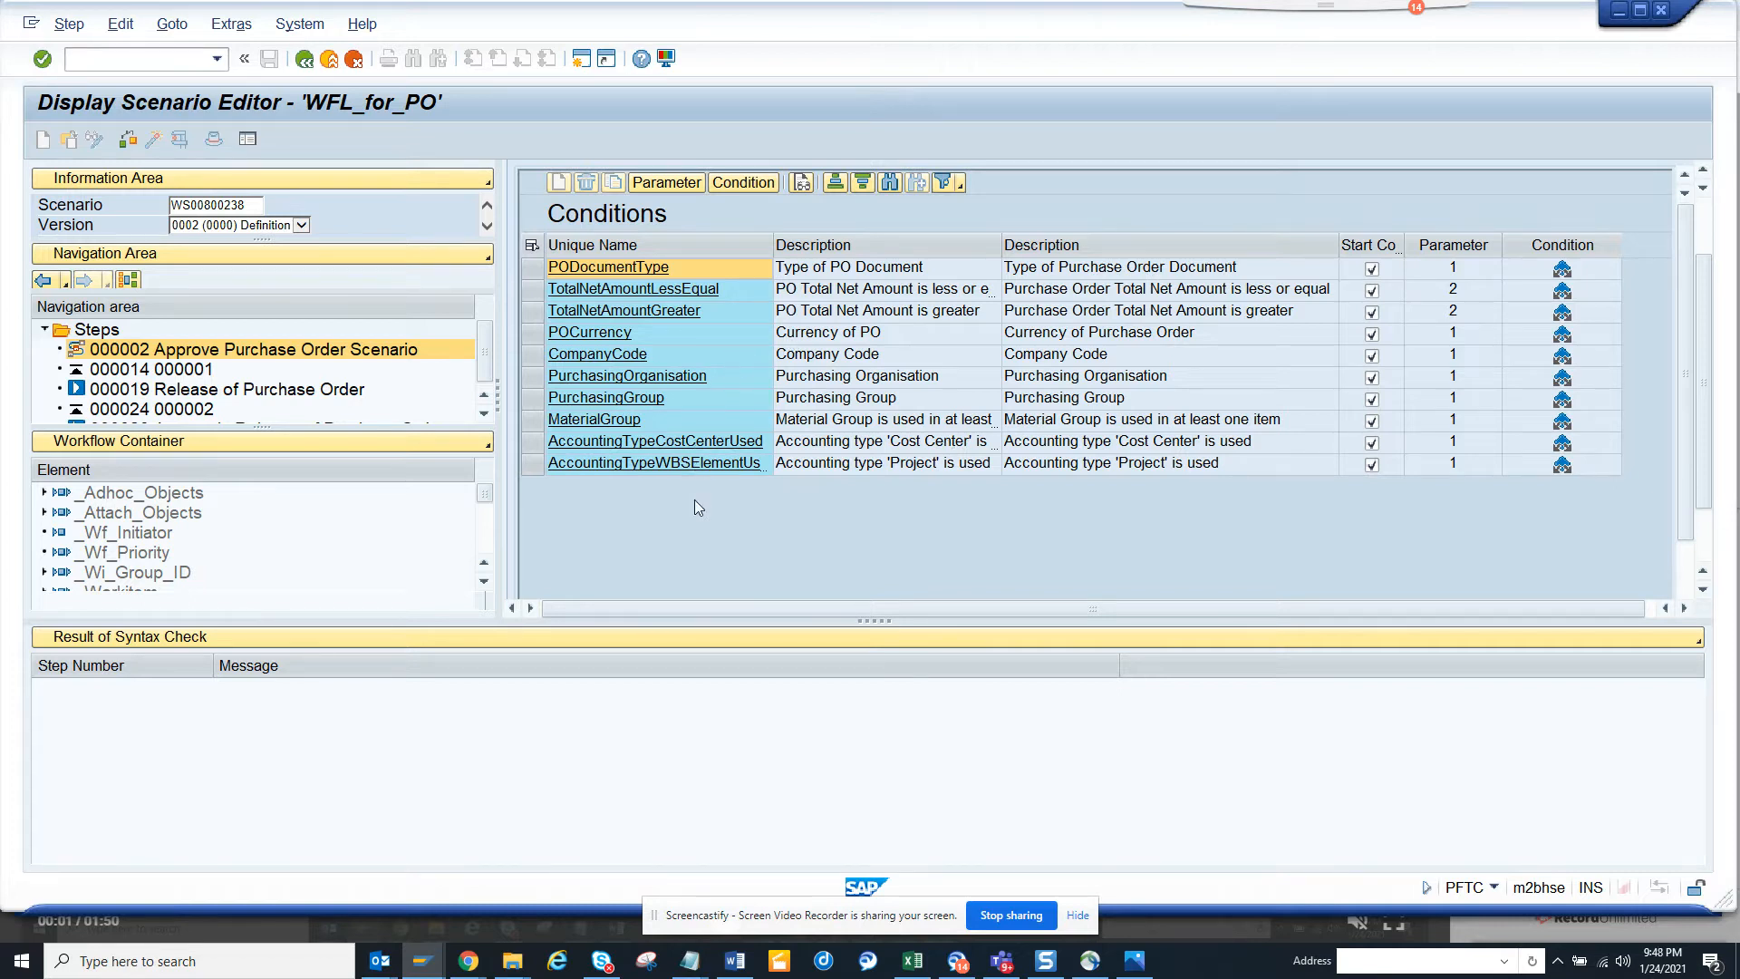
left_click(531, 268)
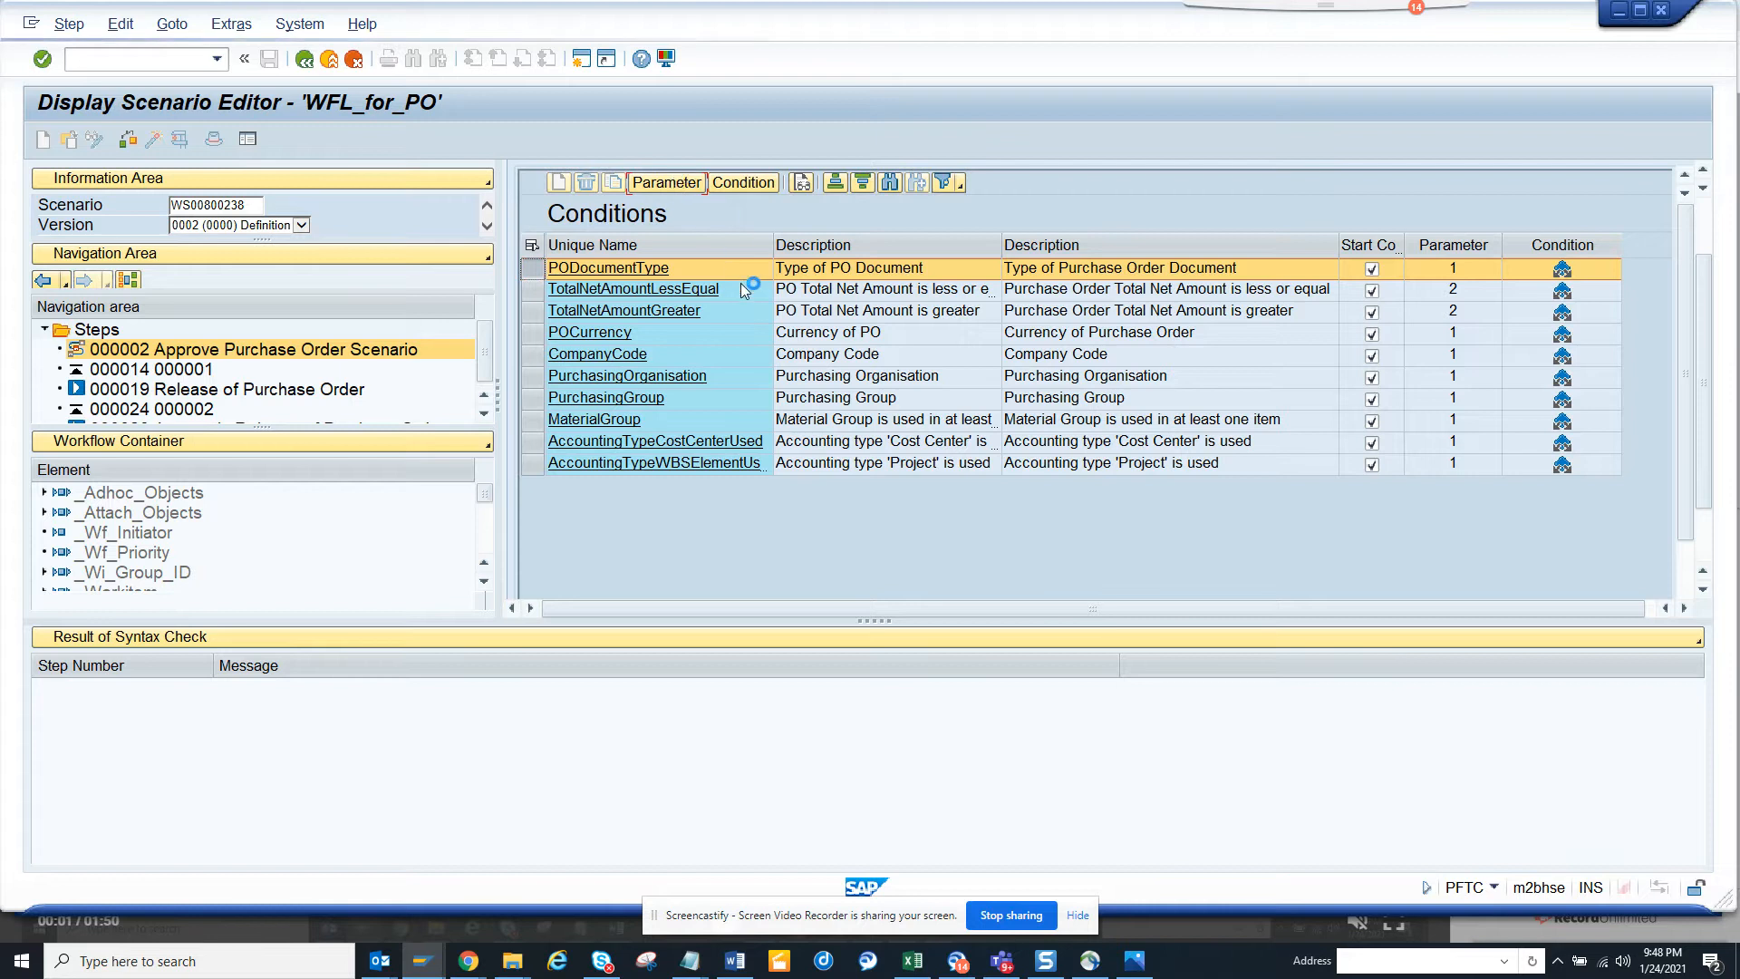
double_click(608, 268)
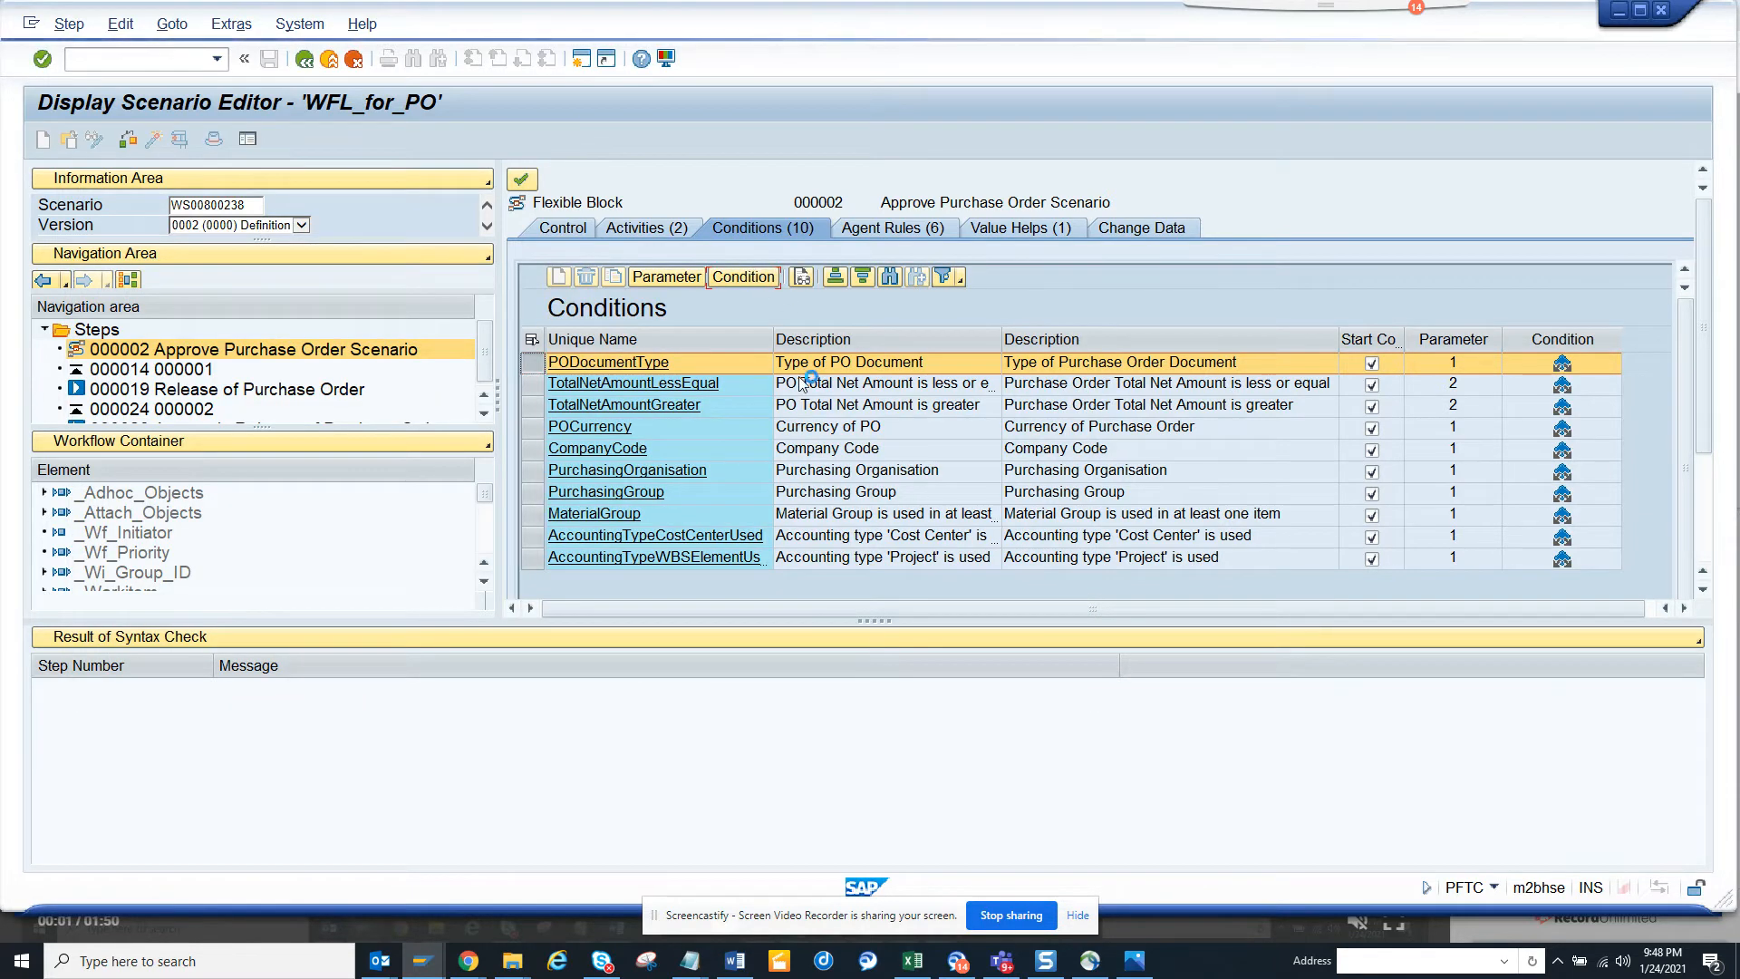
double_click(609, 362)
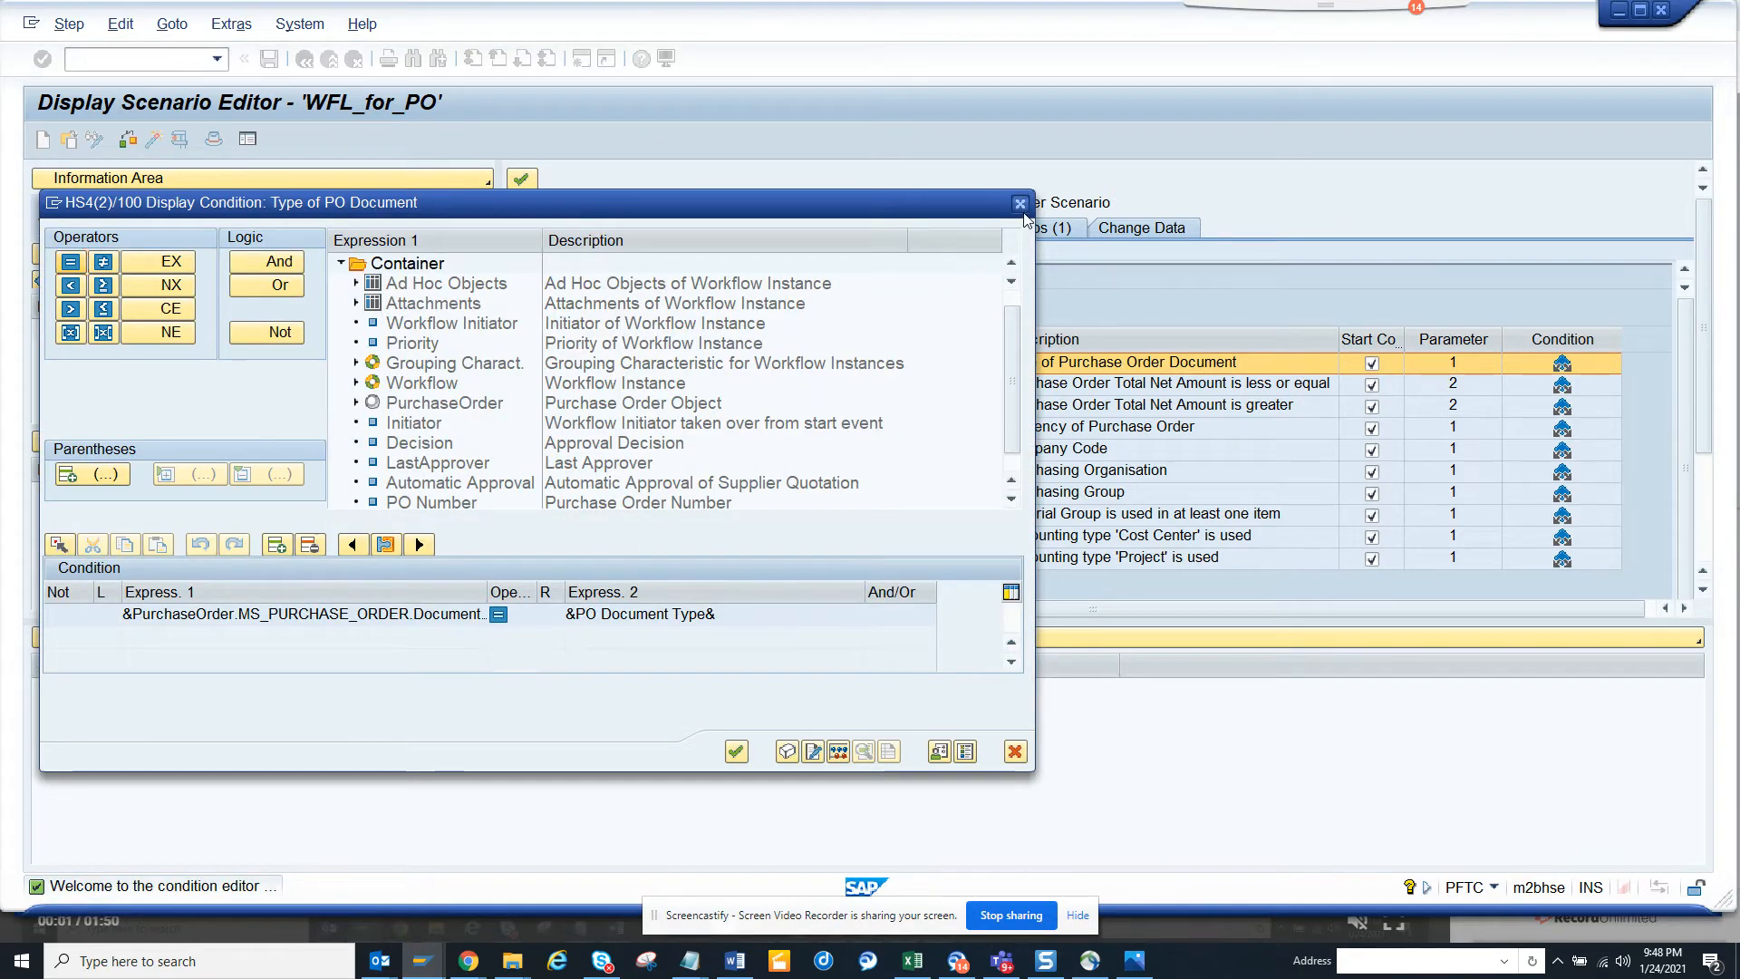
left_click(1012, 201)
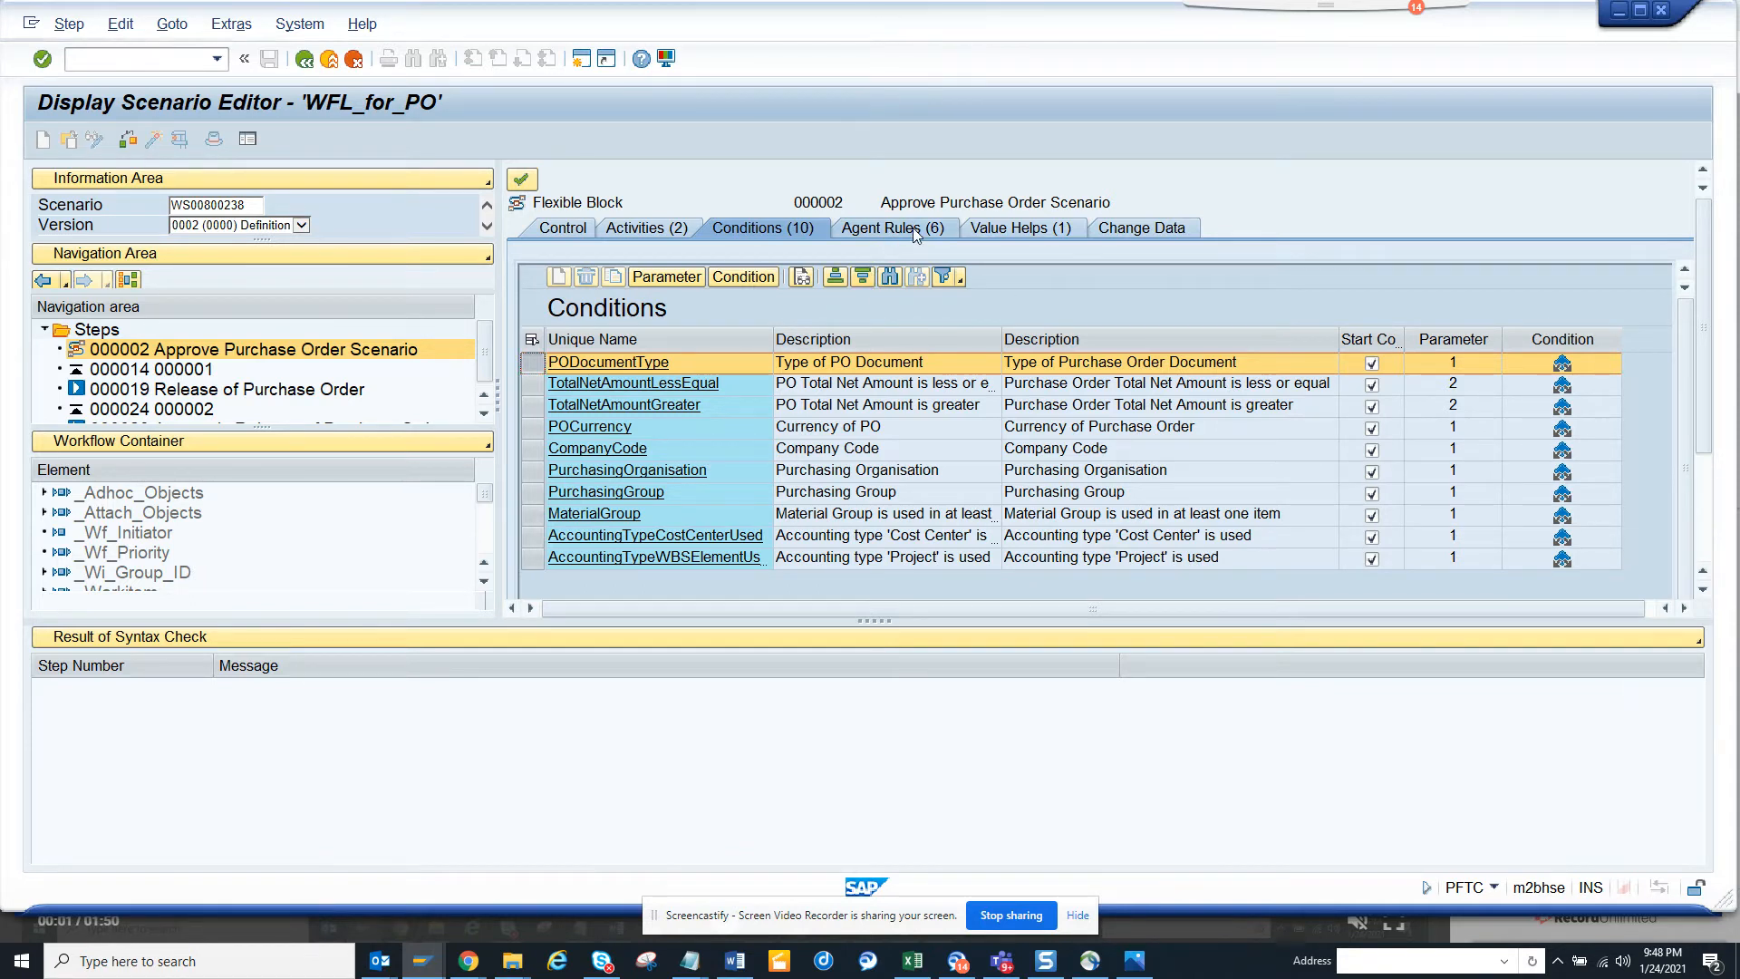
- List the six agent rules and display ManagerOfLastApprover, which runs MMPUR_WFL_AGENT_MGR_OF_RQSTR
left_click(893, 228)
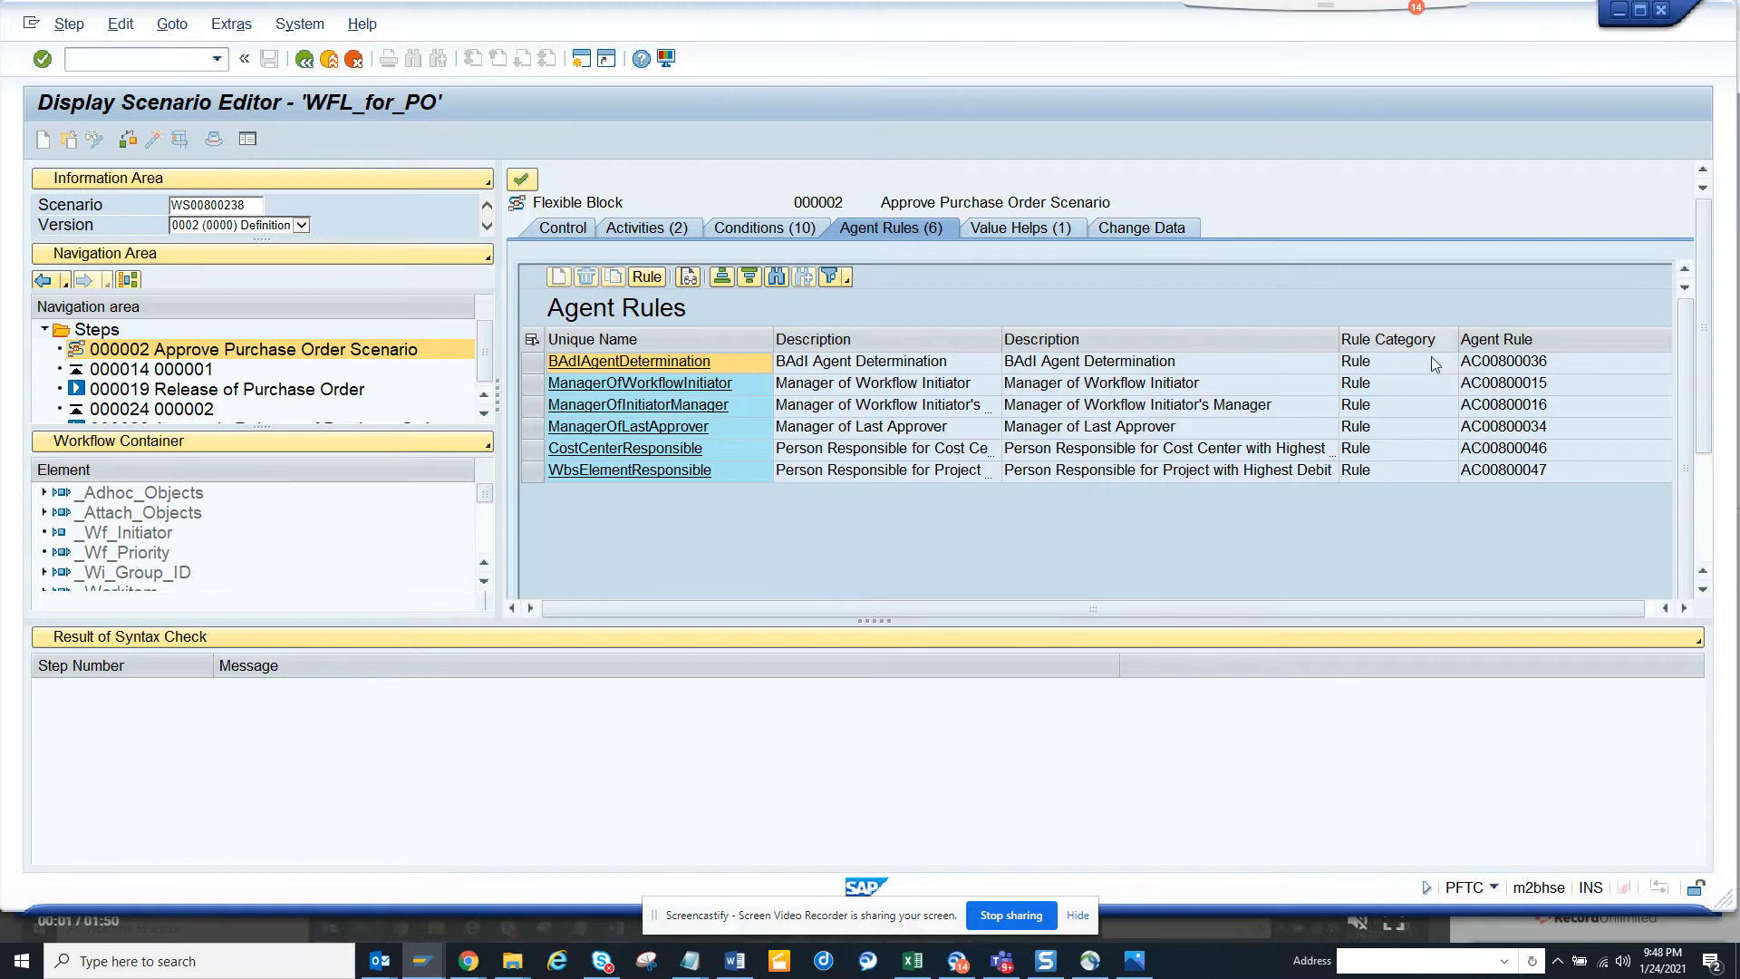
left_click(1505, 361)
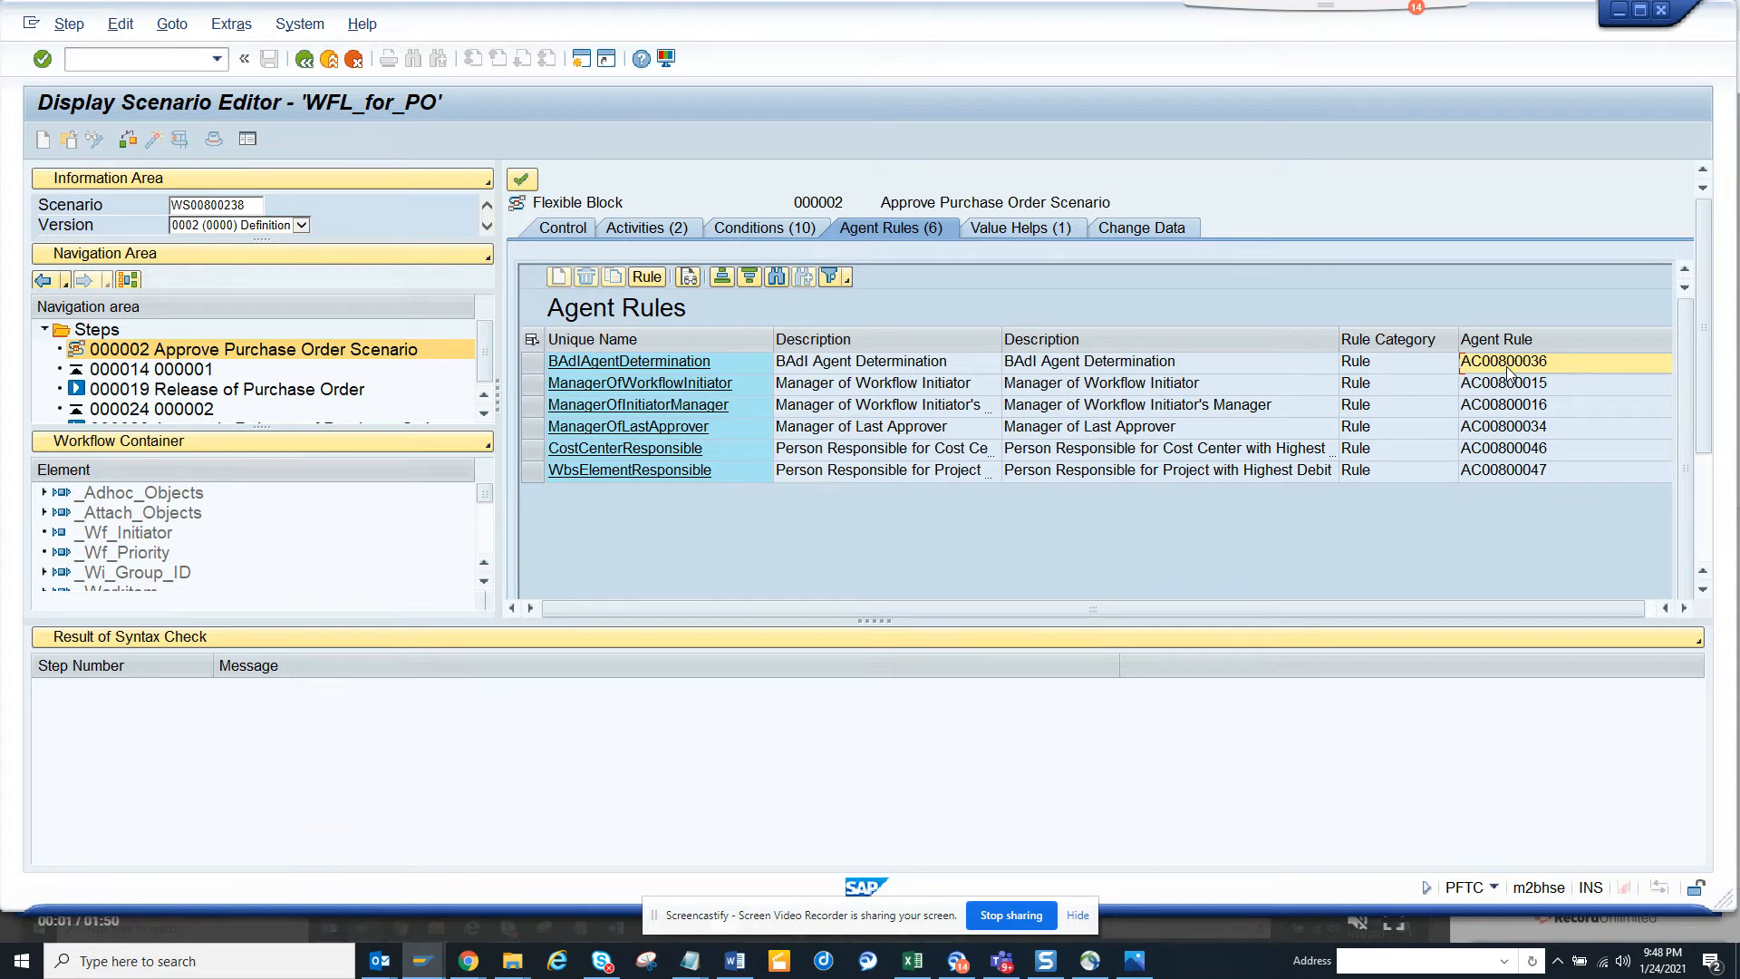
mouse_move(1540, 423)
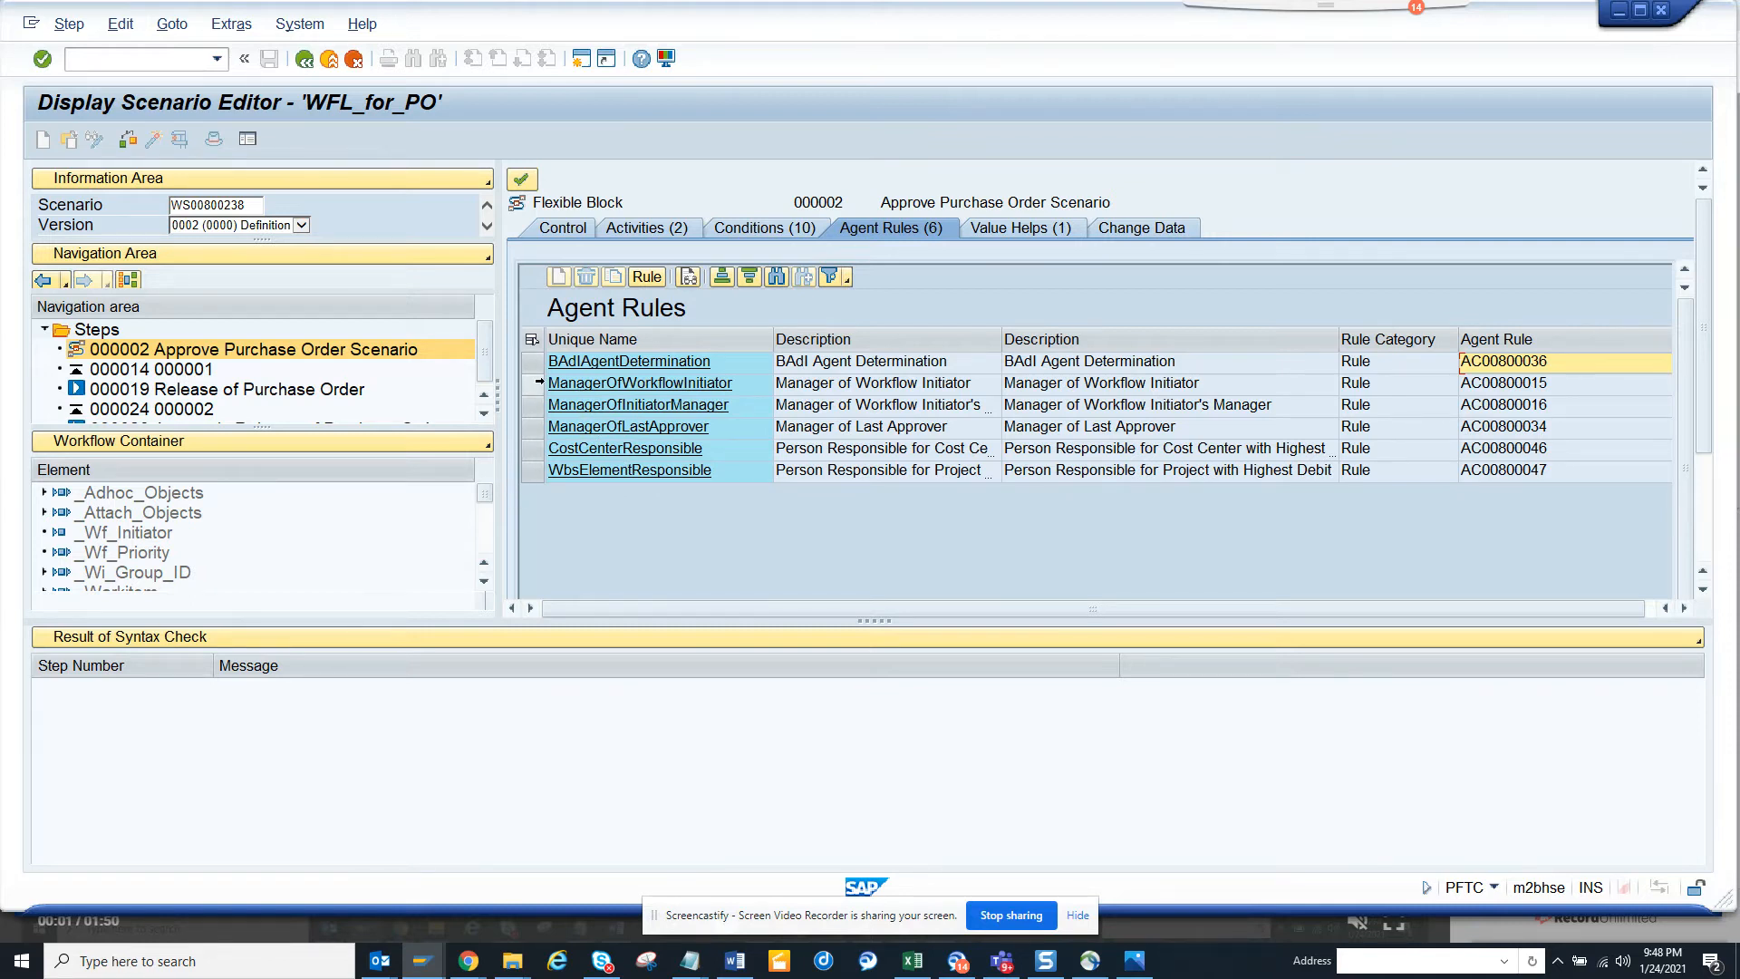
left_click(629, 426)
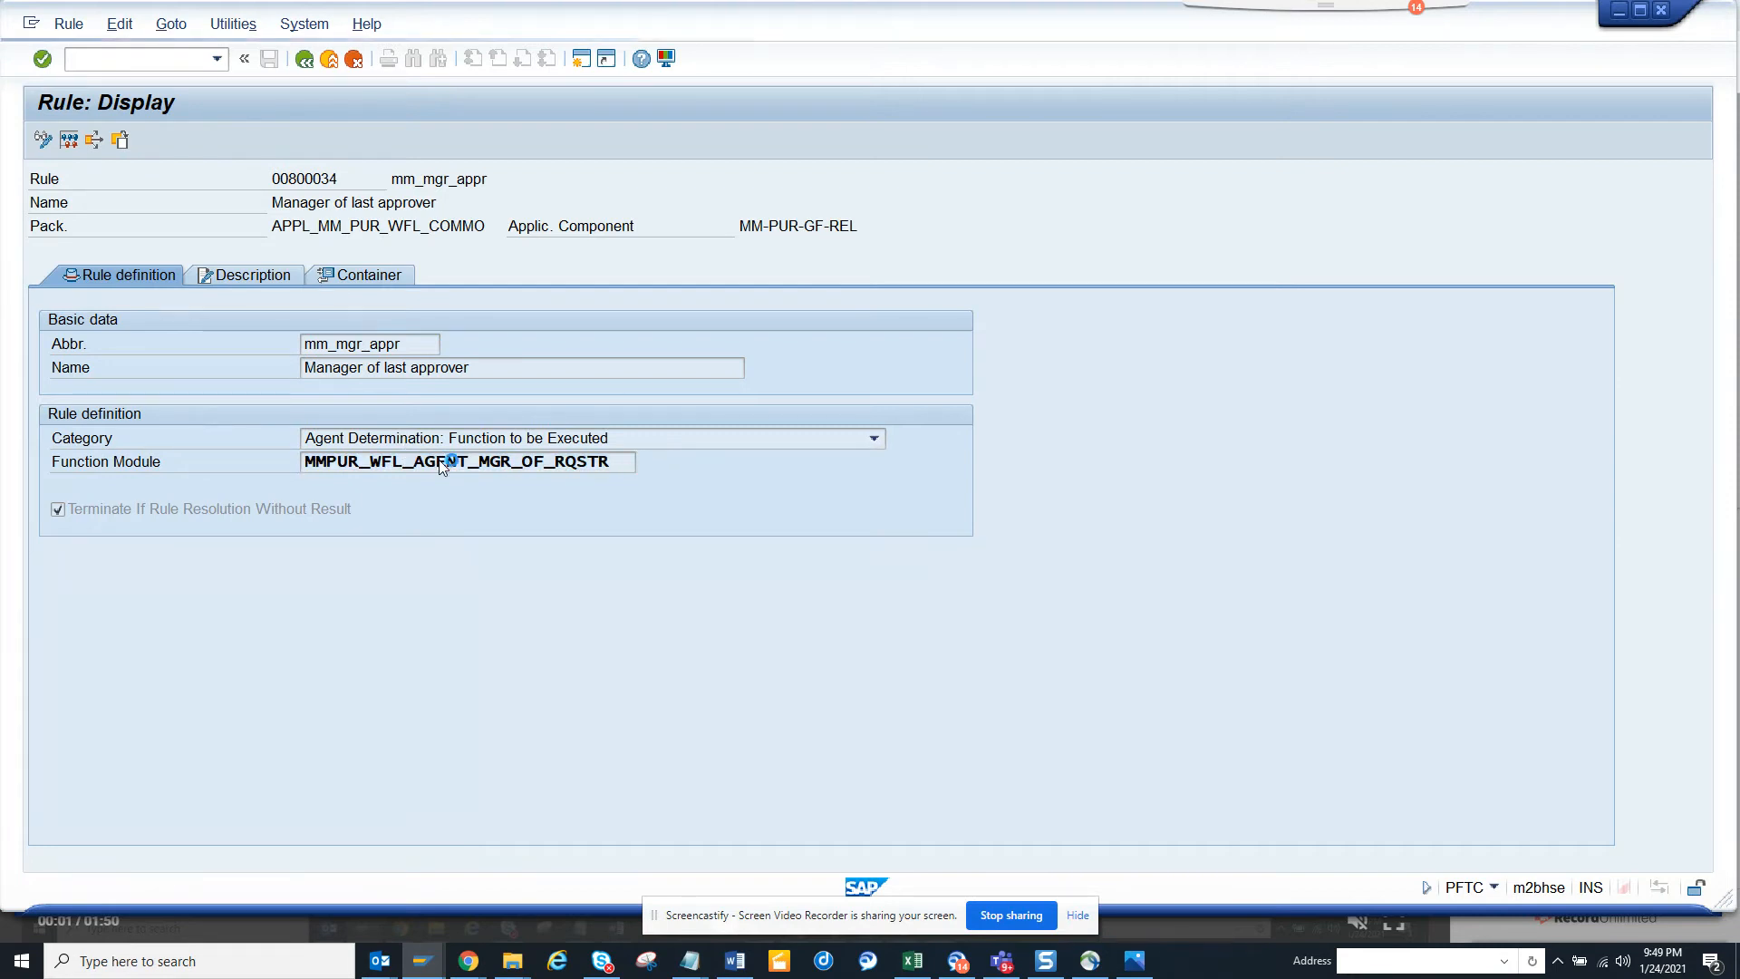
- View the agent function module's source, then rule 00800034 Manager of last approver with its binding
double_click(466, 460)
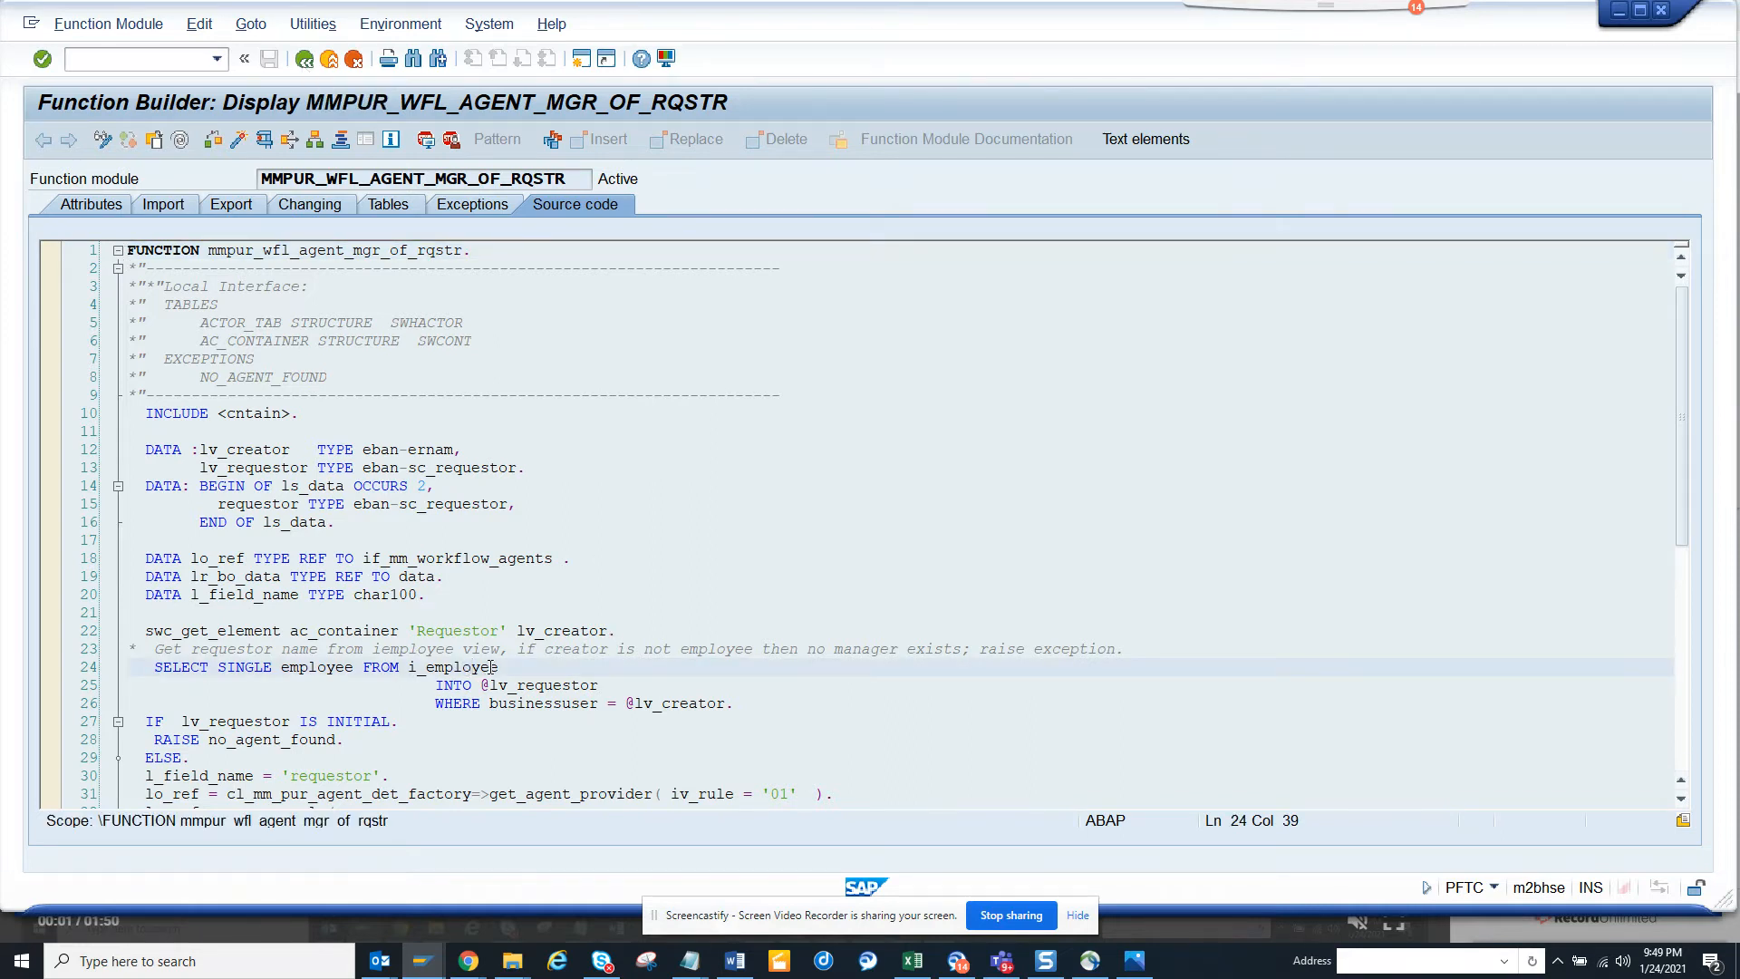
double_click(458, 667)
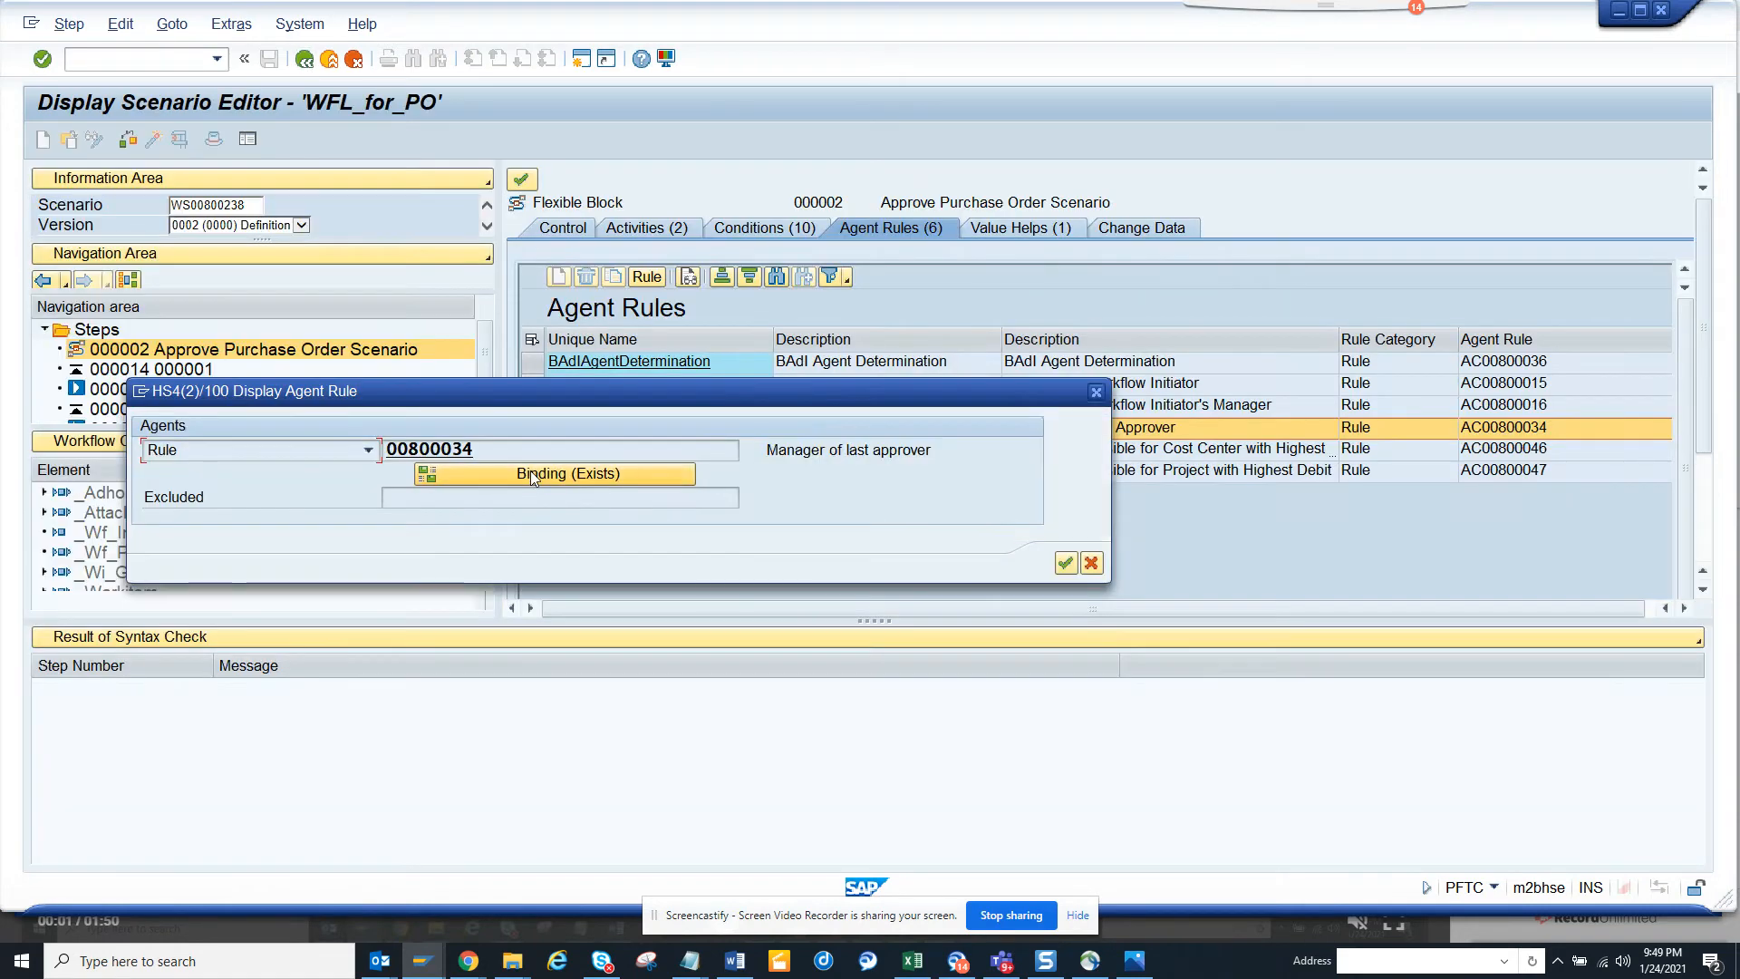
- Inspect ManagerOfWorkflowInitiator rule 00800015, Manager of a requestor, and return to the Agent Rules list
left_click(565, 474)
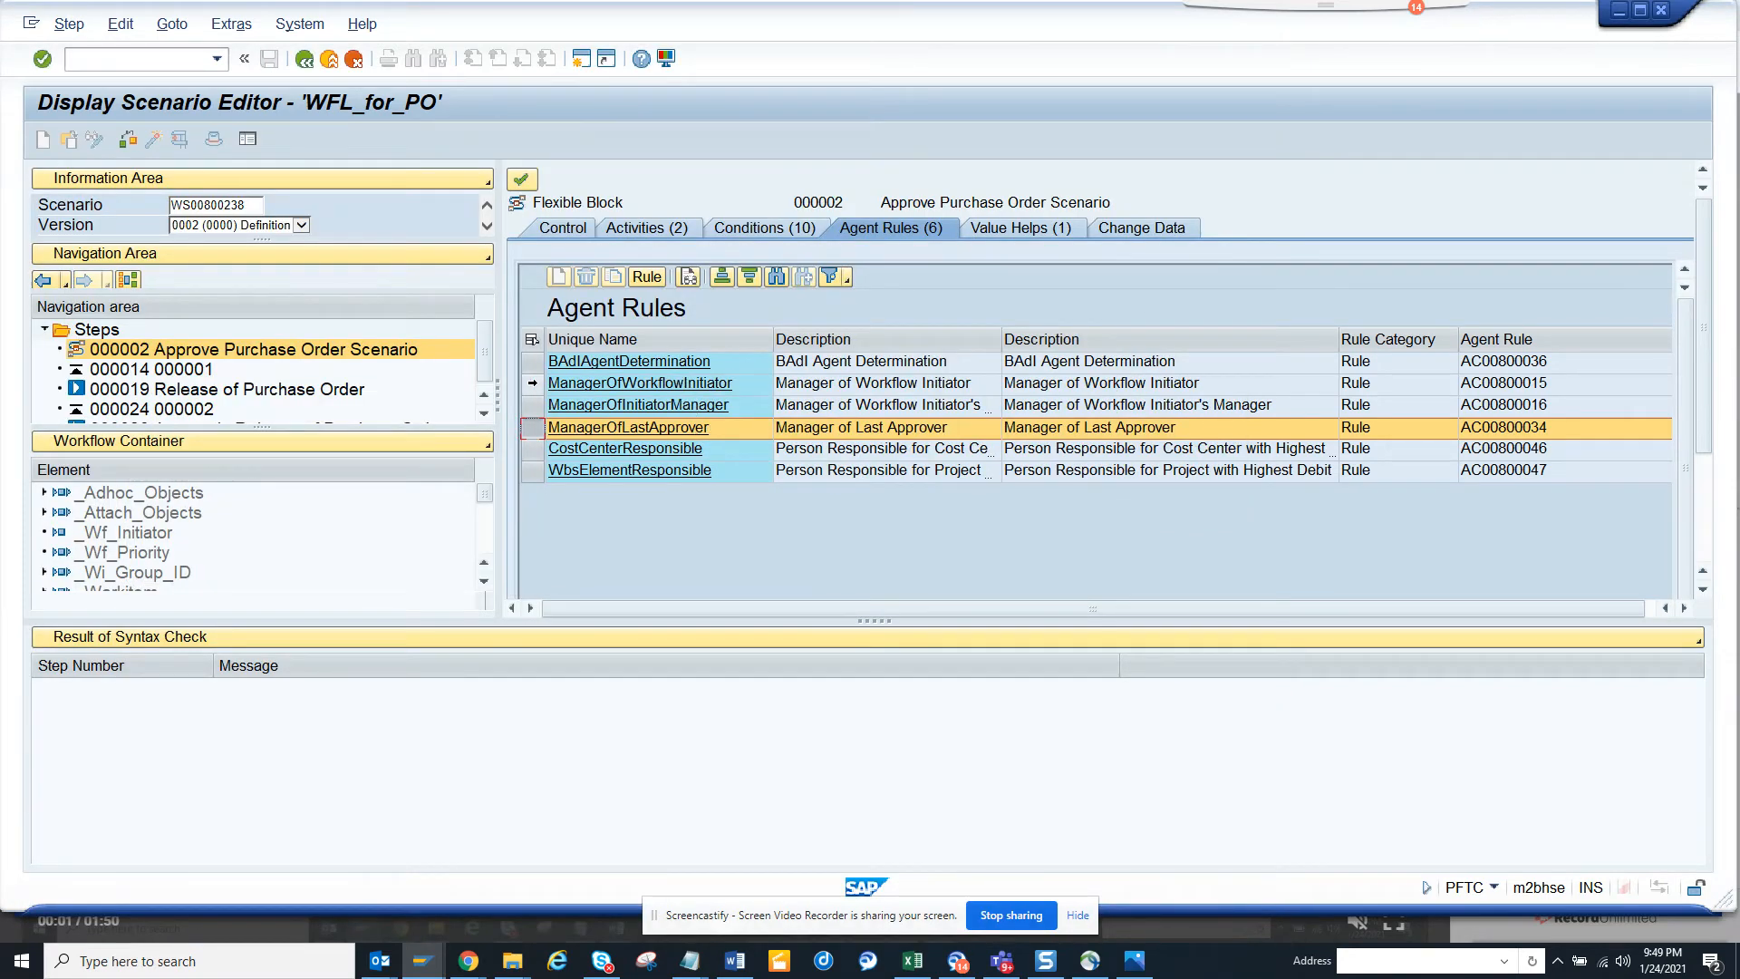
left_click(640, 382)
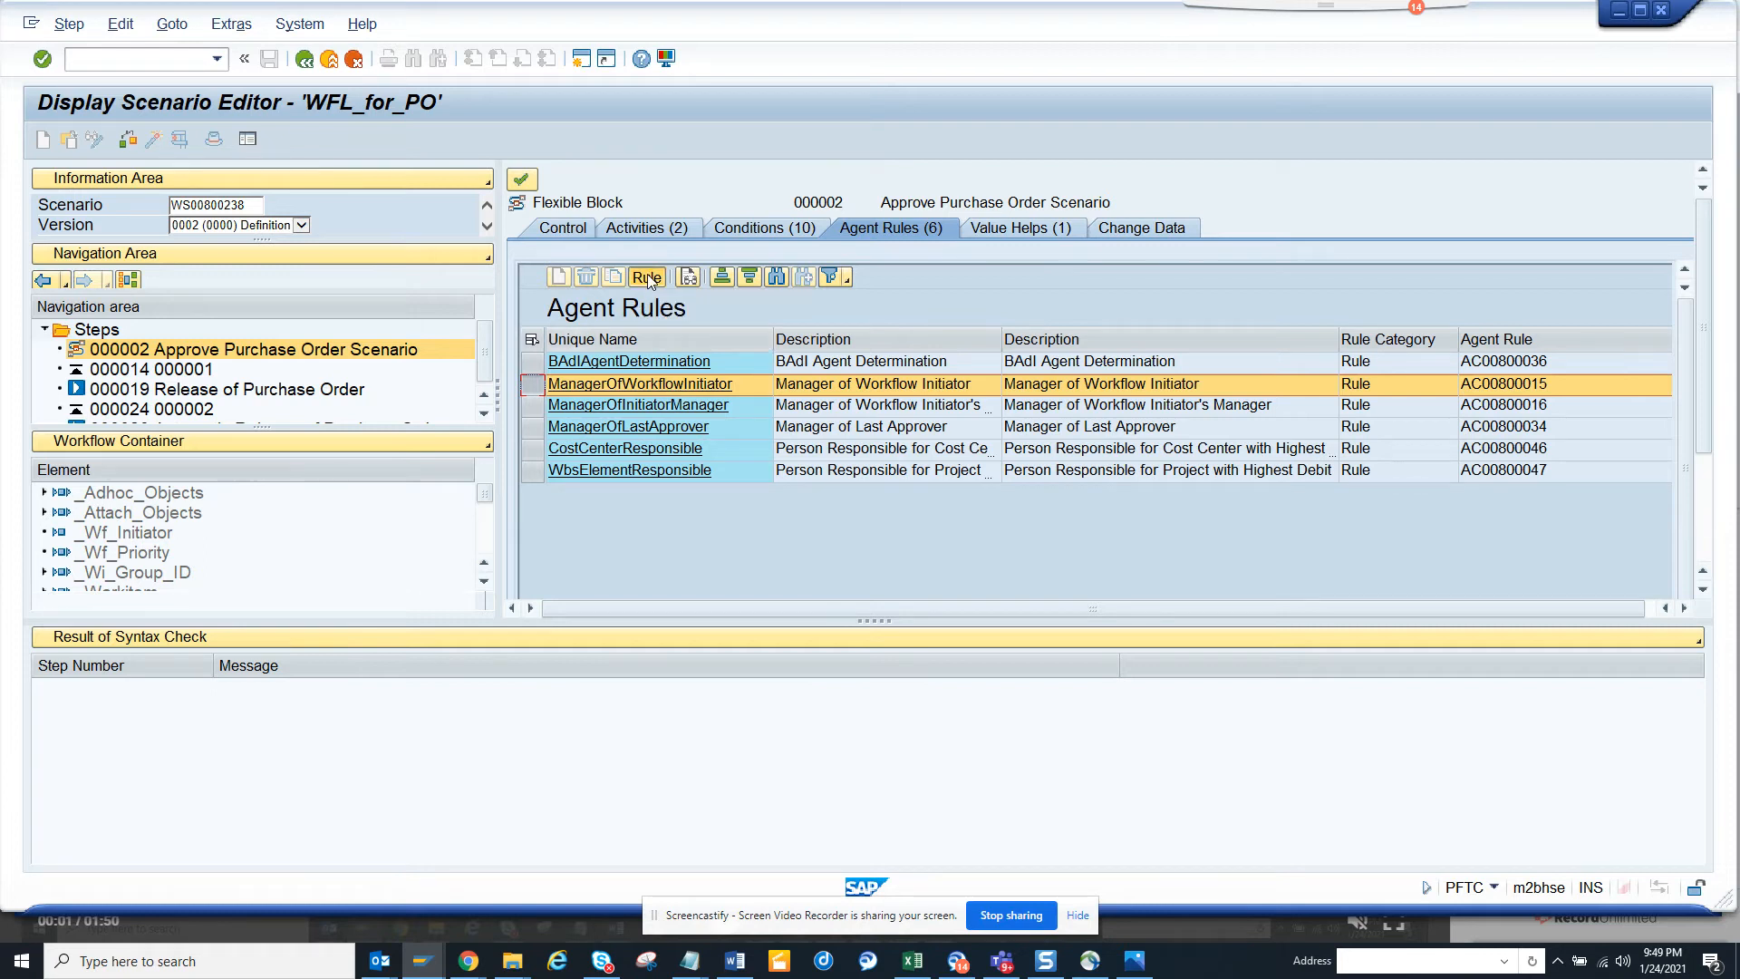
left_click(646, 276)
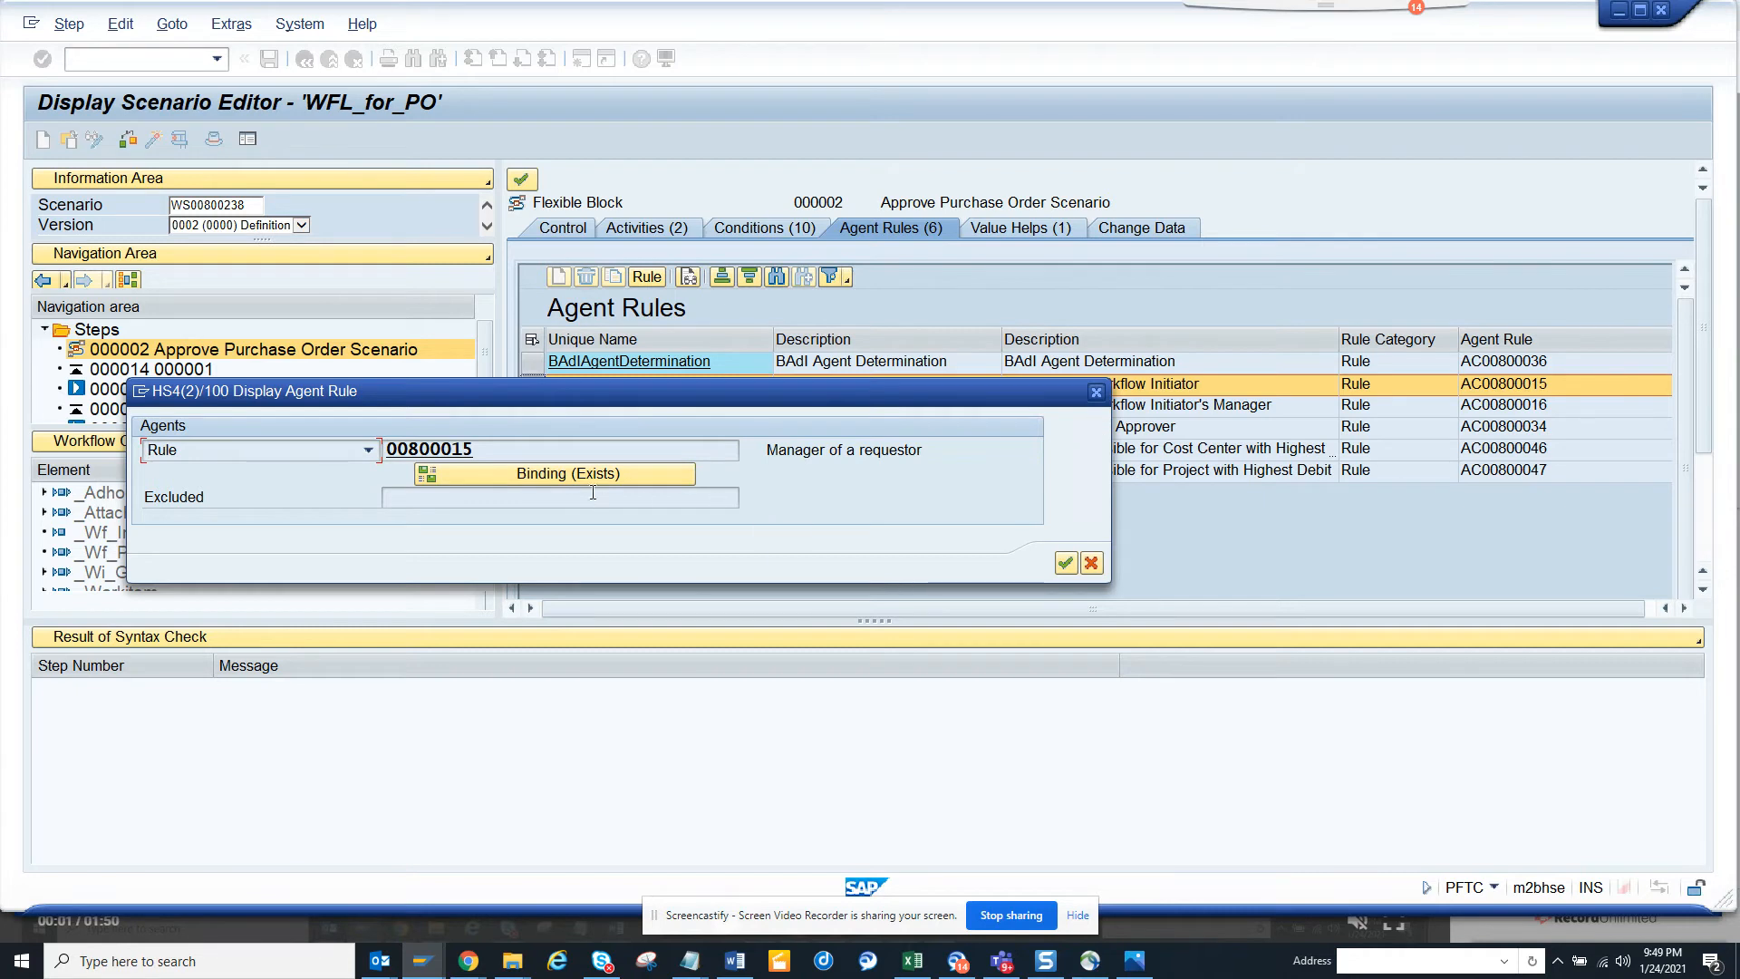
left_click(554, 473)
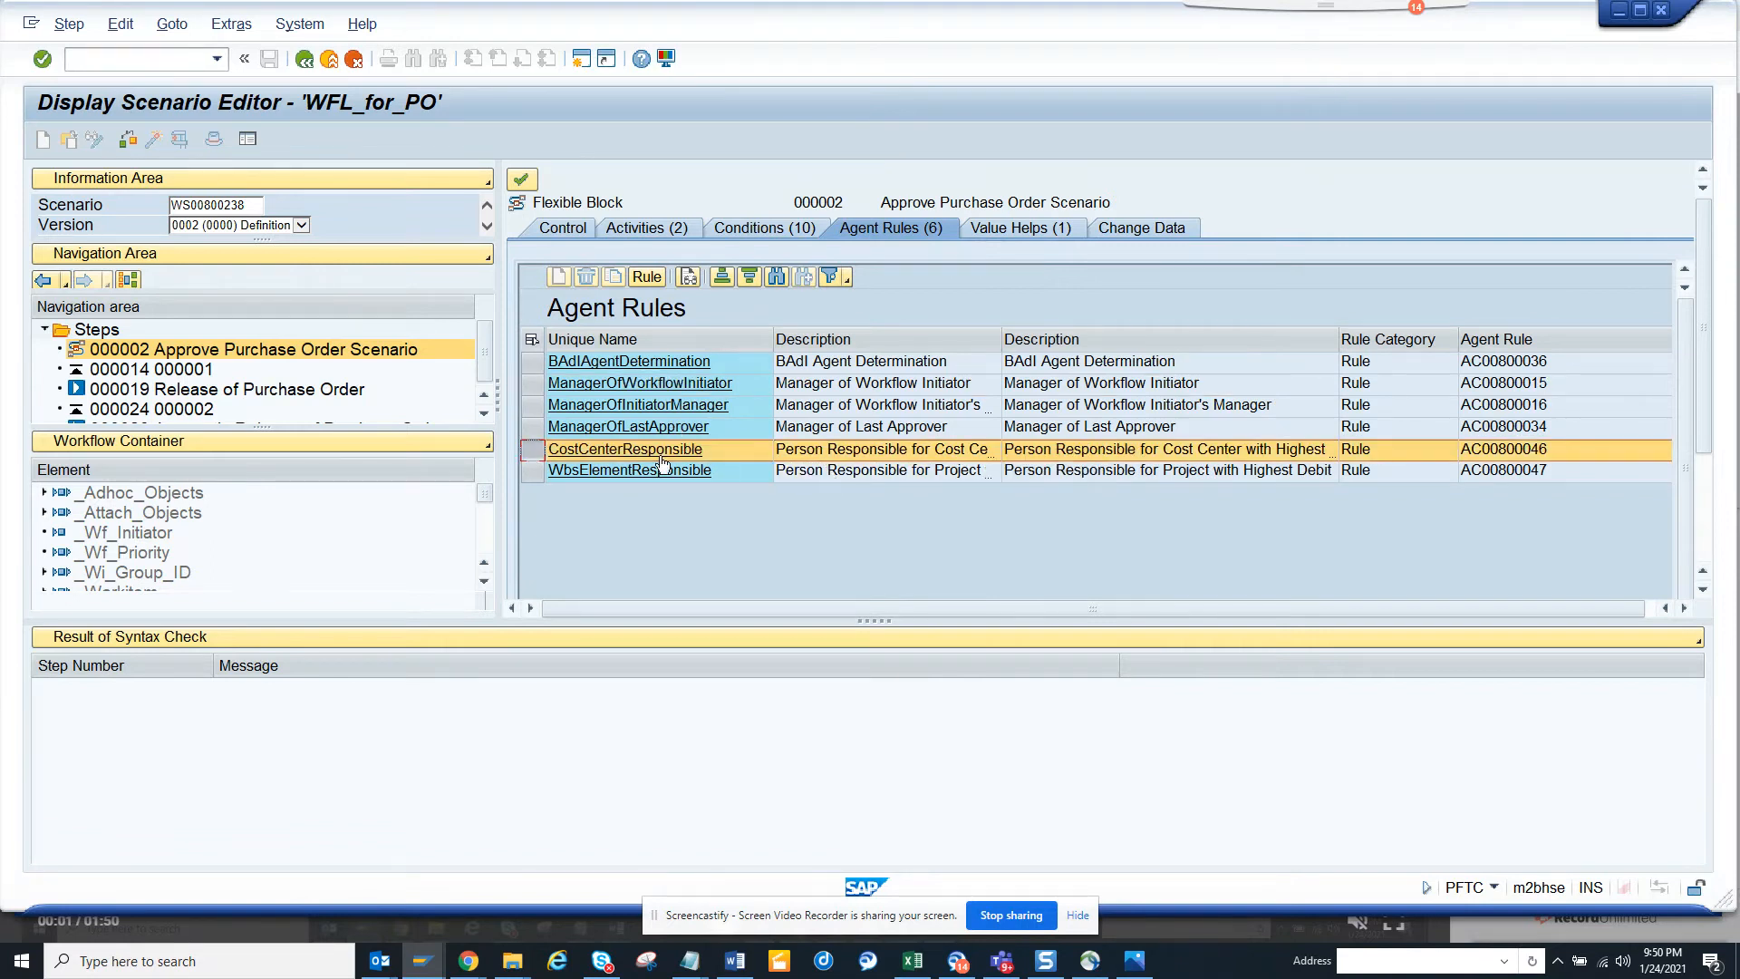
- View CostCenterResponsible's binding, then display rule 00800046 Cost Center Responsible PO running MMPUR_PO_WFL_COST_CENT_AGENT
double_click(624, 447)
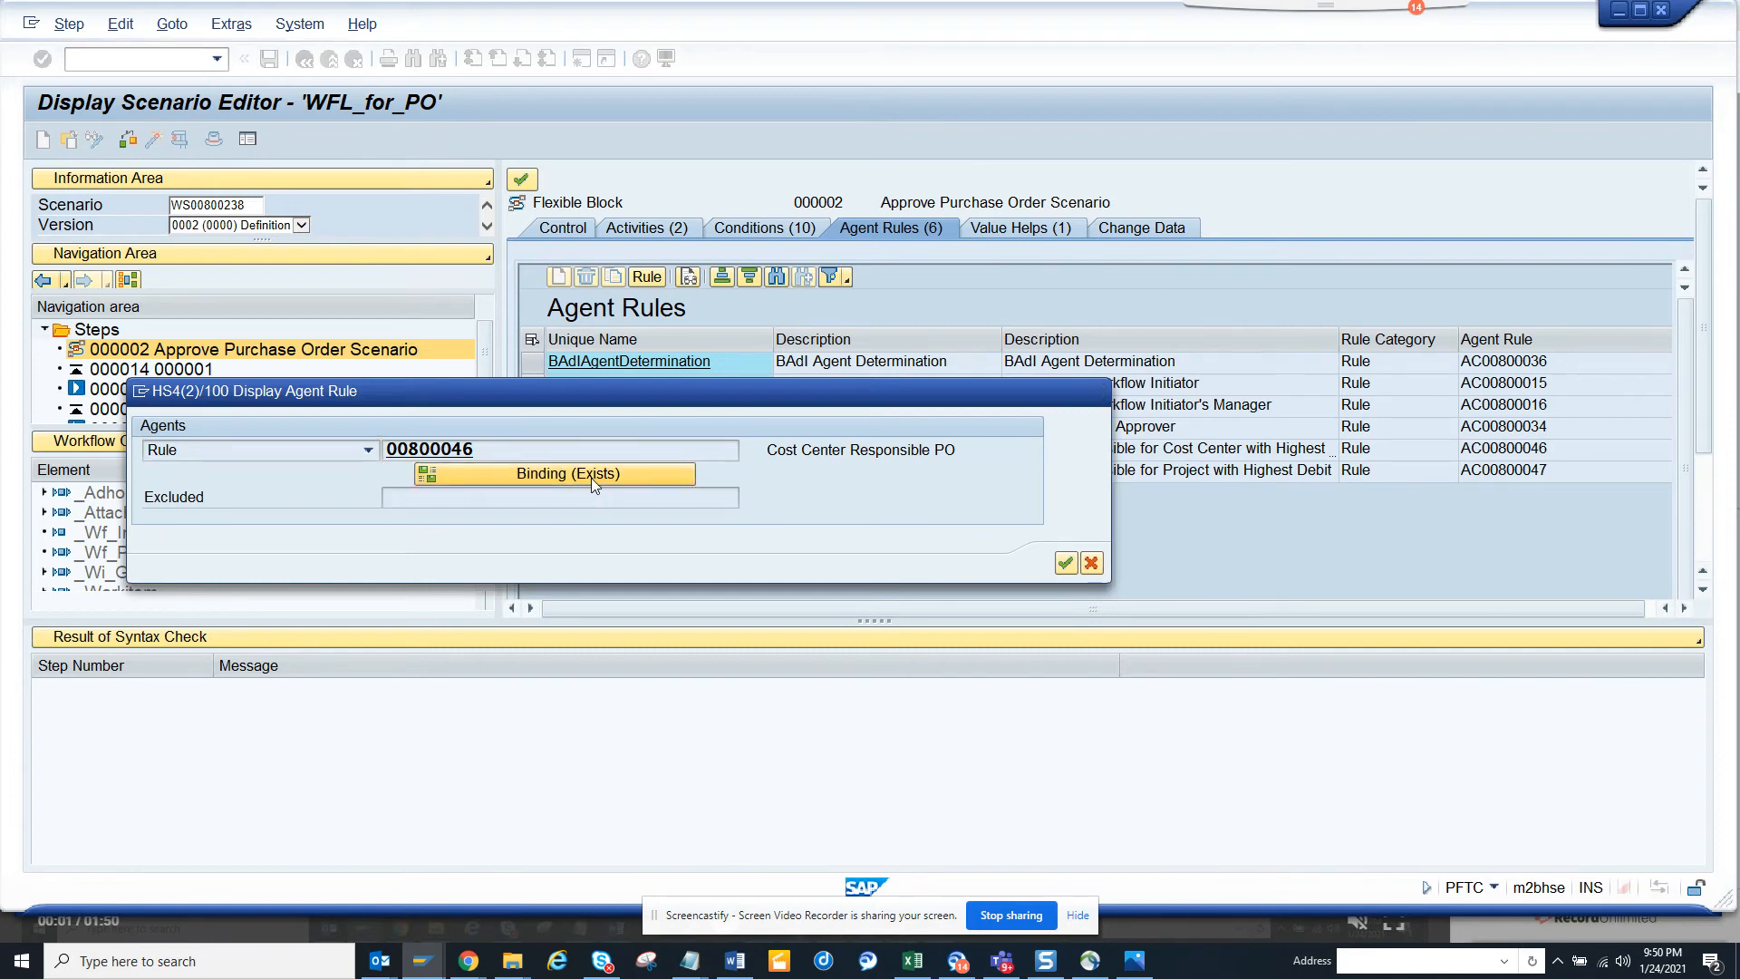
left_click(555, 473)
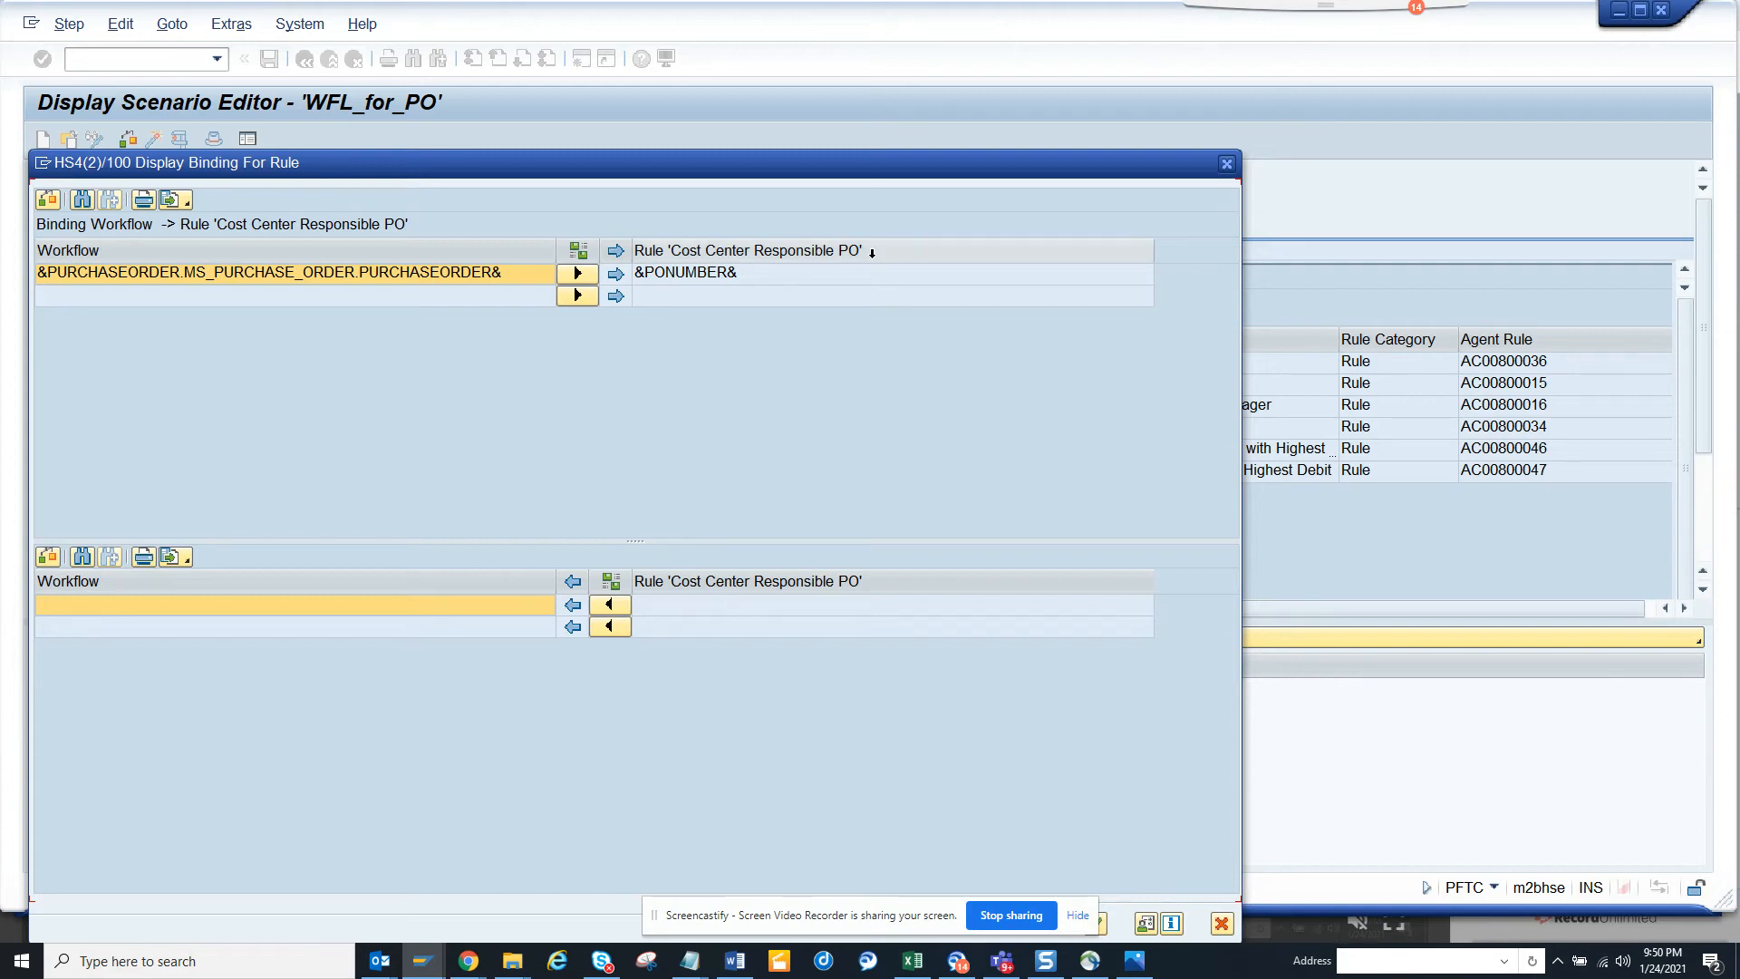
left_click(1224, 163)
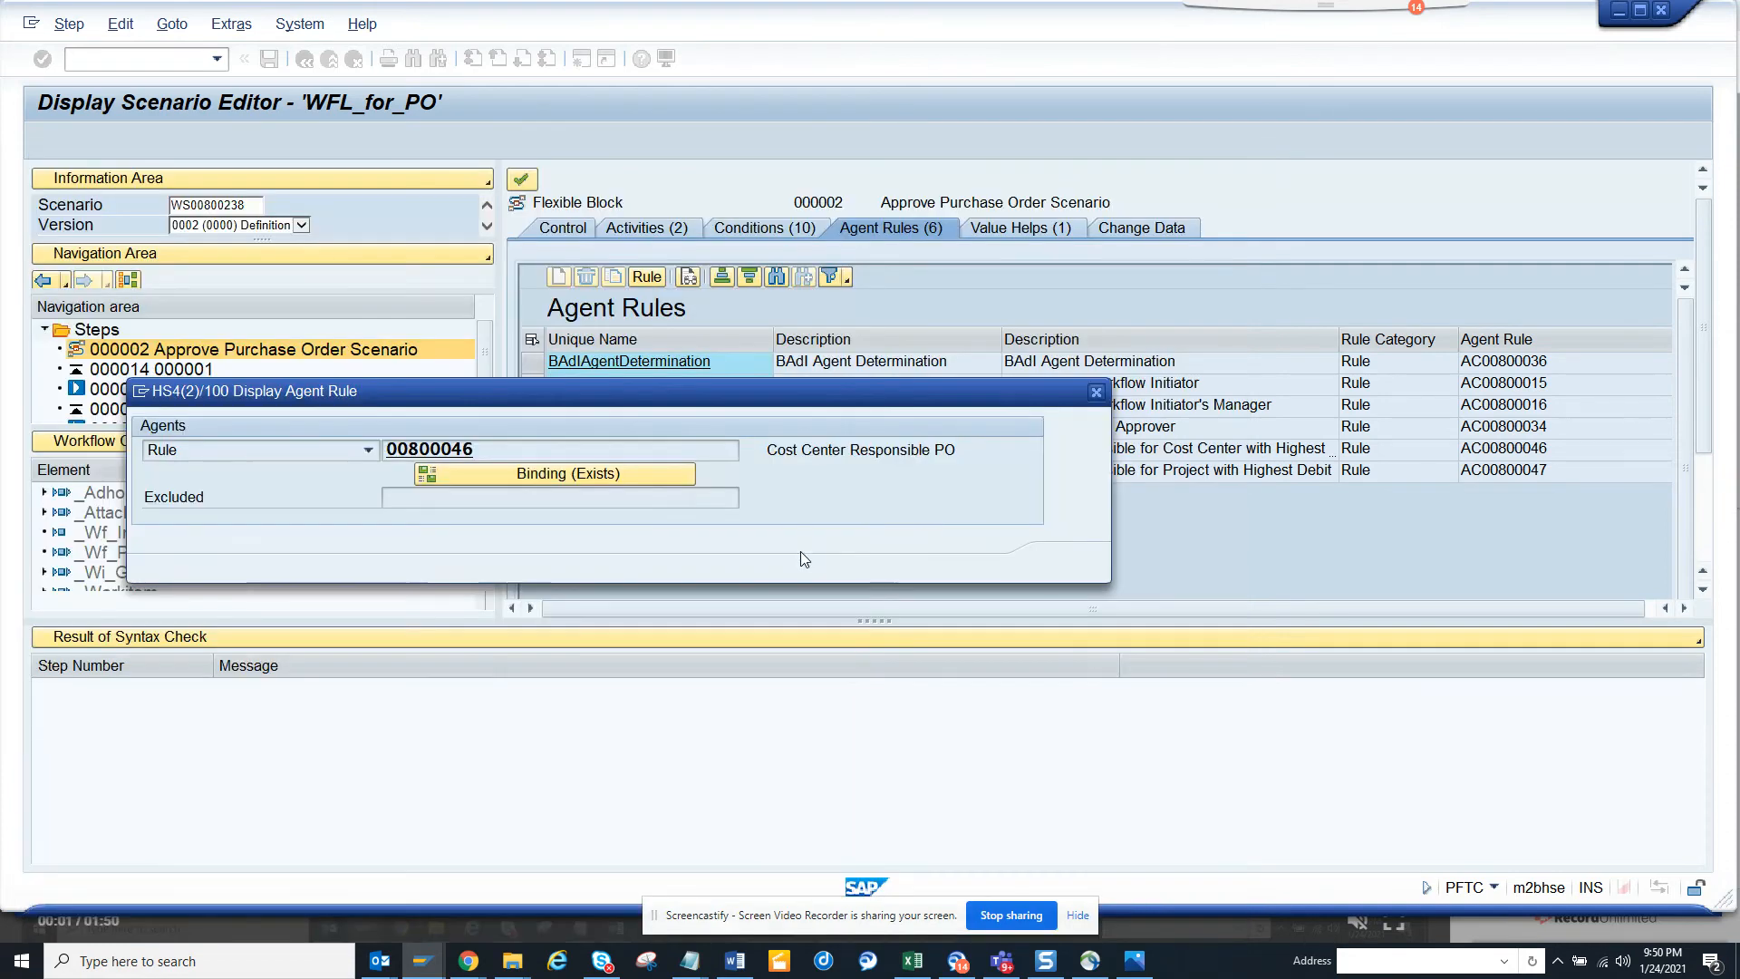
left_click(1094, 392)
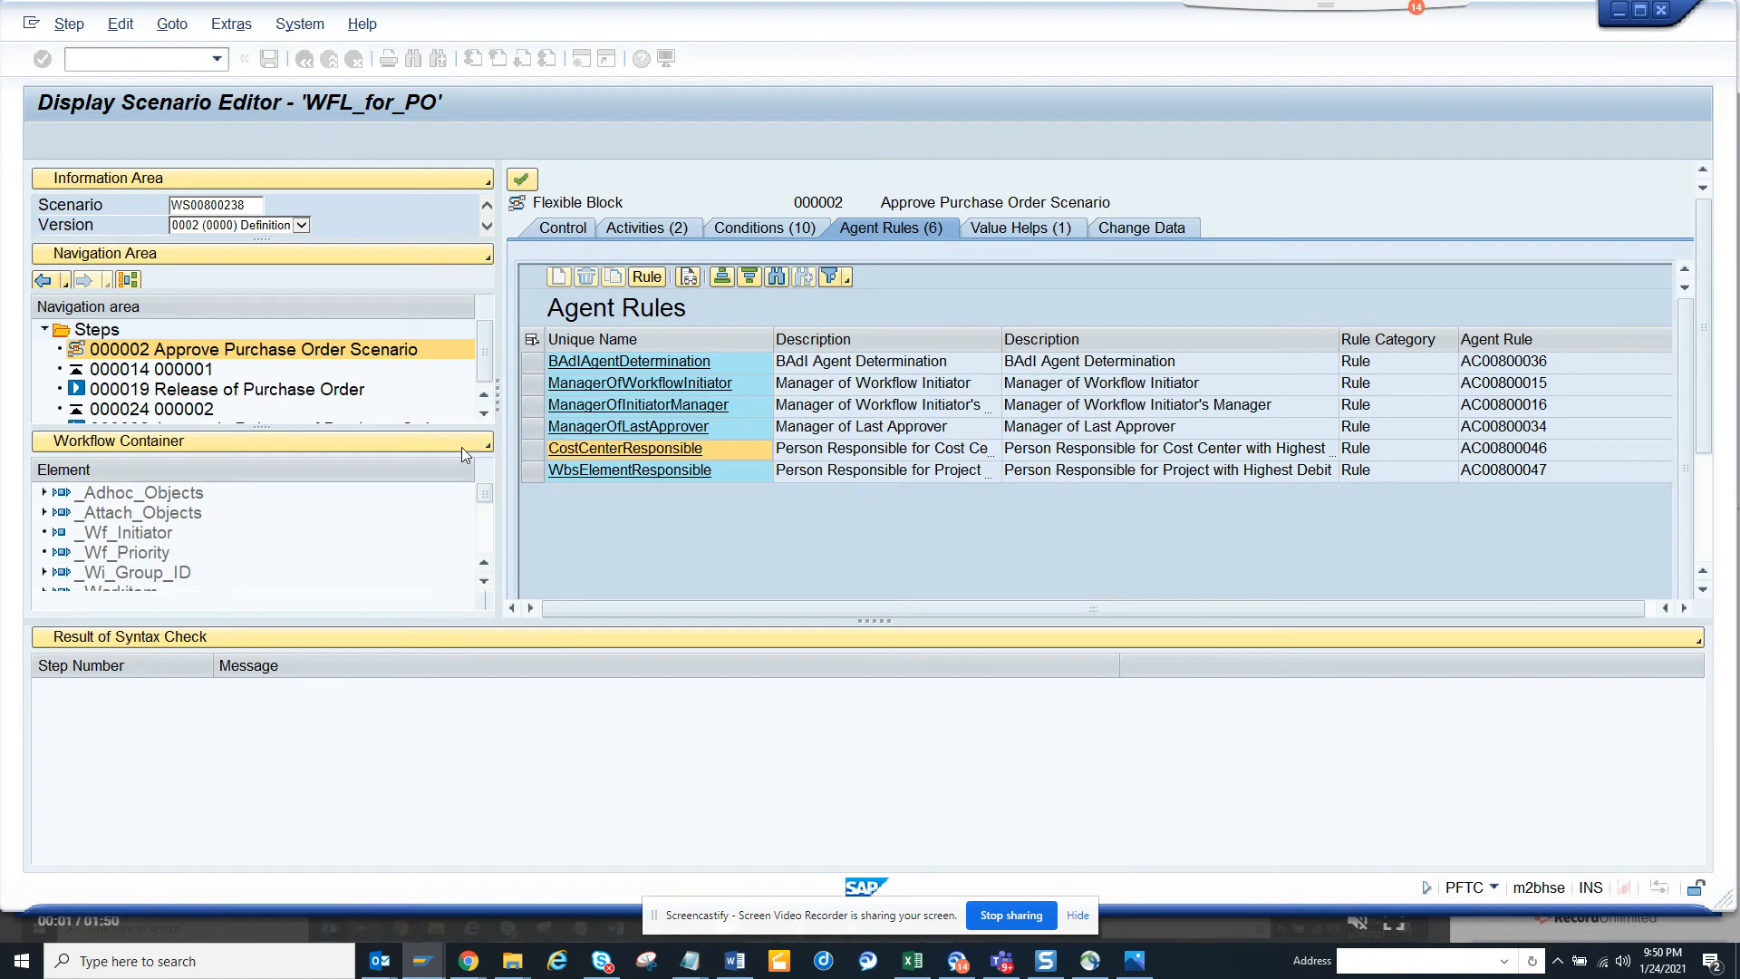
double_click(624, 447)
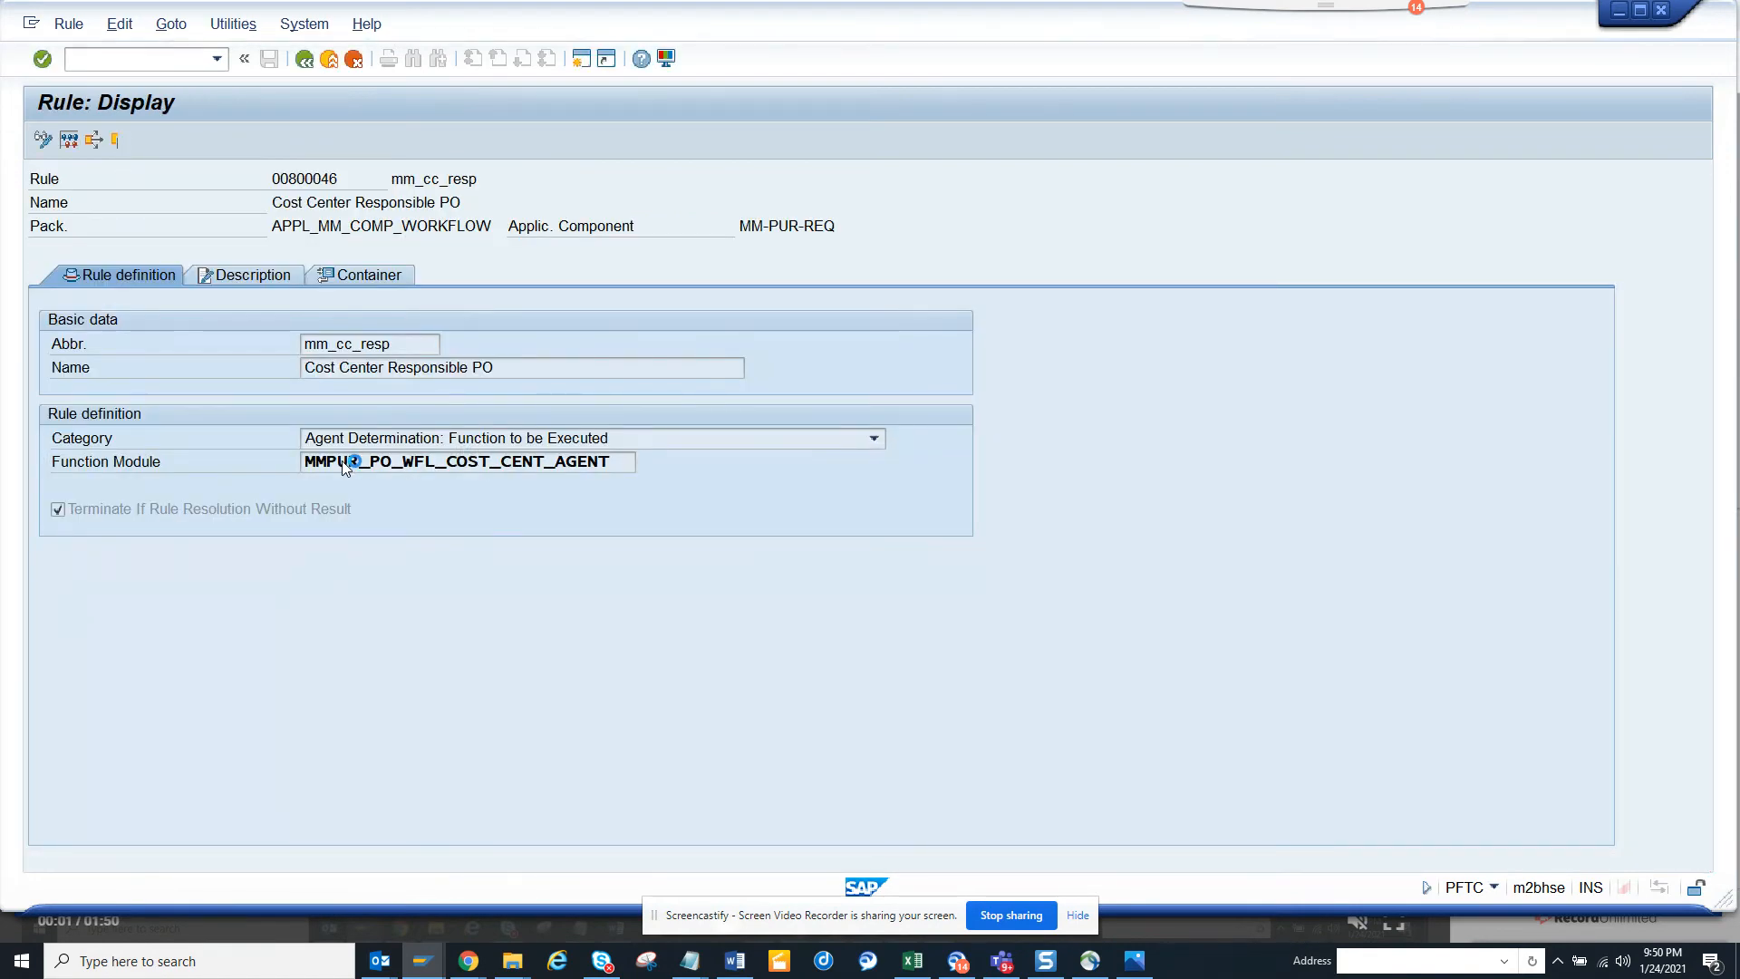
- Review the MMPUR_PO_WFL_COST_CENT_AGENT source code in the Function Builder
double_click(466, 460)
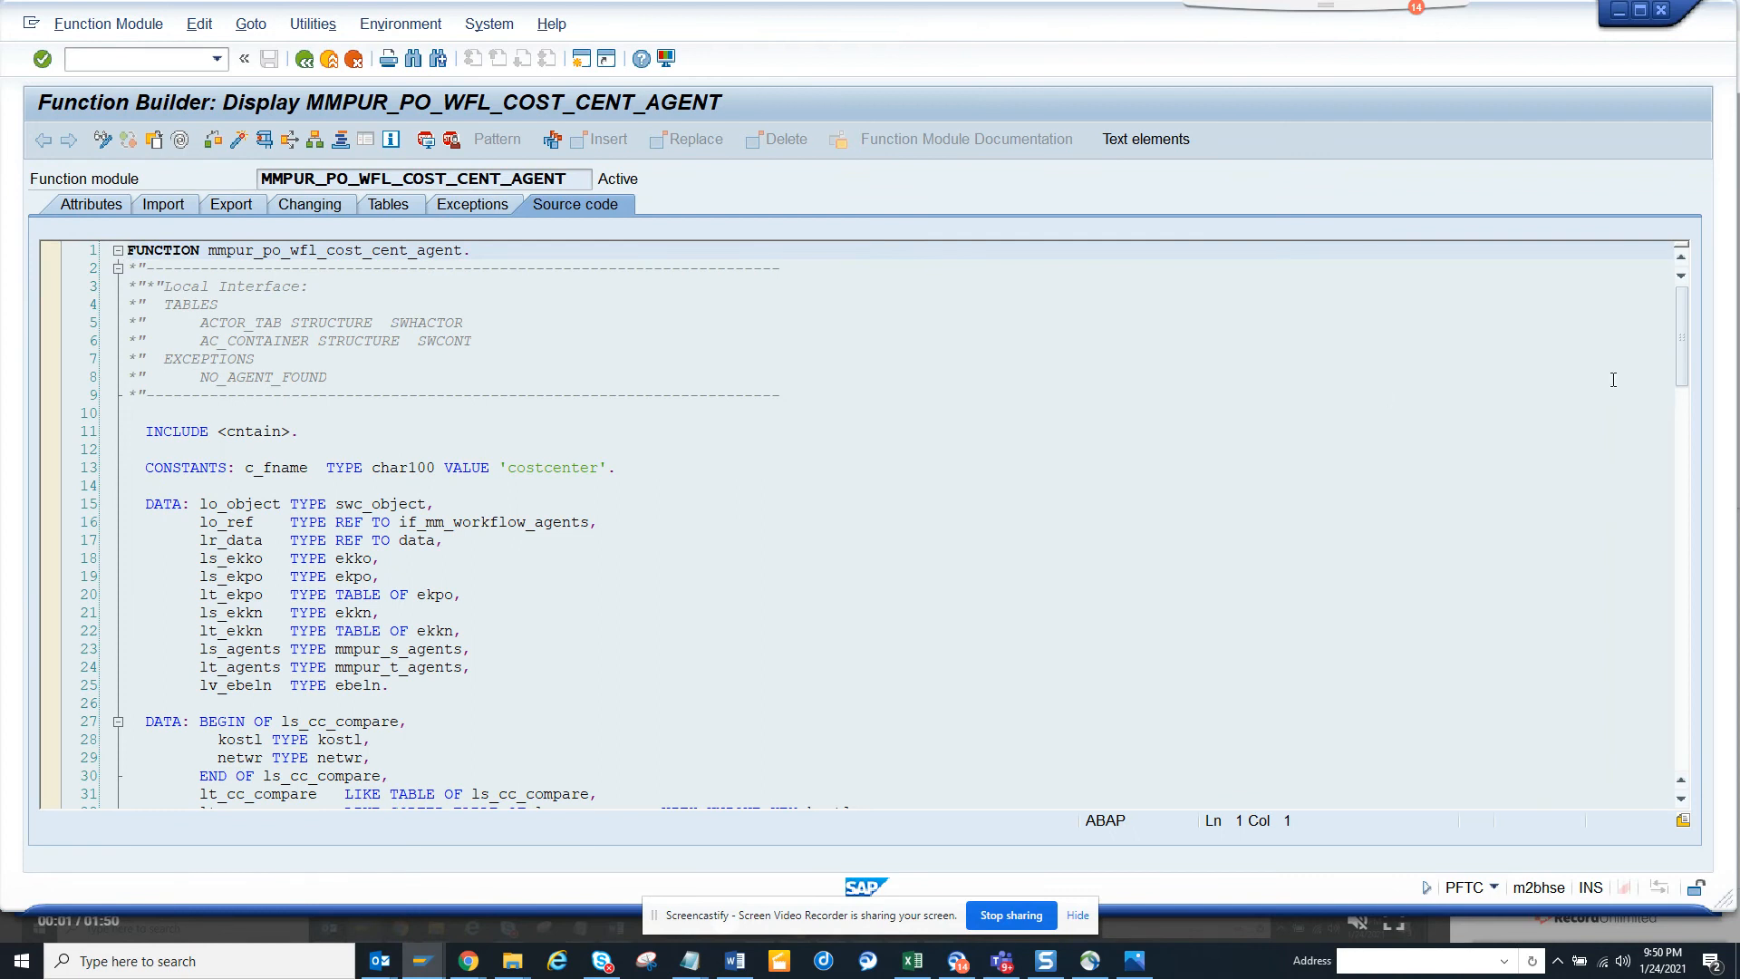
scroll("down", 3)
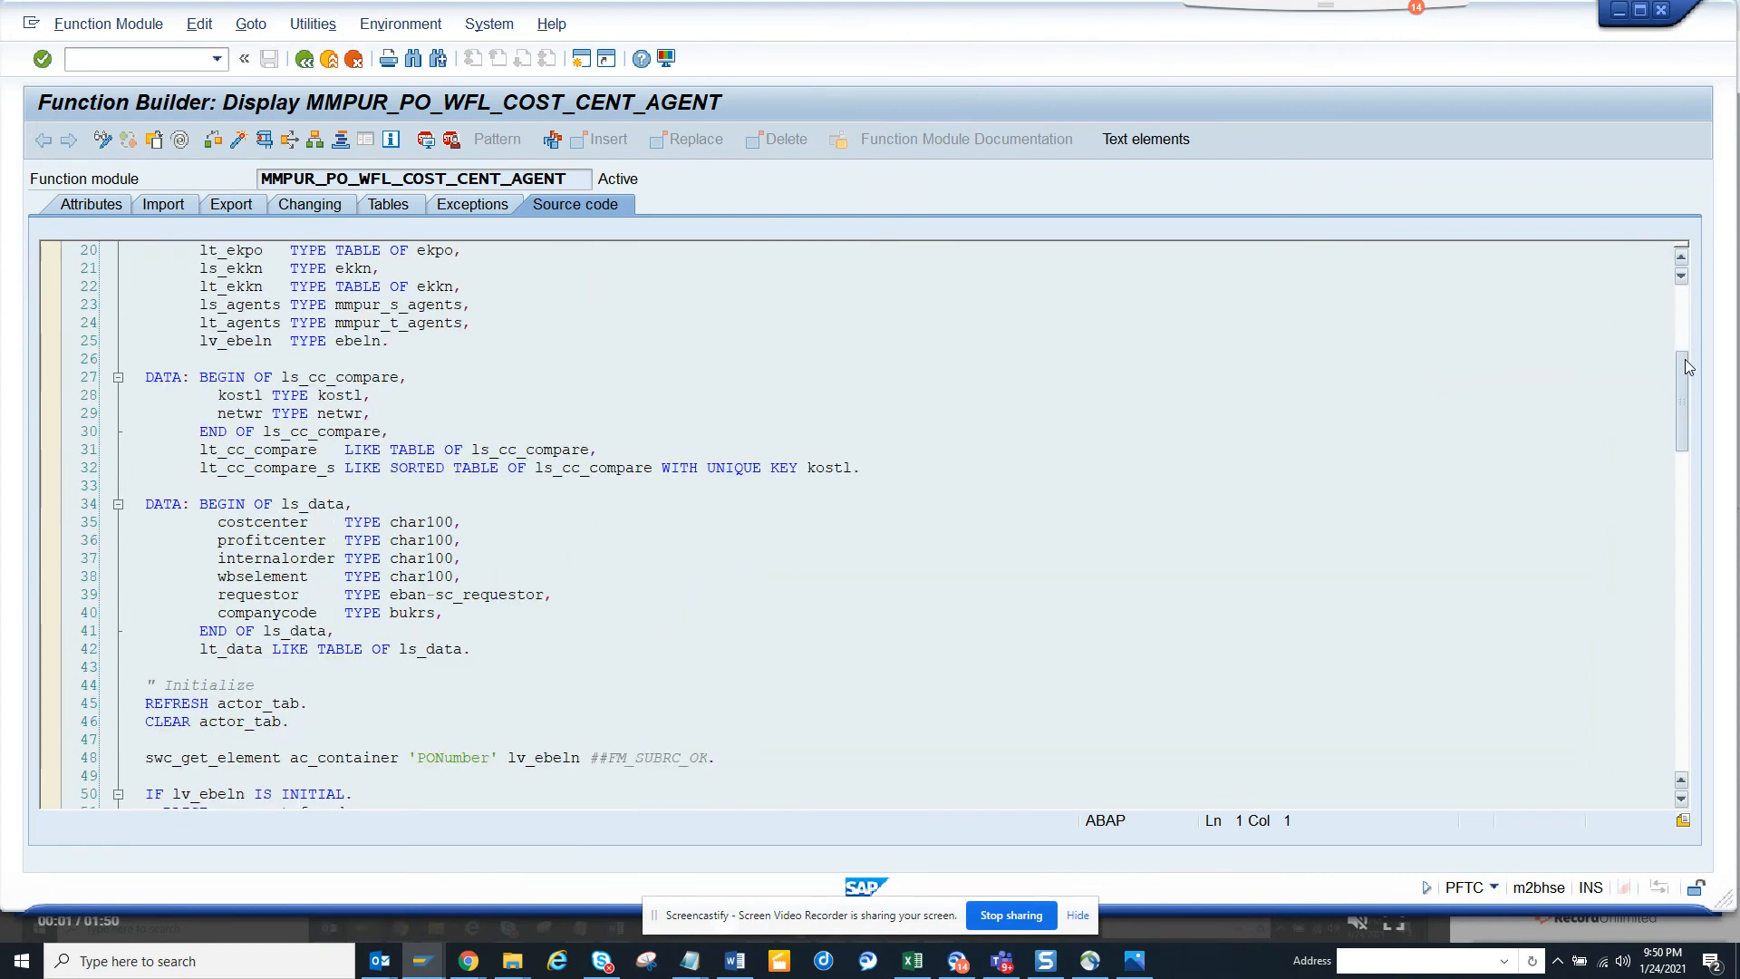
scroll("down", 3)
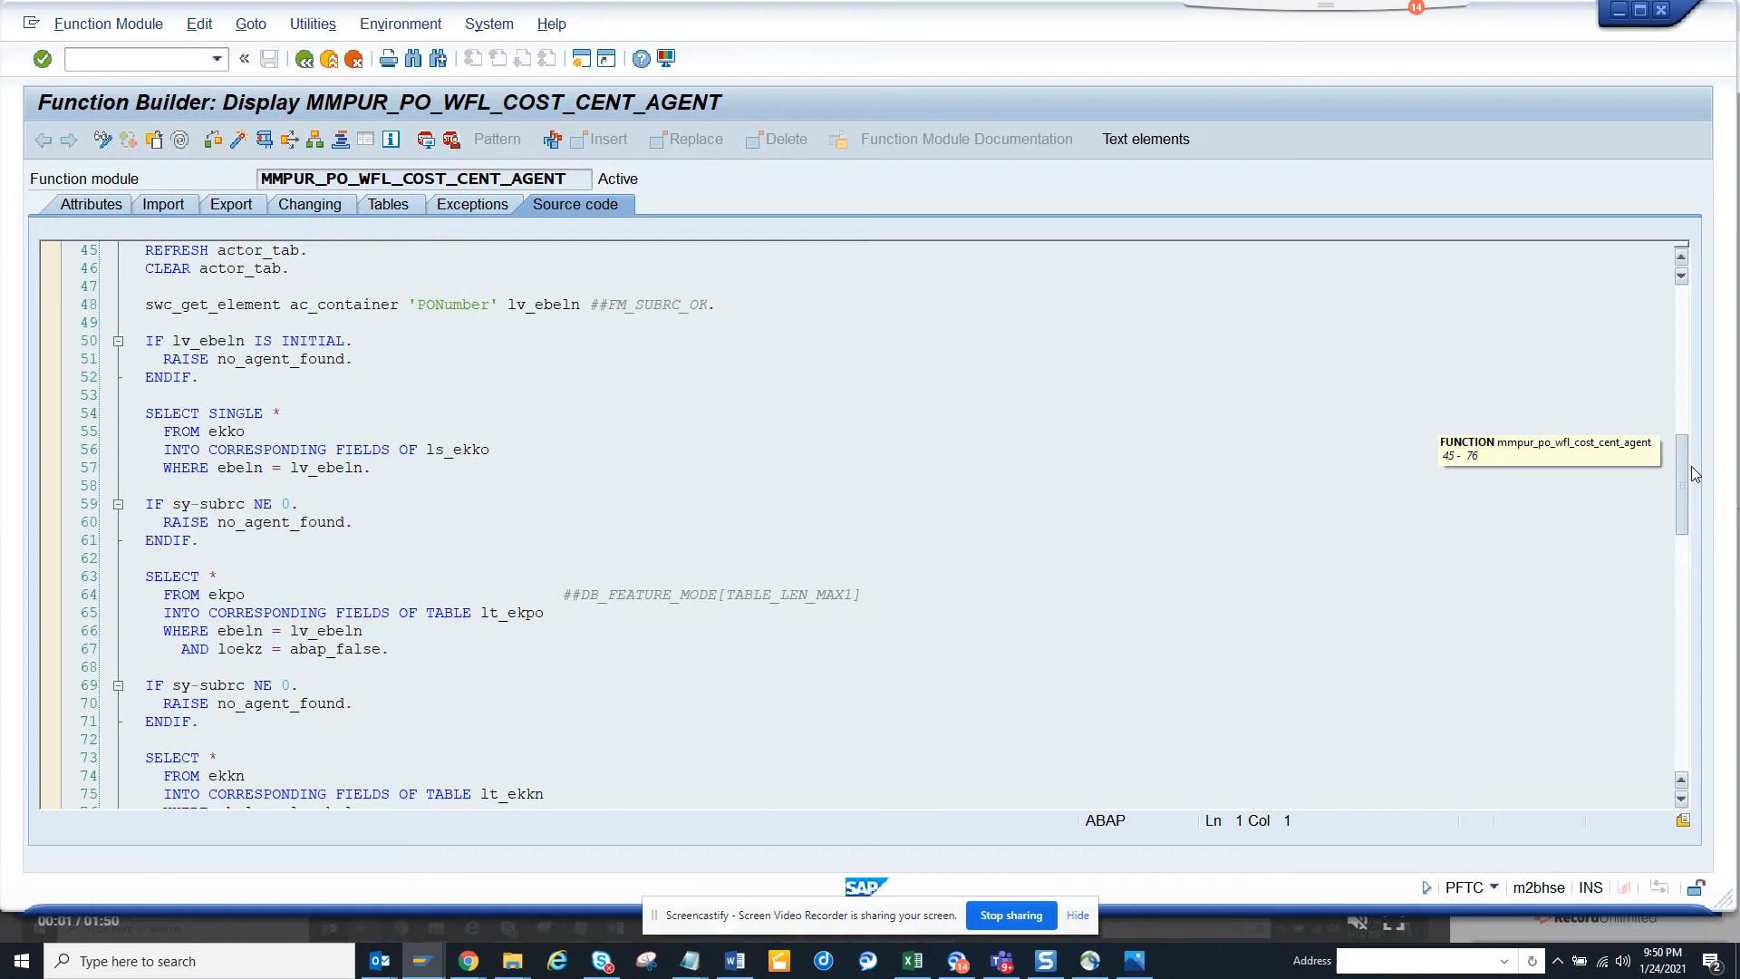
scroll("down", 3)
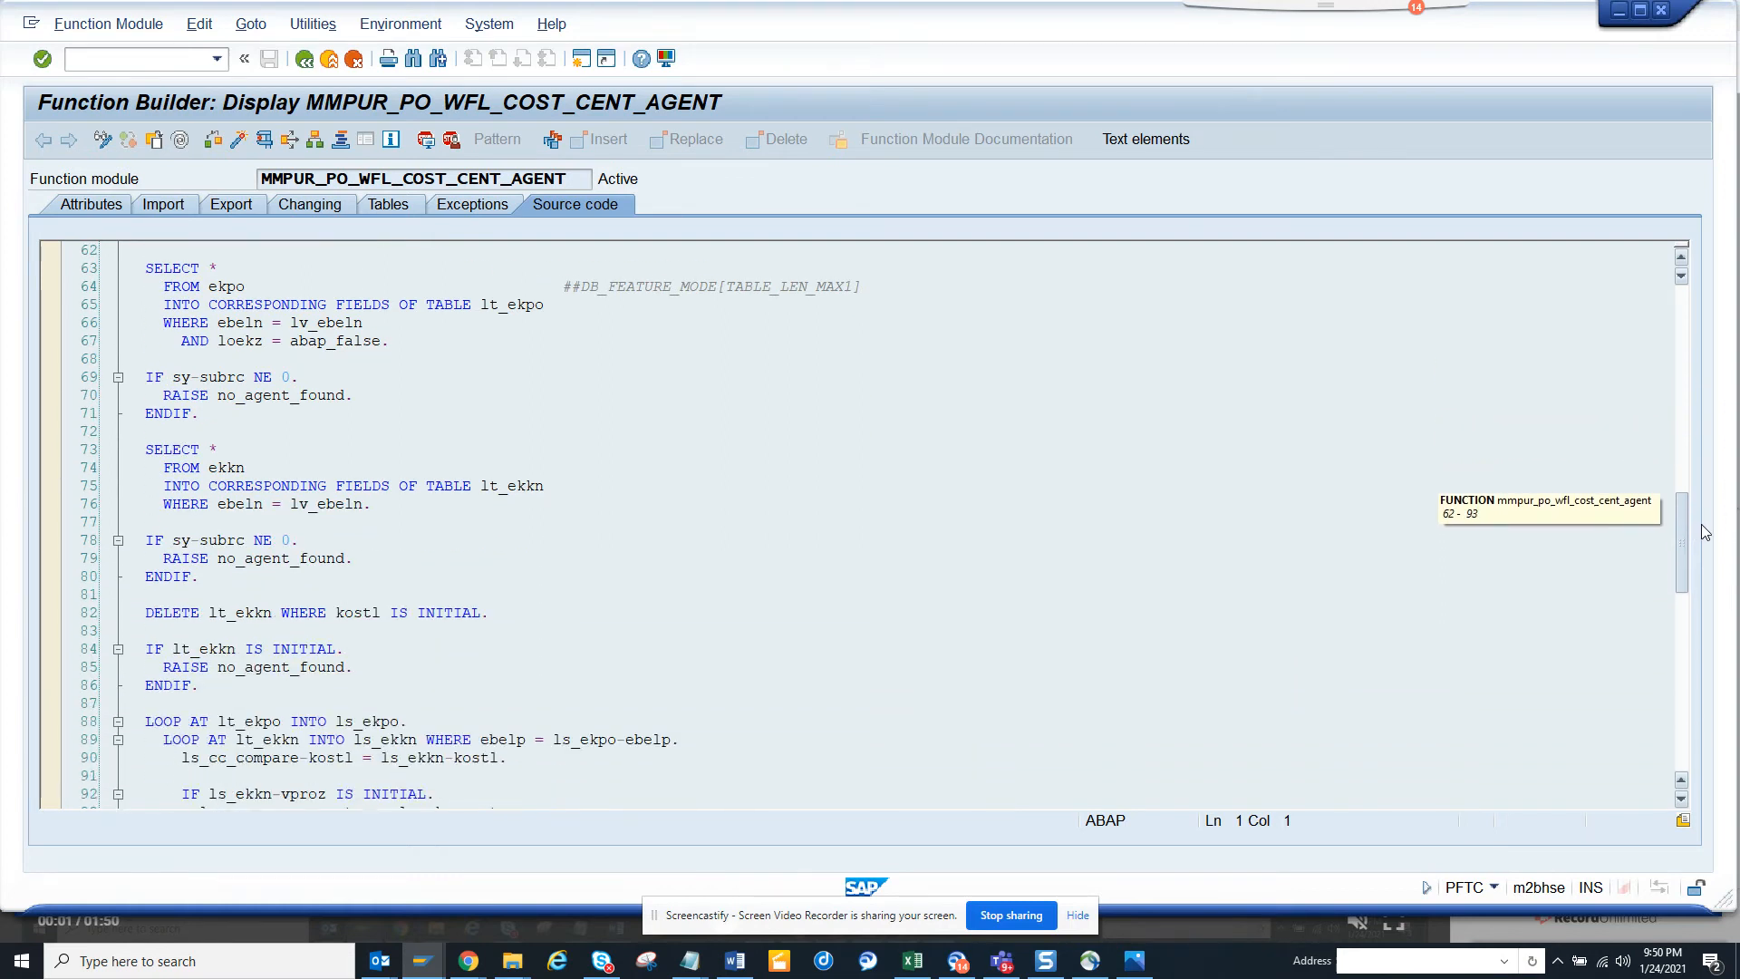
scroll("down", 3)
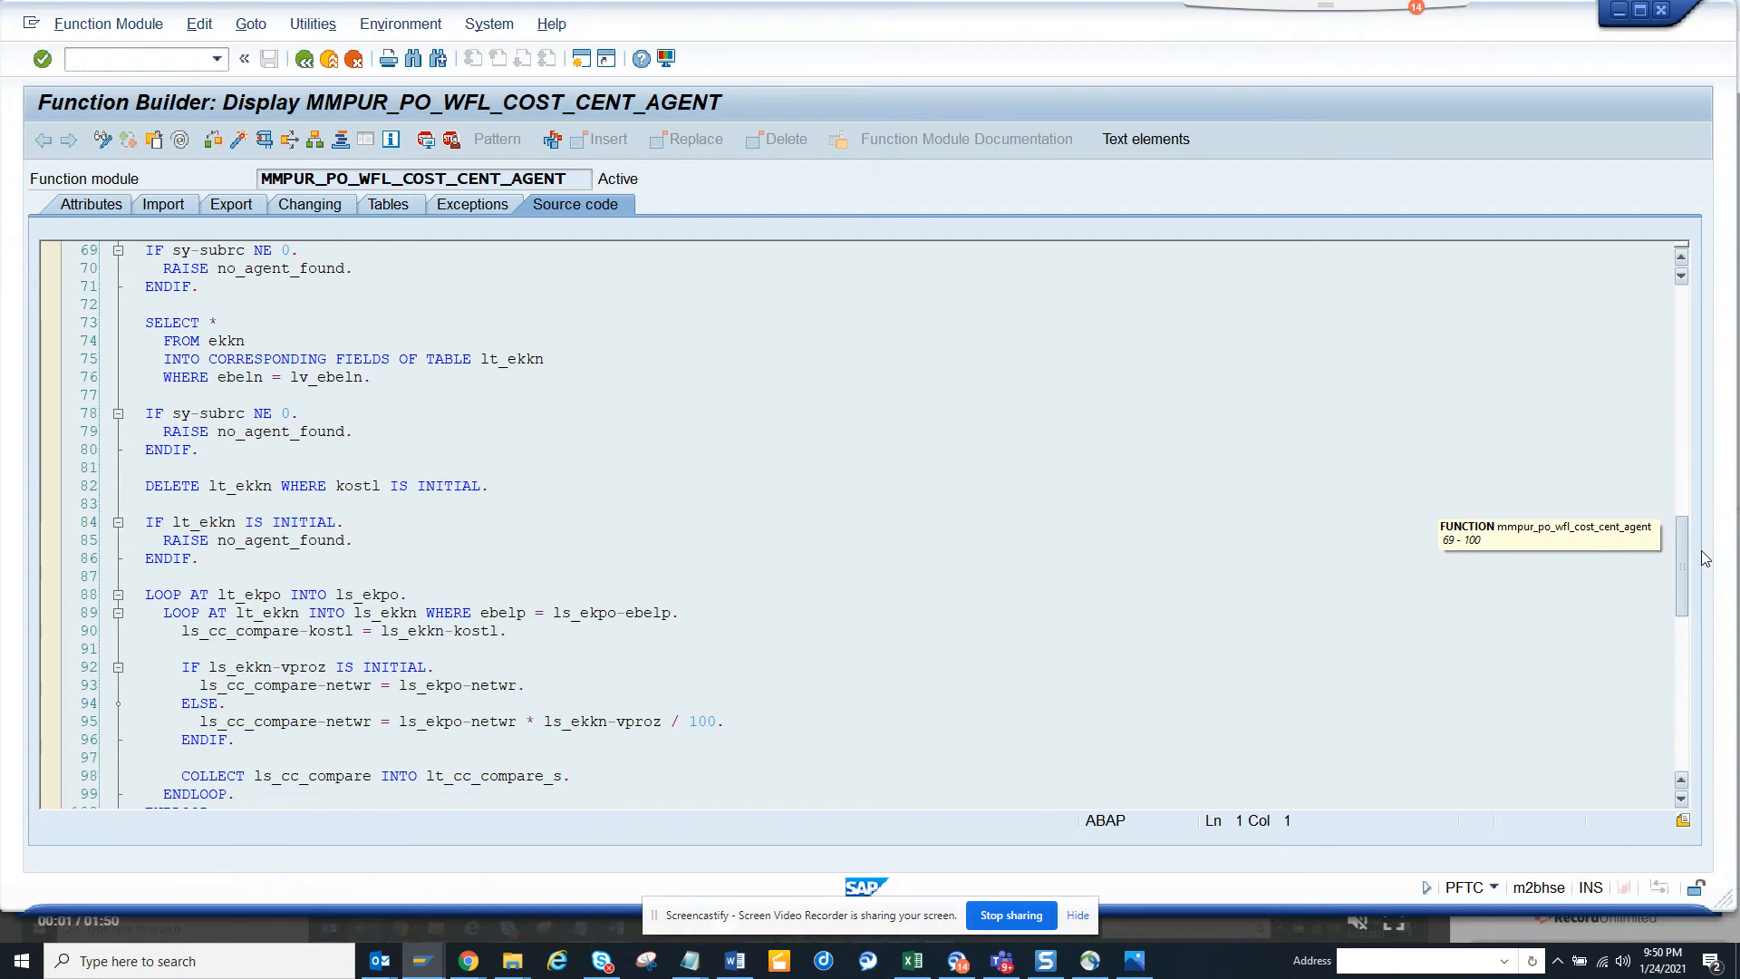
scroll("down", 3)
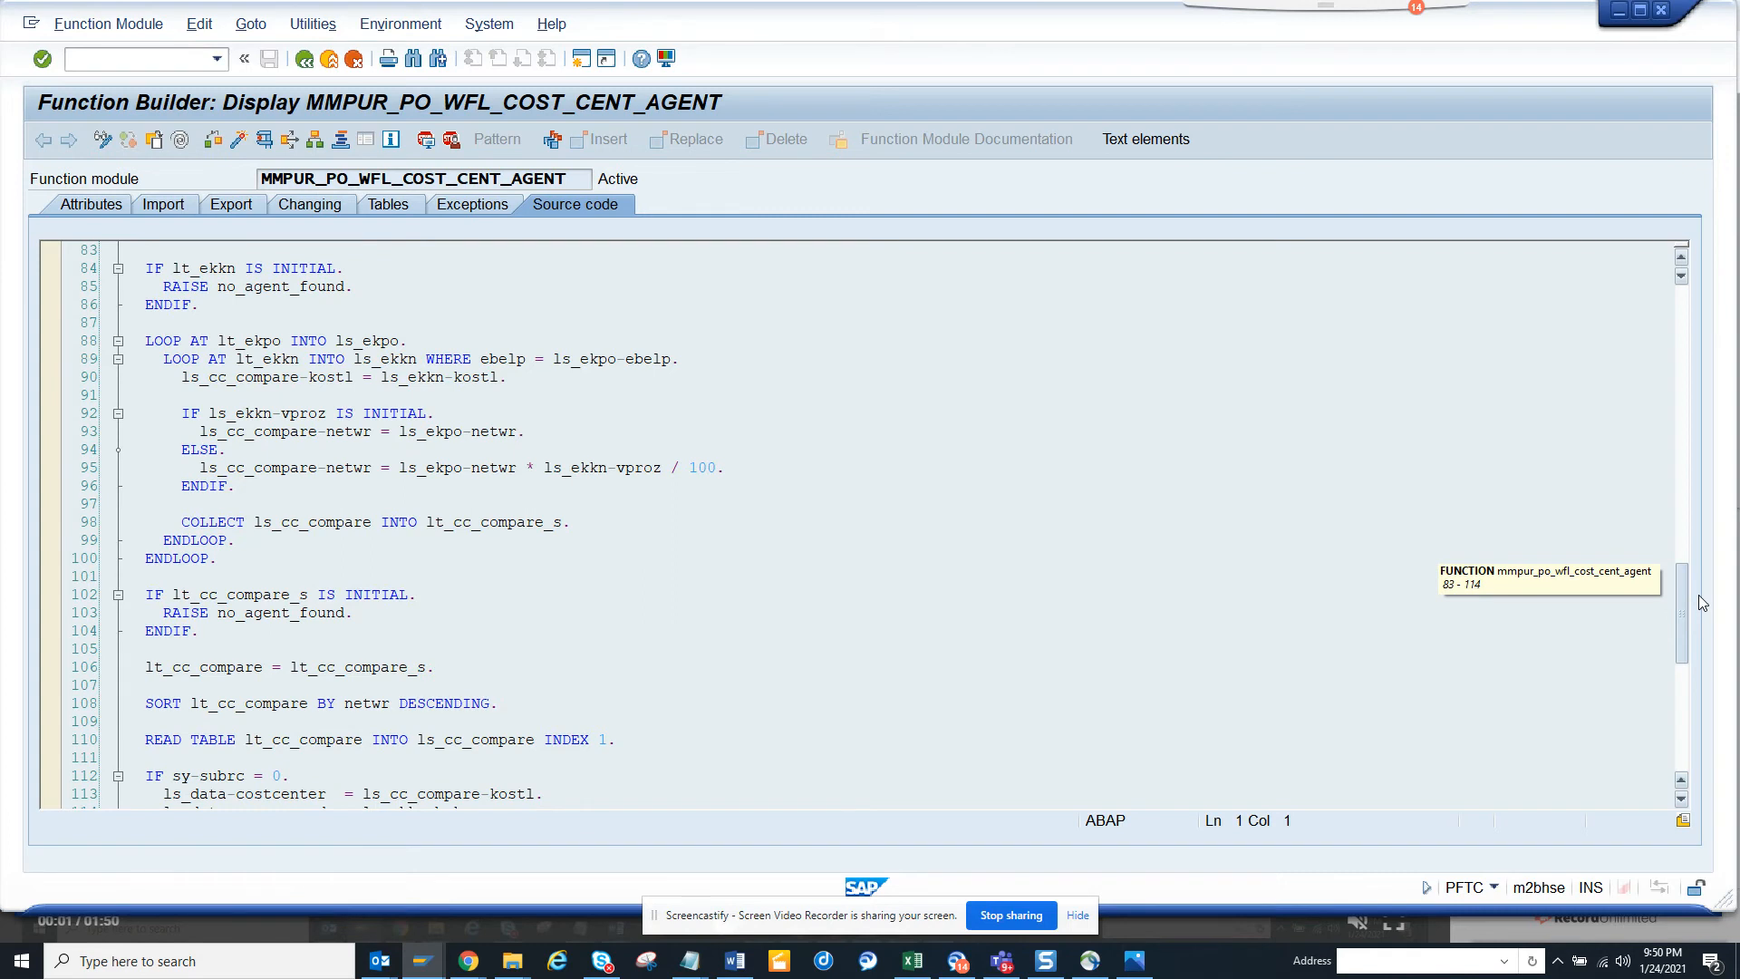
scroll("down", 3)
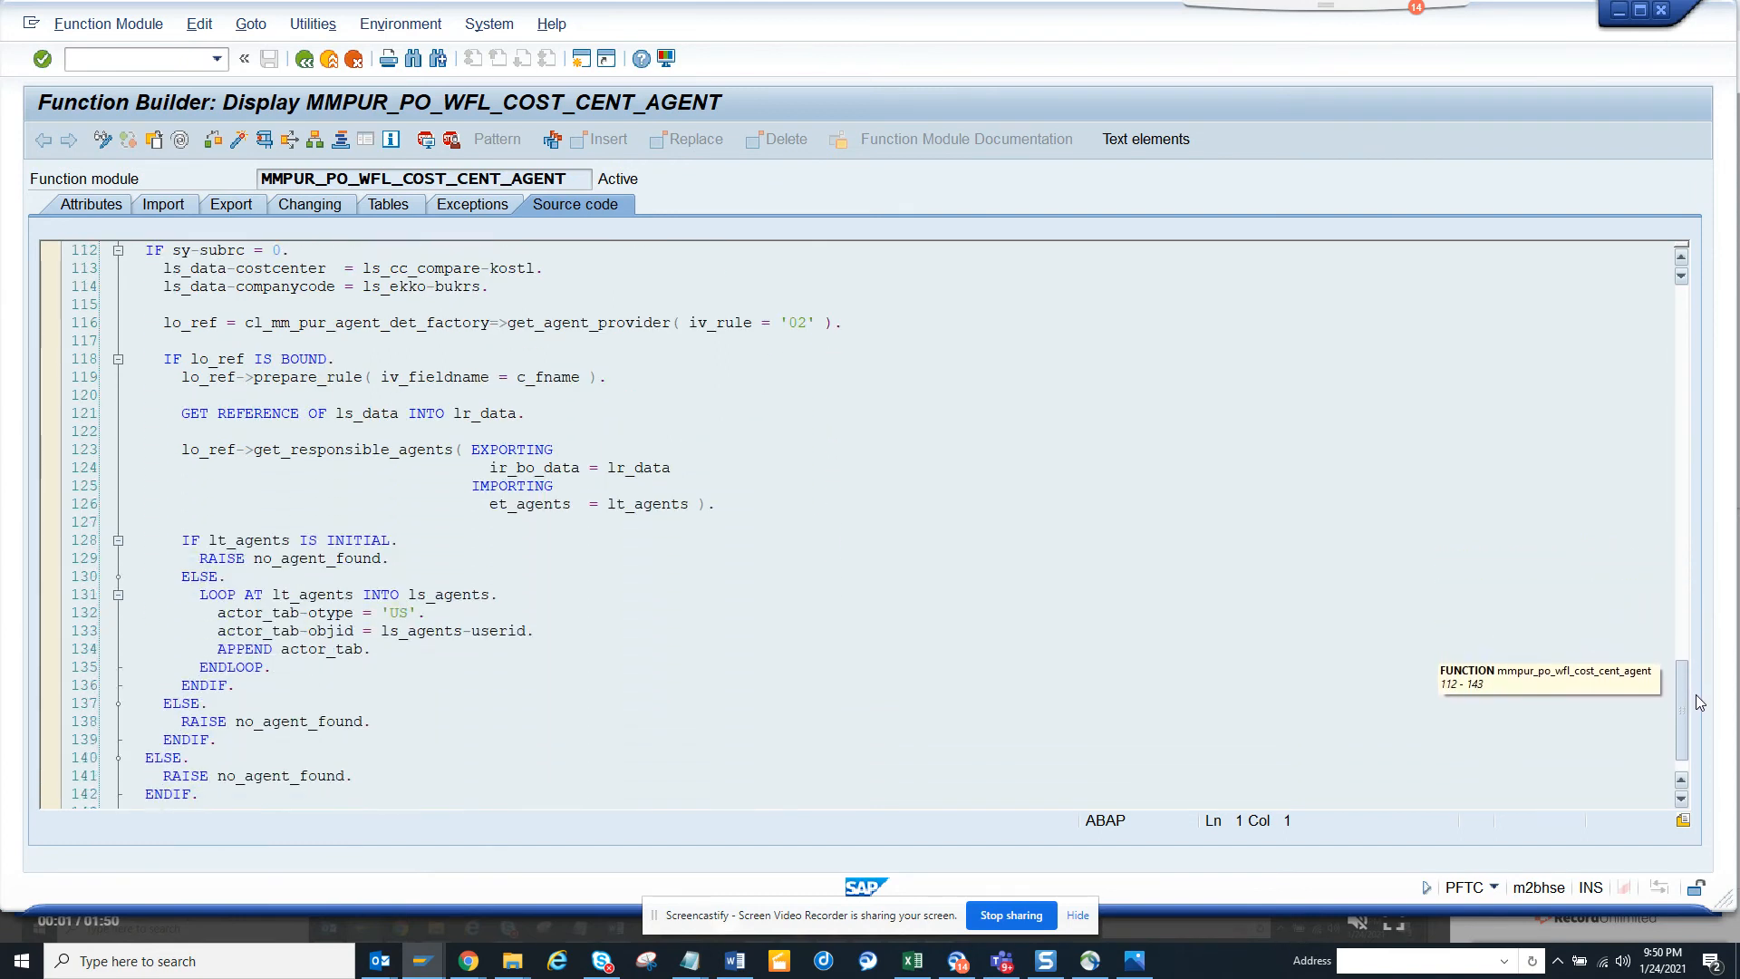
scroll("down", 3)
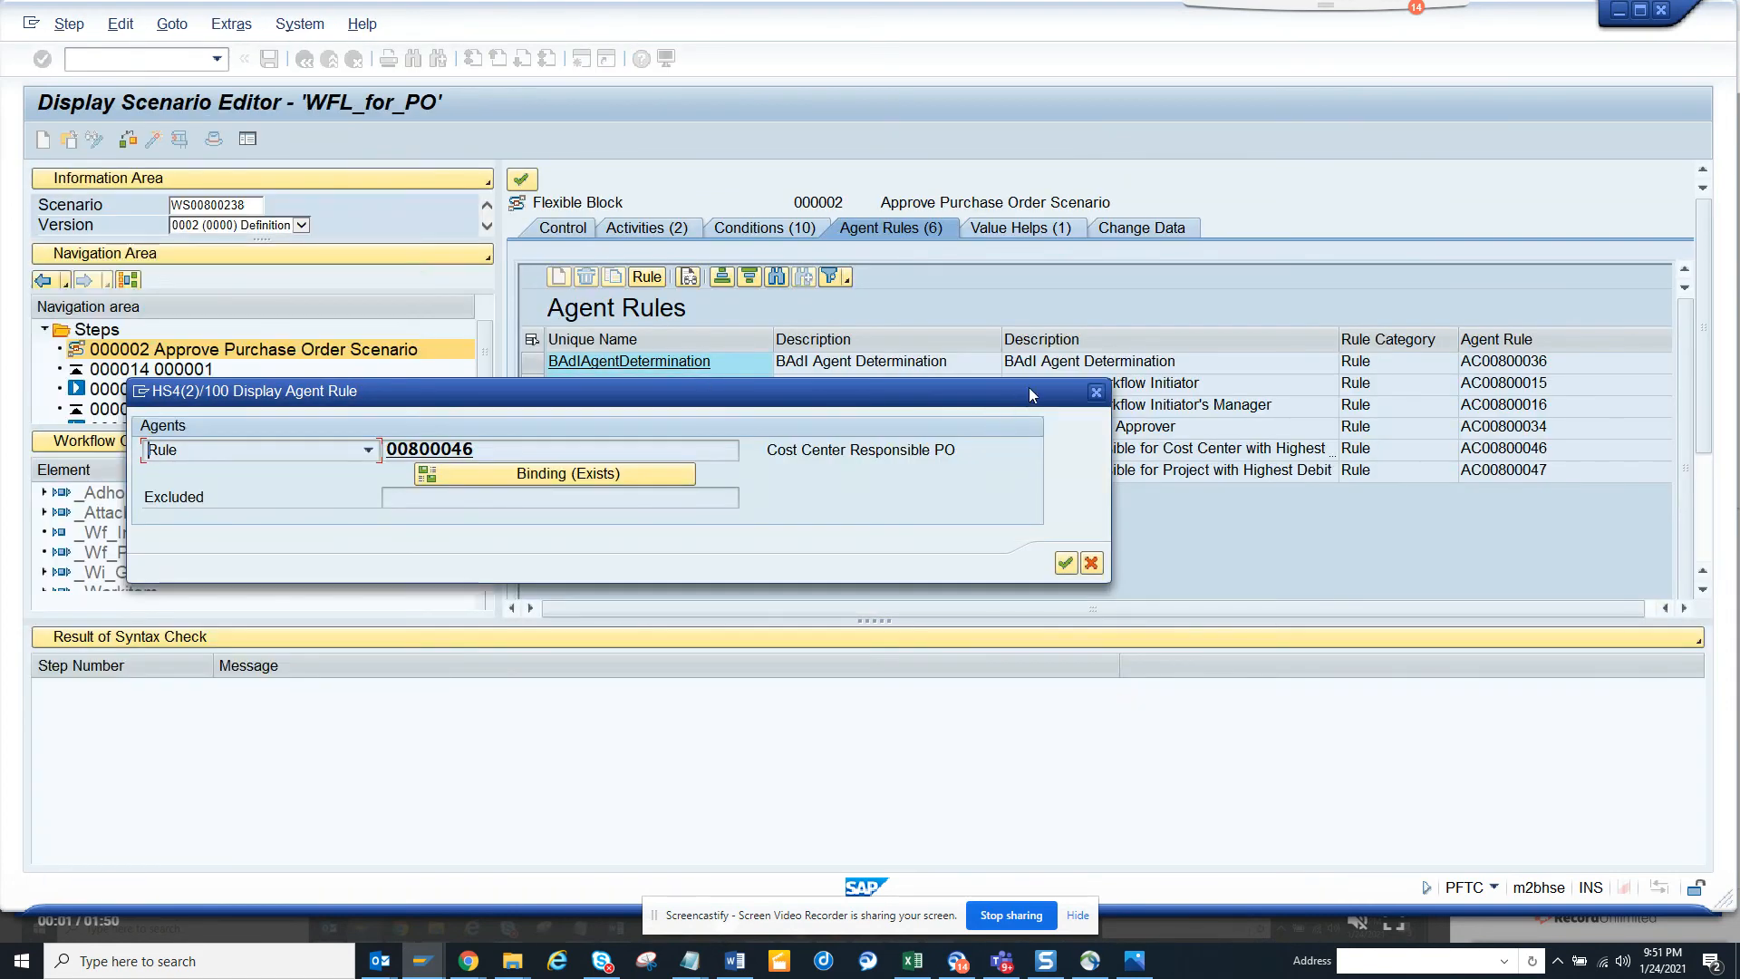
- Close the rule details, show the Value Helps list, and return to the WFL_for_PO graphical model
left_click(1064, 561)
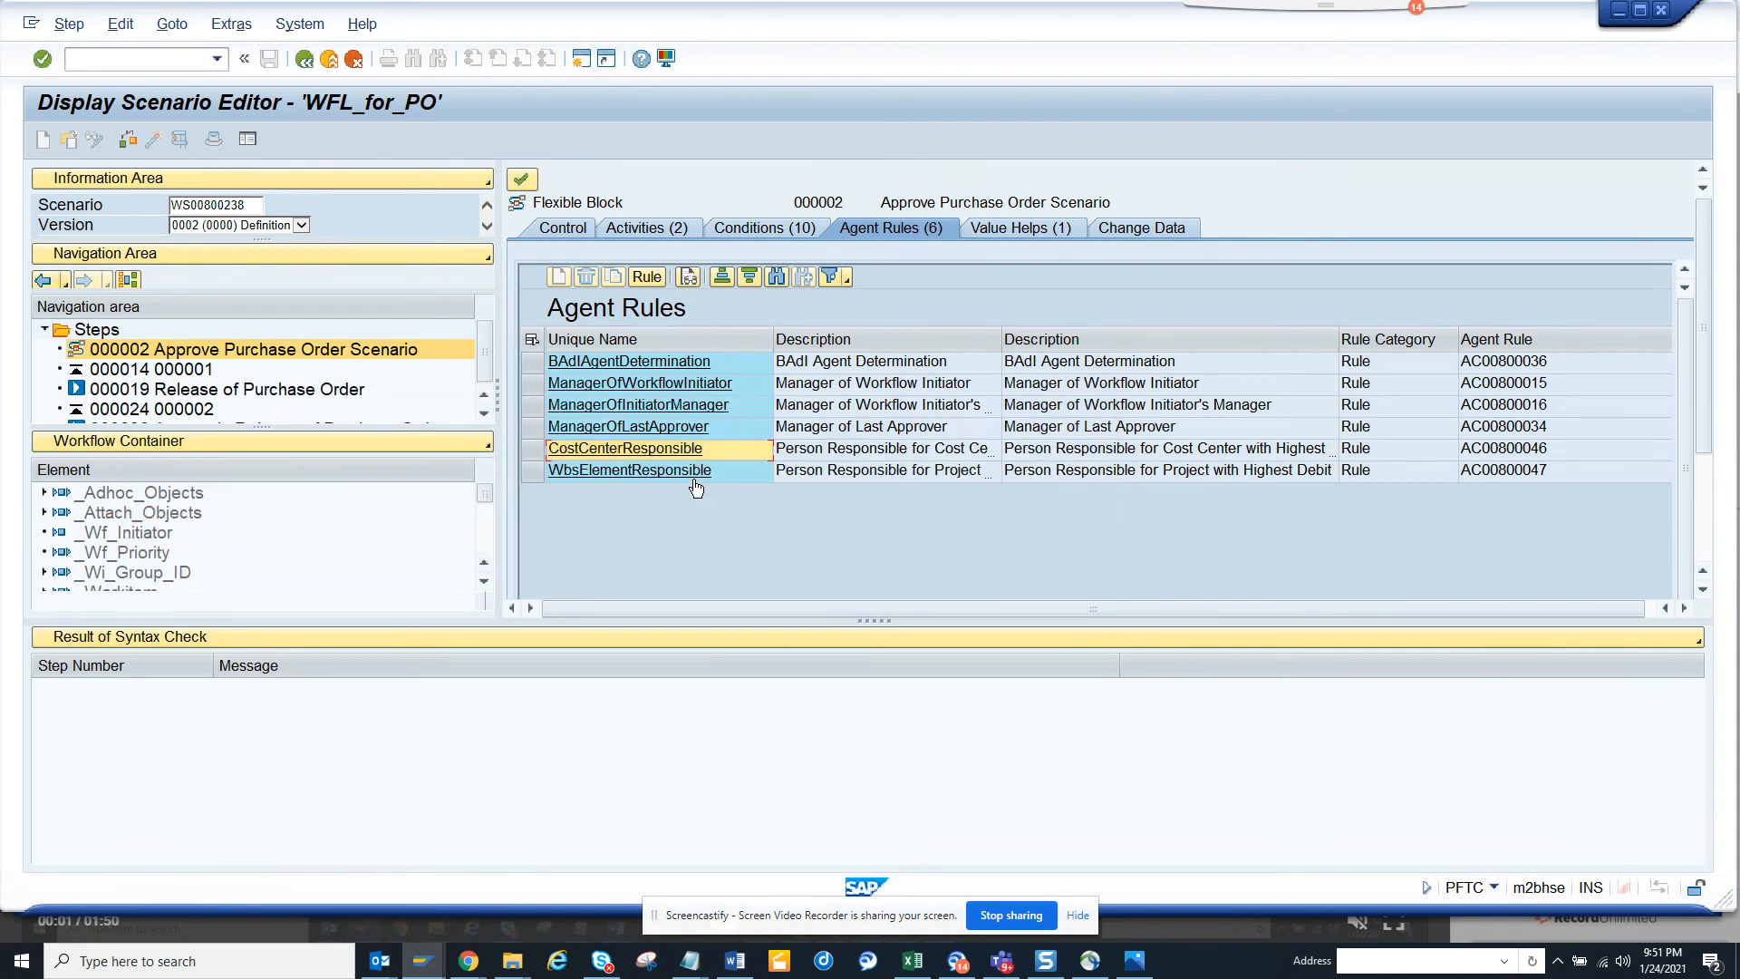
mouse_move(1057, 228)
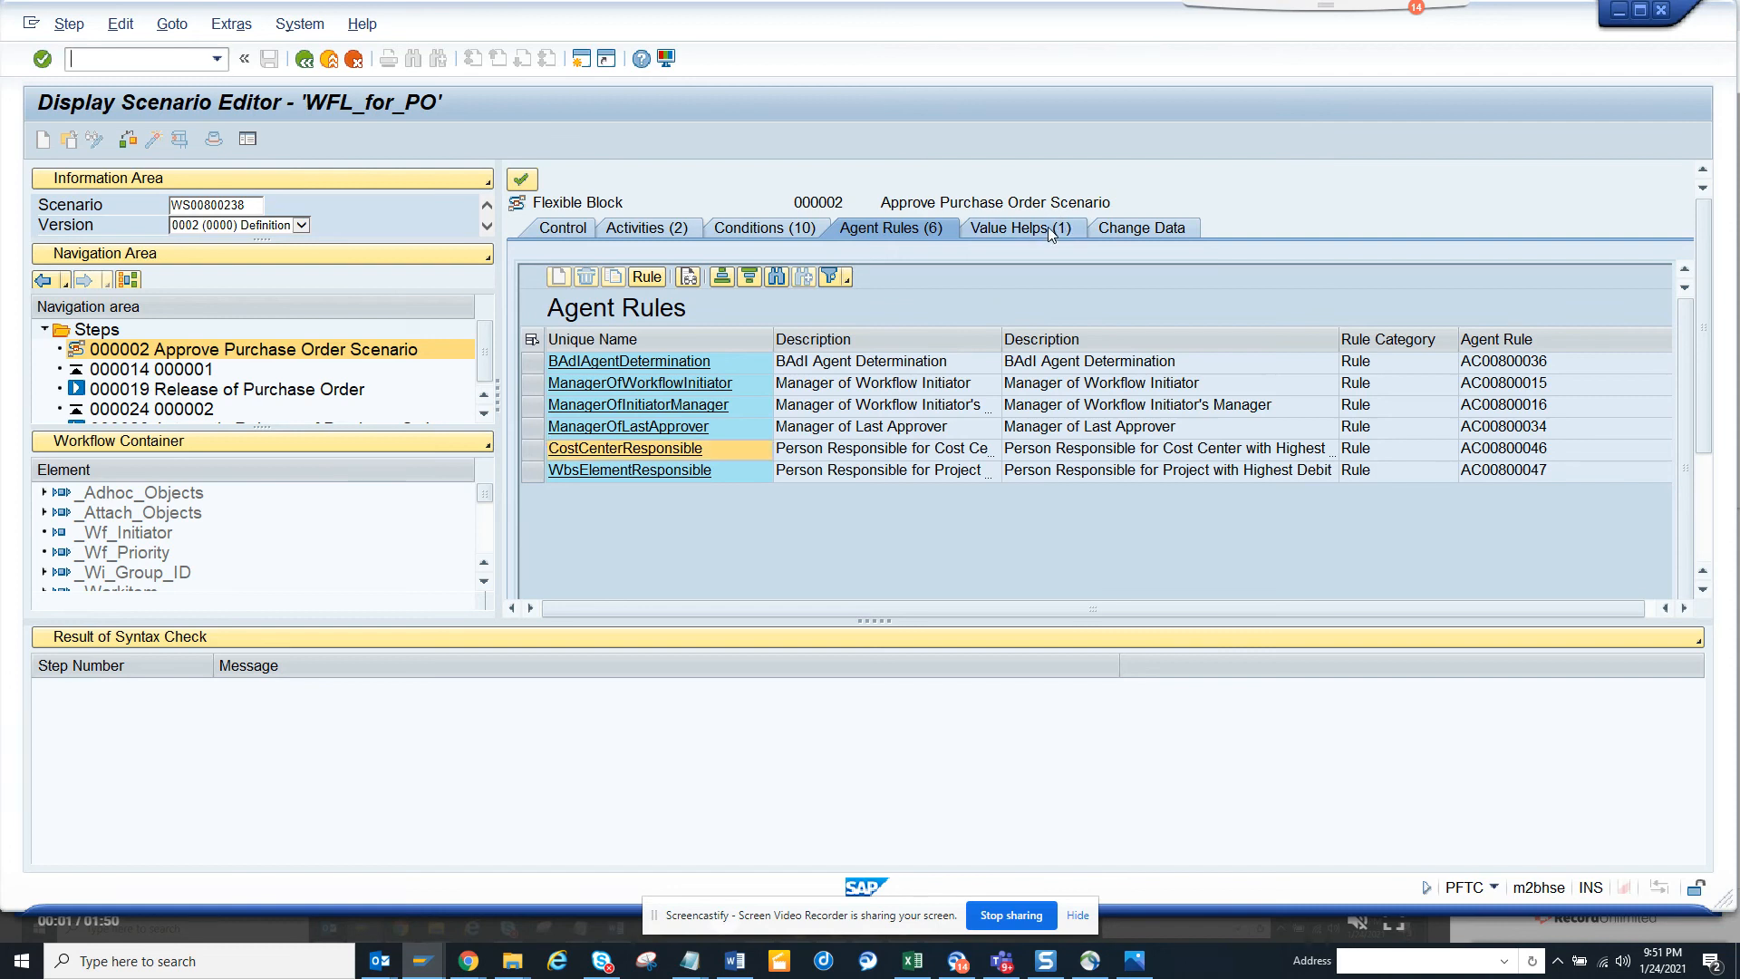
left_click(1013, 229)
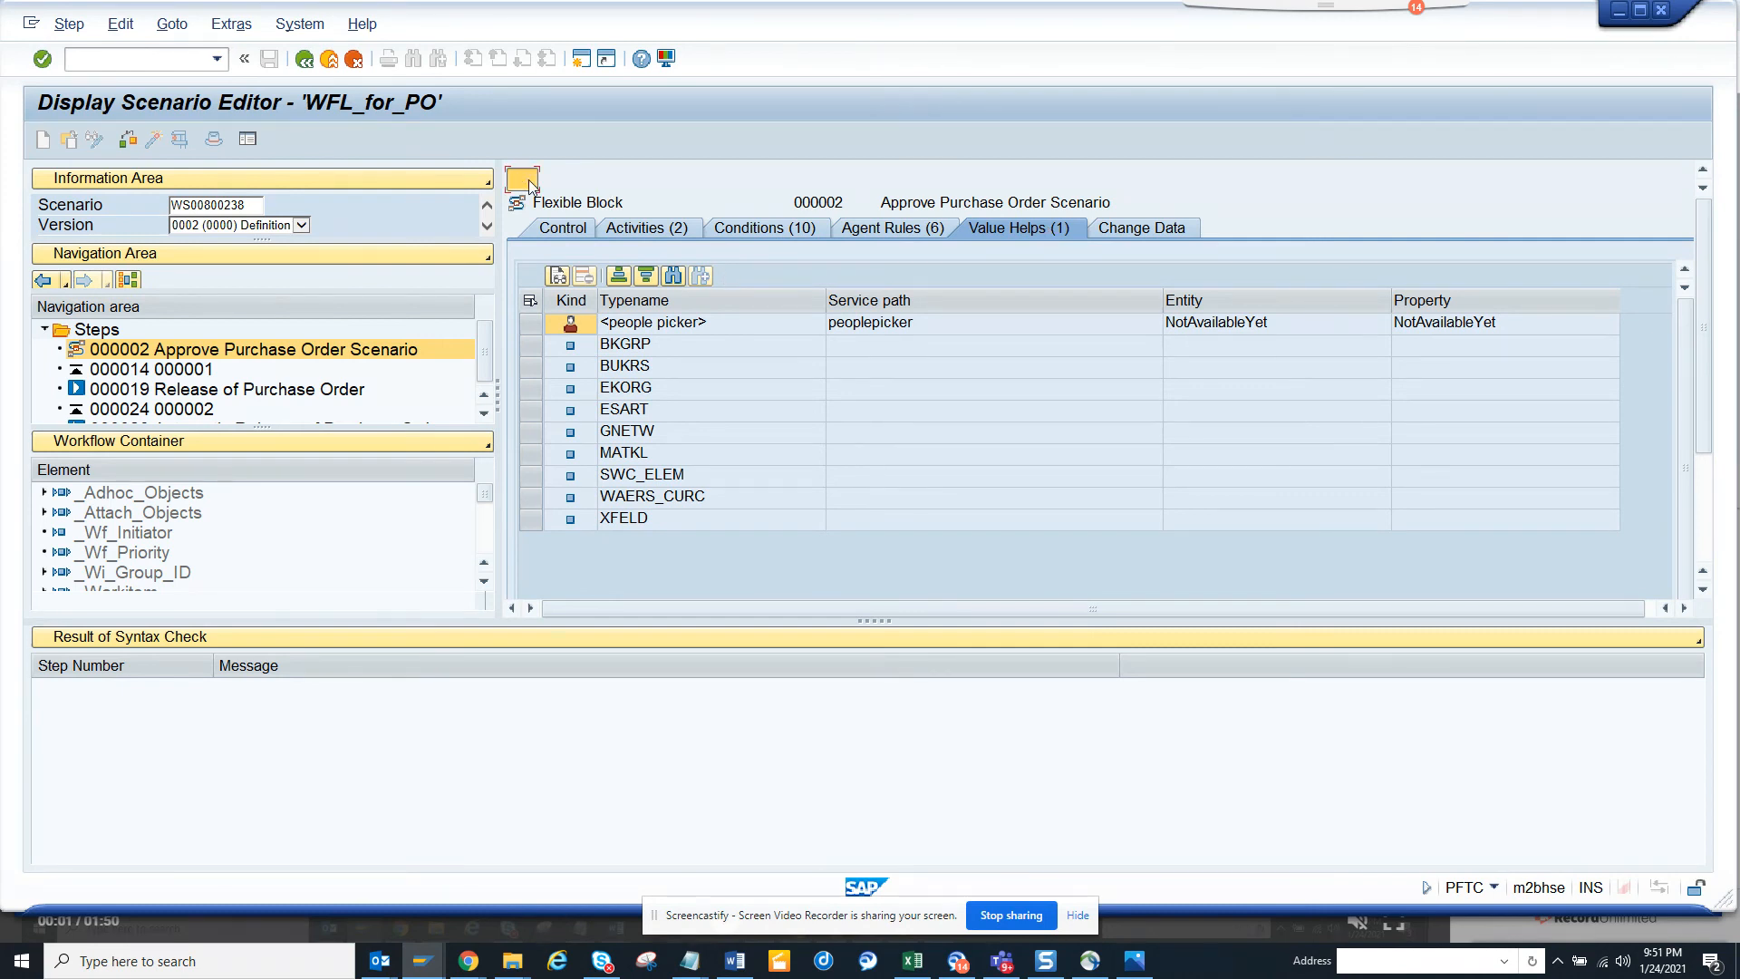
left_click(522, 178)
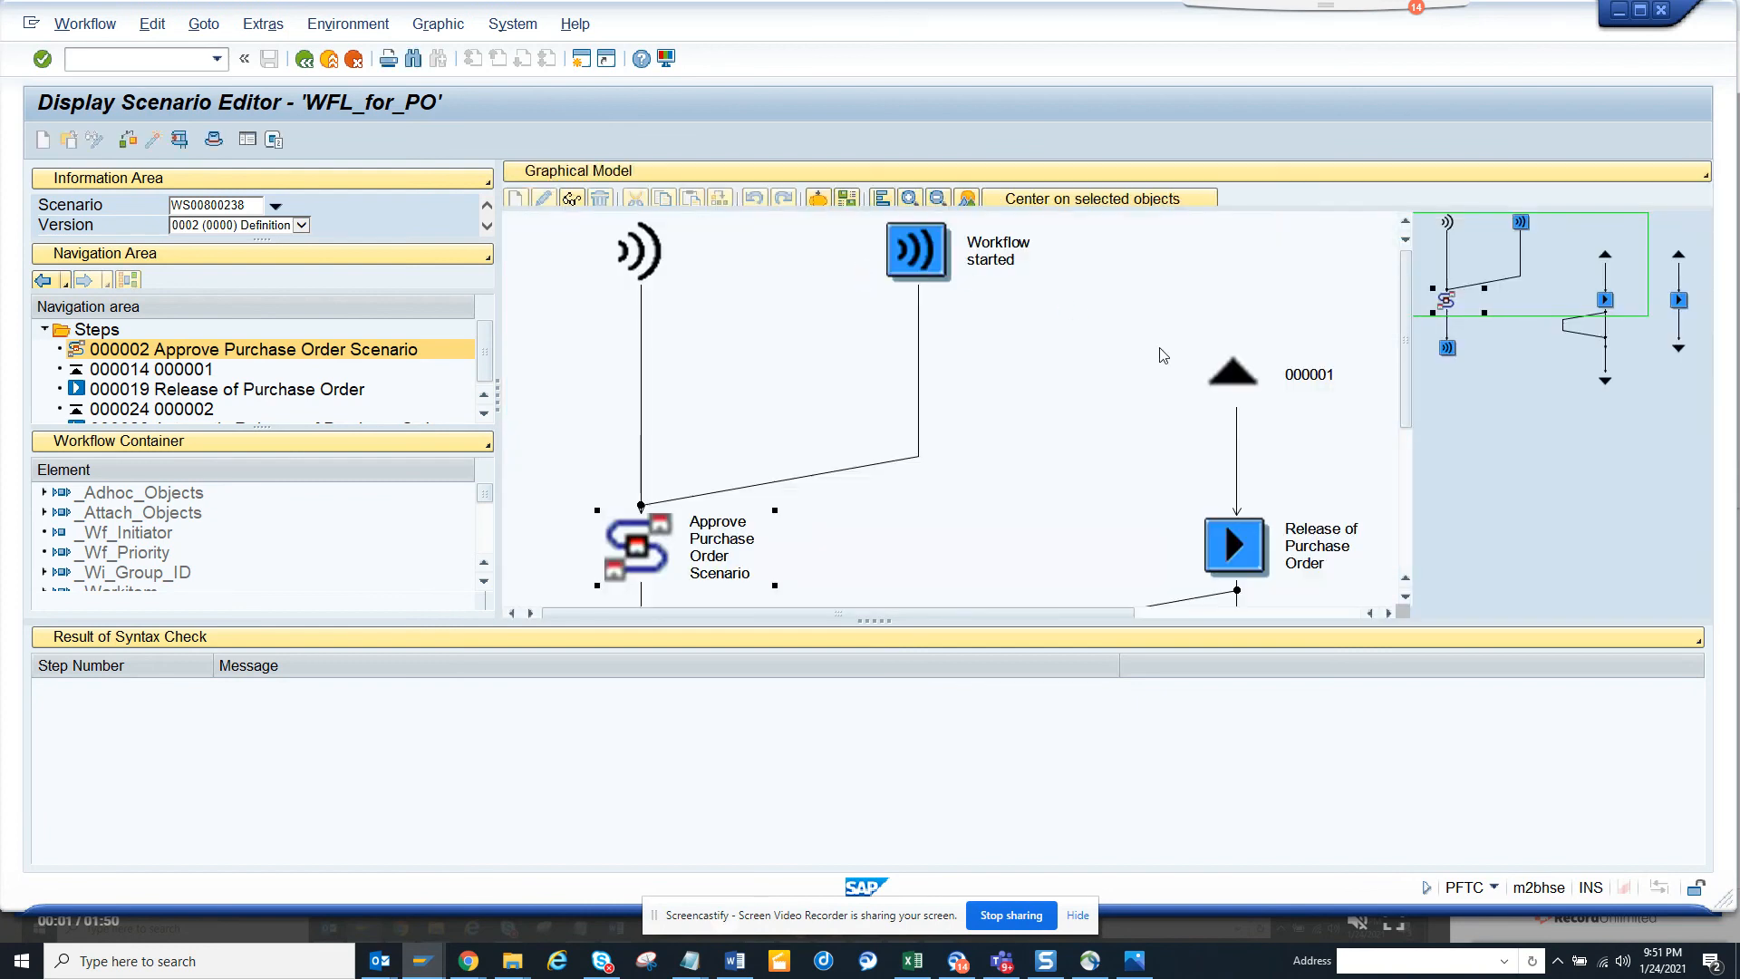